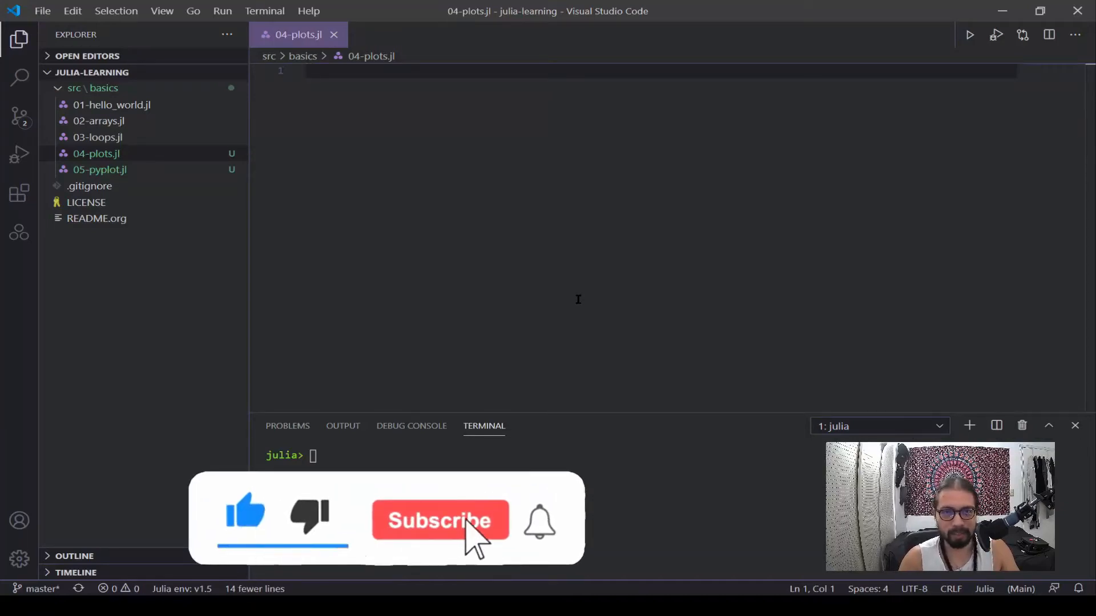
Step: Add the Plots package in the Julia terminal's pkg mode and check its status
{"action": "left_click", "coordinate": [440, 521]}
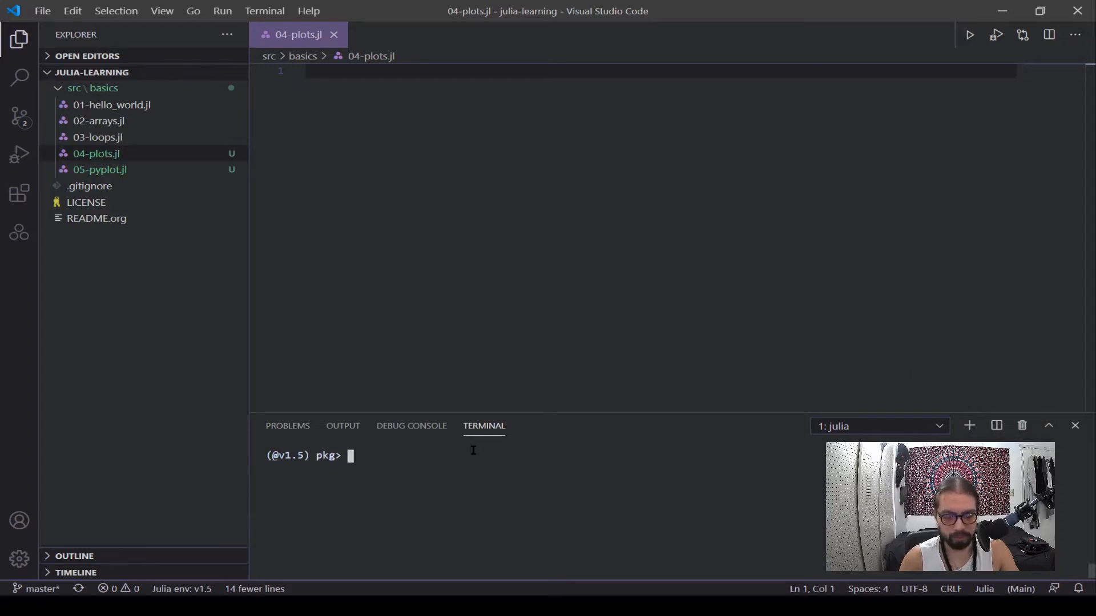
{"action": "type", "text": "add Pl"}
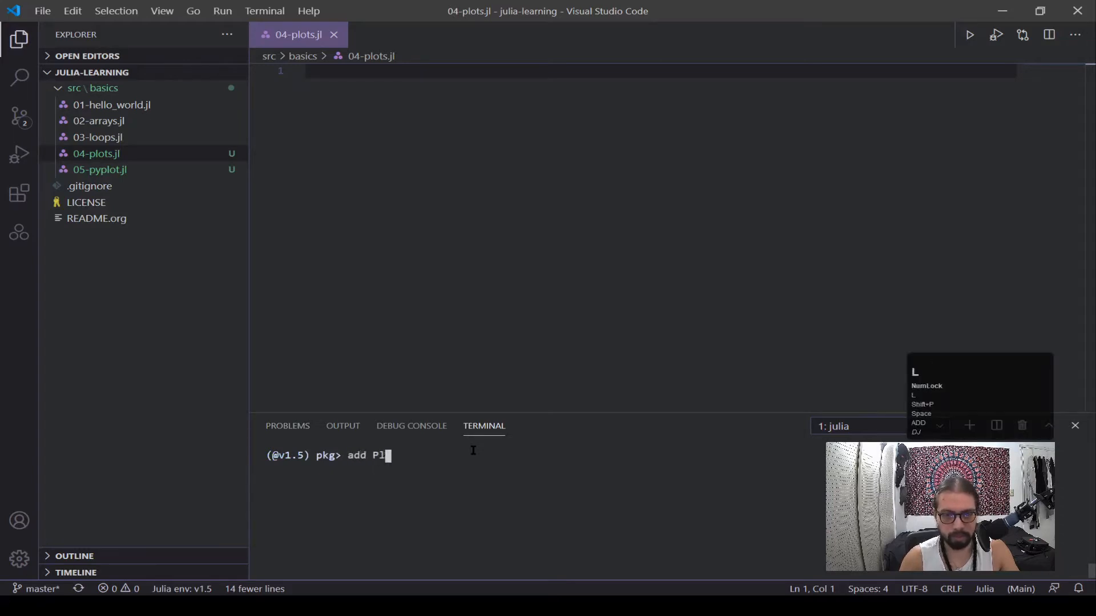
{"action": "type", "text": "ots"}
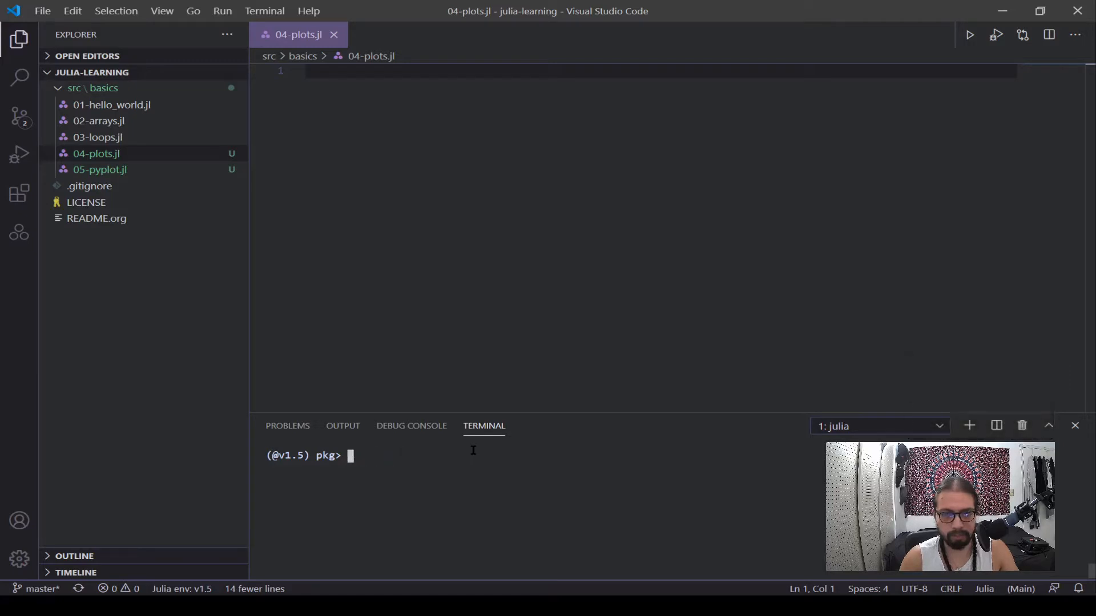
{"action": "type", "text": "status"}
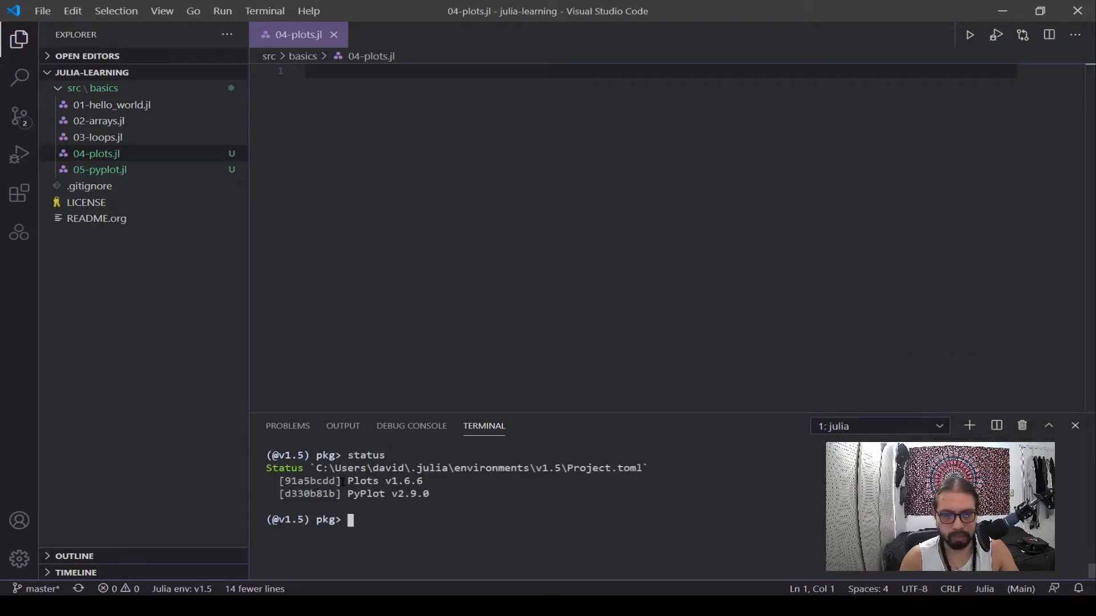
{"action": "mouse_move", "coordinate": [500, 379]}
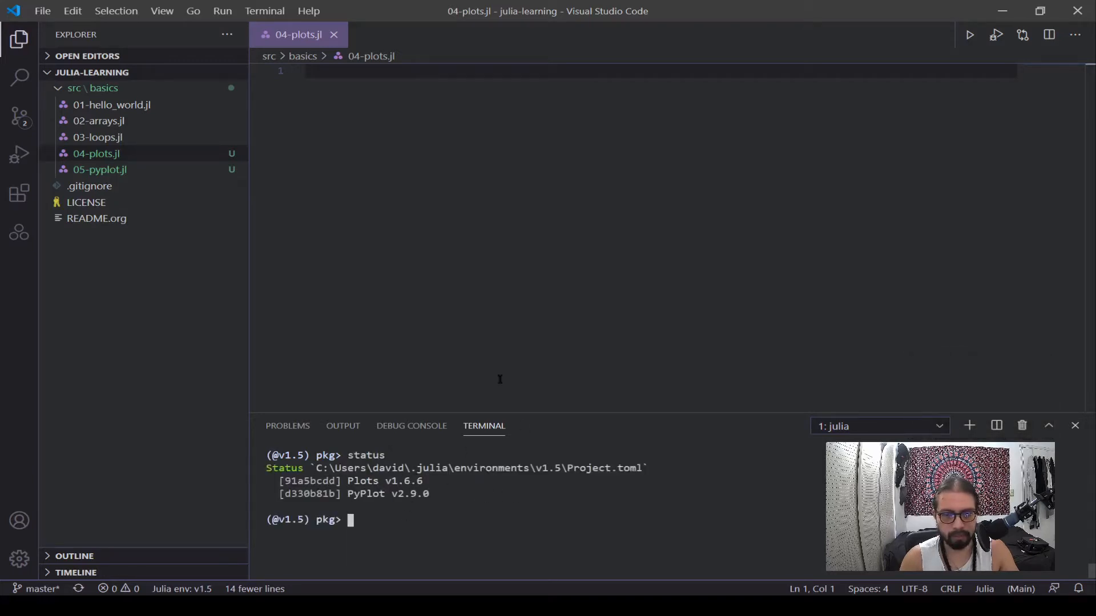
{"action": "key", "text": "backspace"}
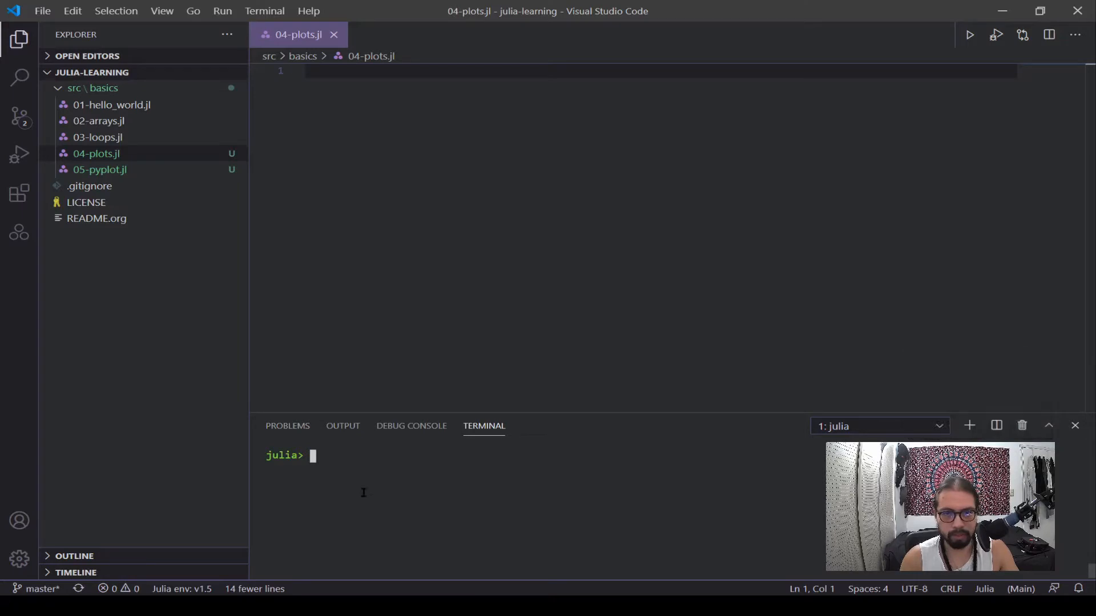
{"action": "mouse_move", "coordinate": [399, 539]}
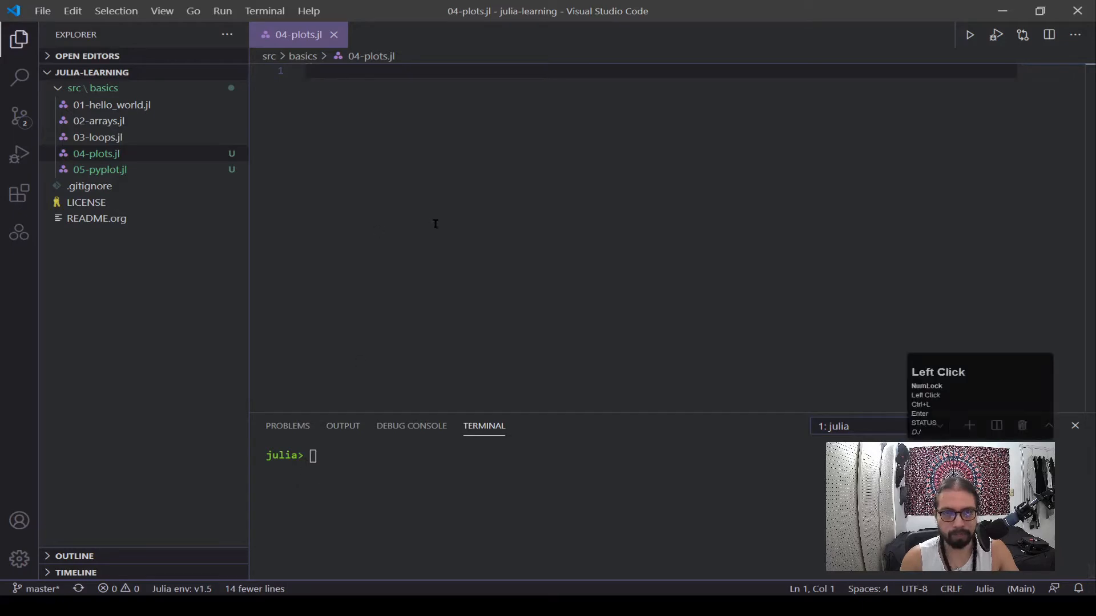
Step: Write 'using Plots # importing the package' and 'gr() # faster backend' in 04-plots.jl
{"action": "left_click", "coordinate": [435, 71]}
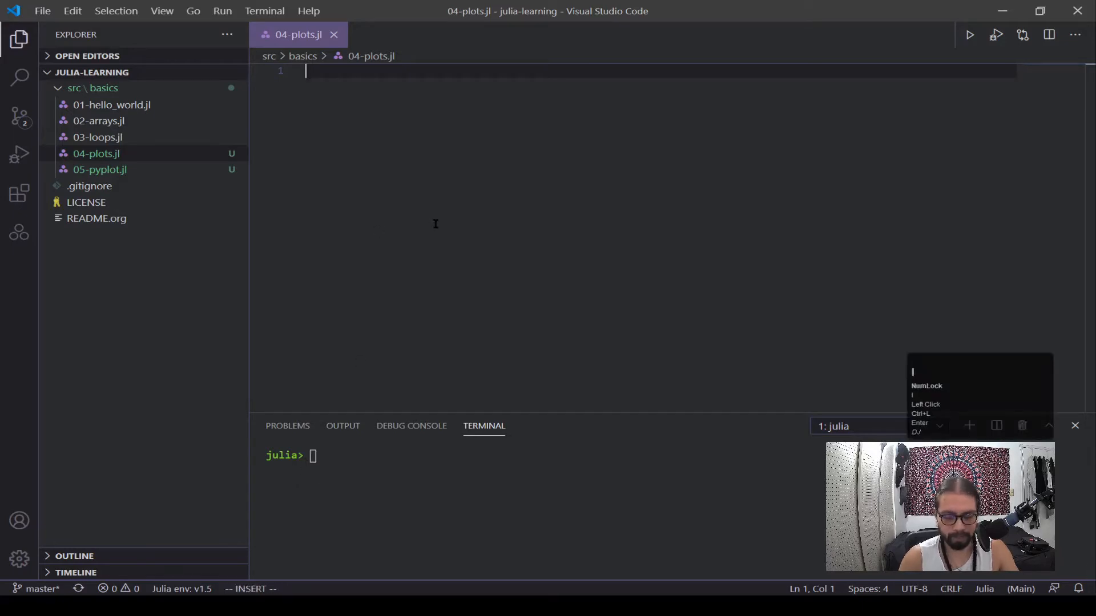
{"action": "type", "text": "using"}
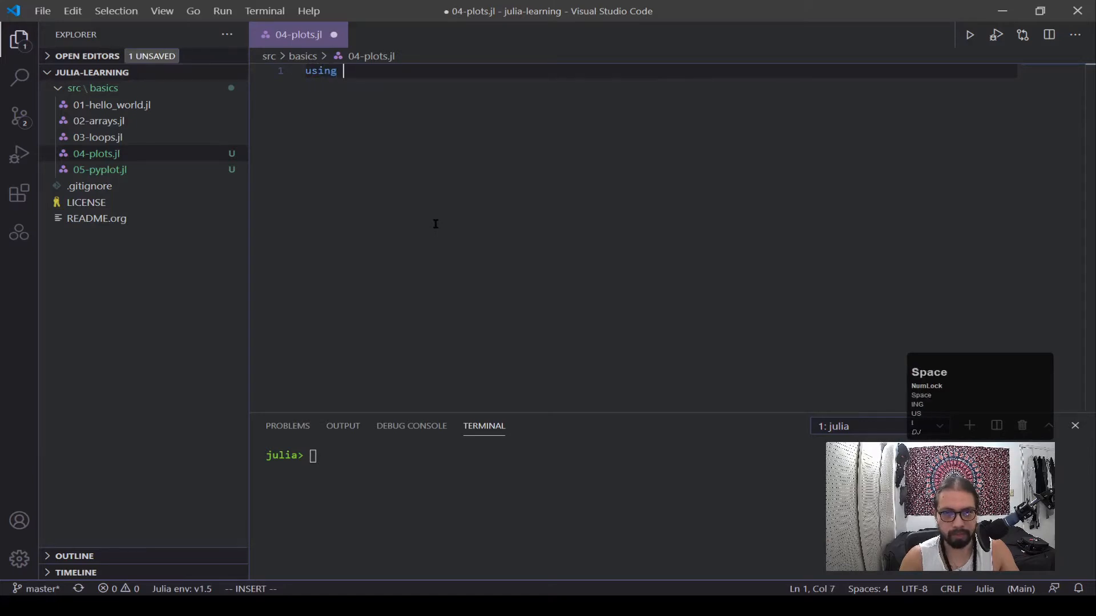
{"action": "type", "text": "Plots"}
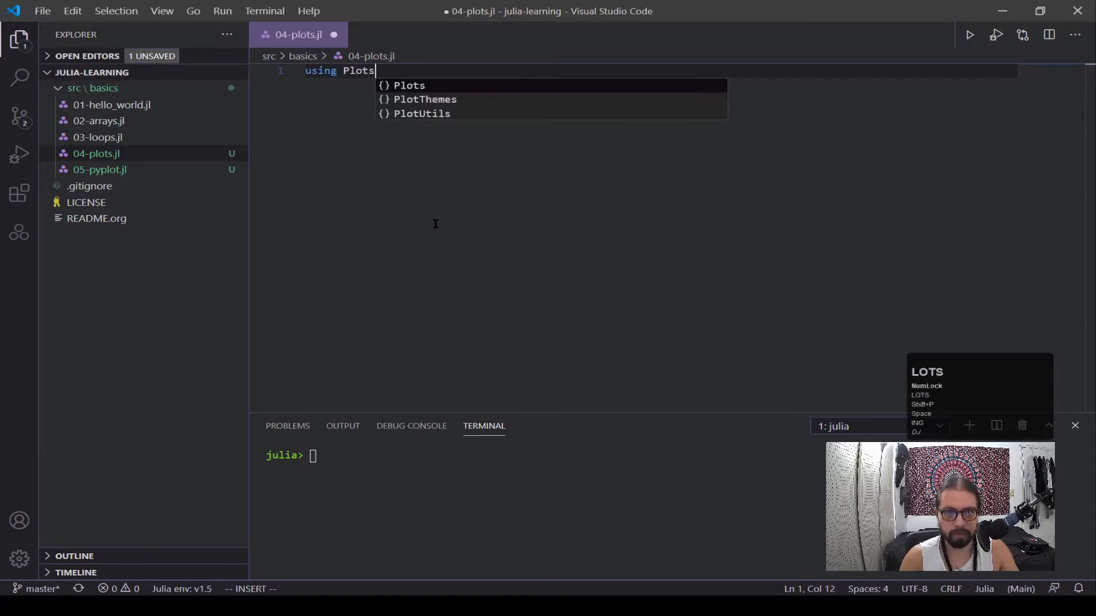
{"action": "key", "text": "Enter"}
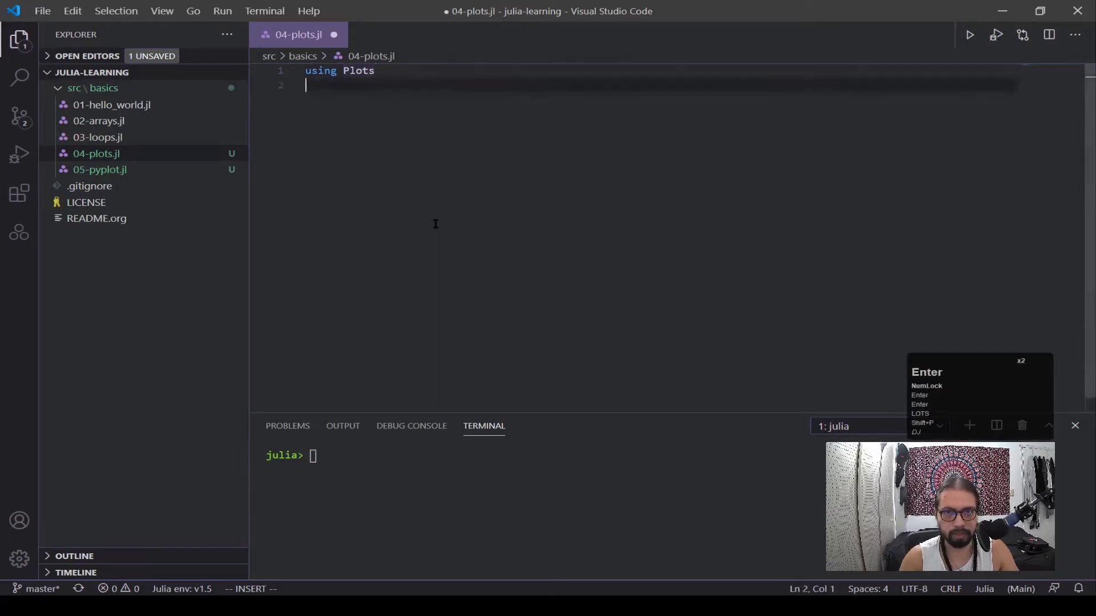
{"action": "type", "text": "g"}
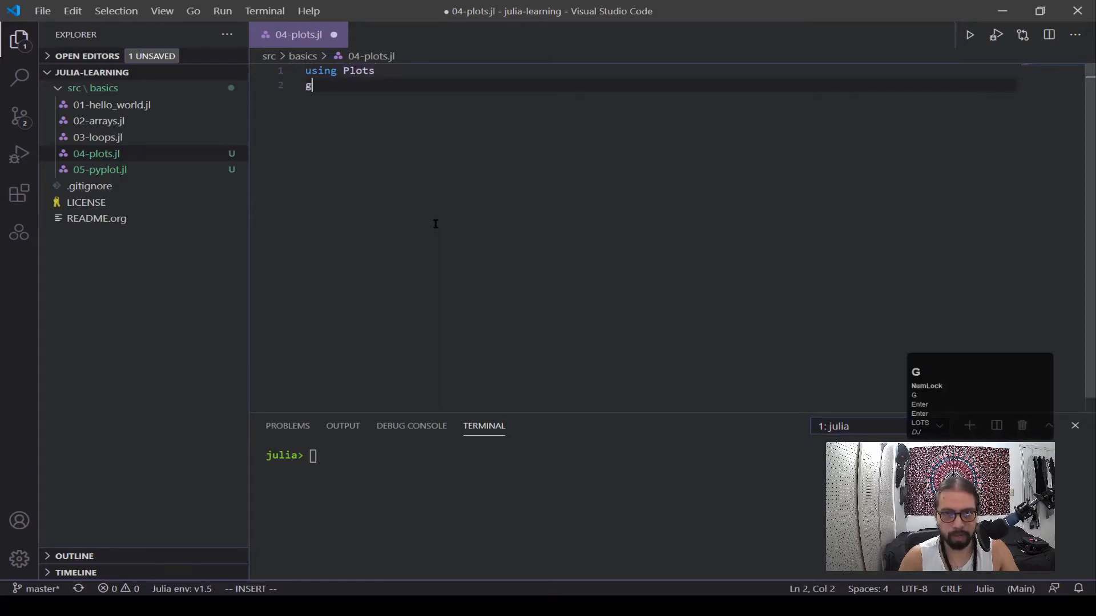
{"action": "type", "text": "r()"}
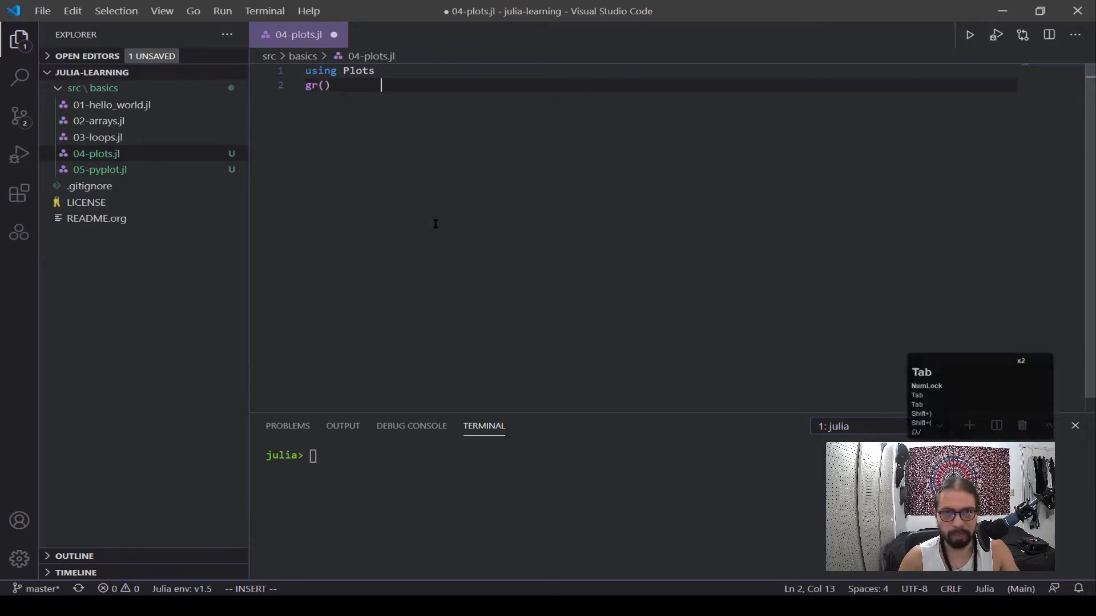
{"action": "type", "text": "#"}
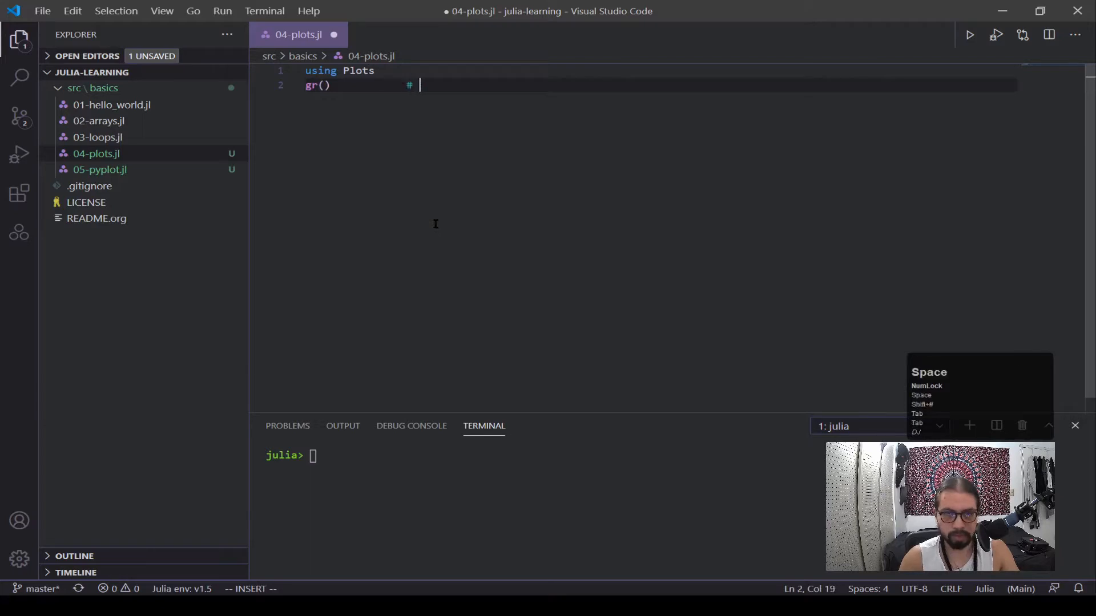
{"action": "type", "text": "fas"}
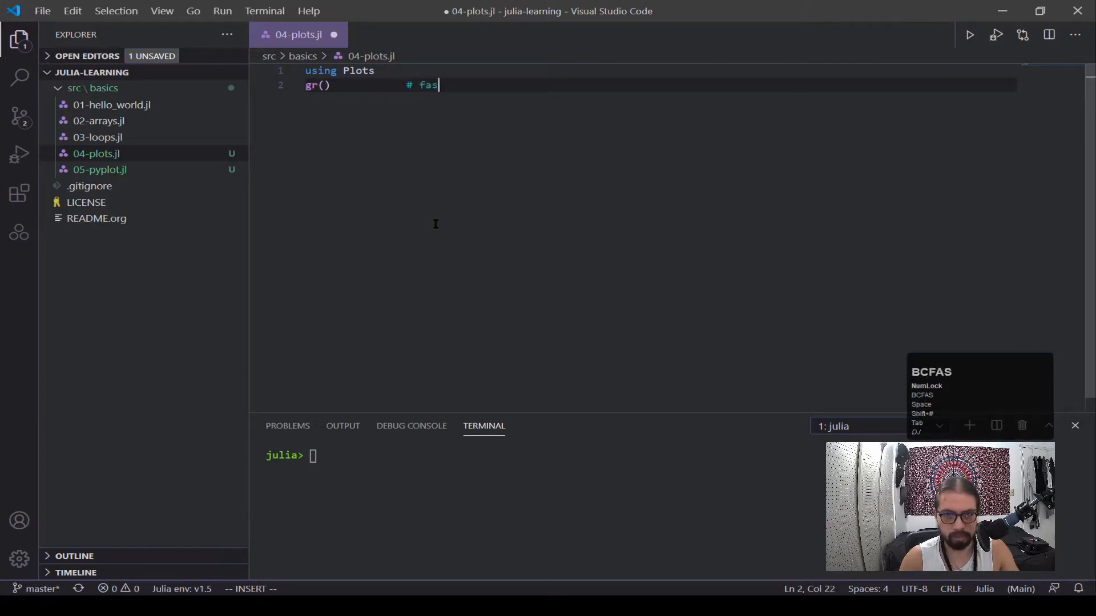
{"action": "type", "text": "ter backedn"}
{"action": "left_click", "coordinate": [654, 71]}
{"action": "type", "text": "     #"}
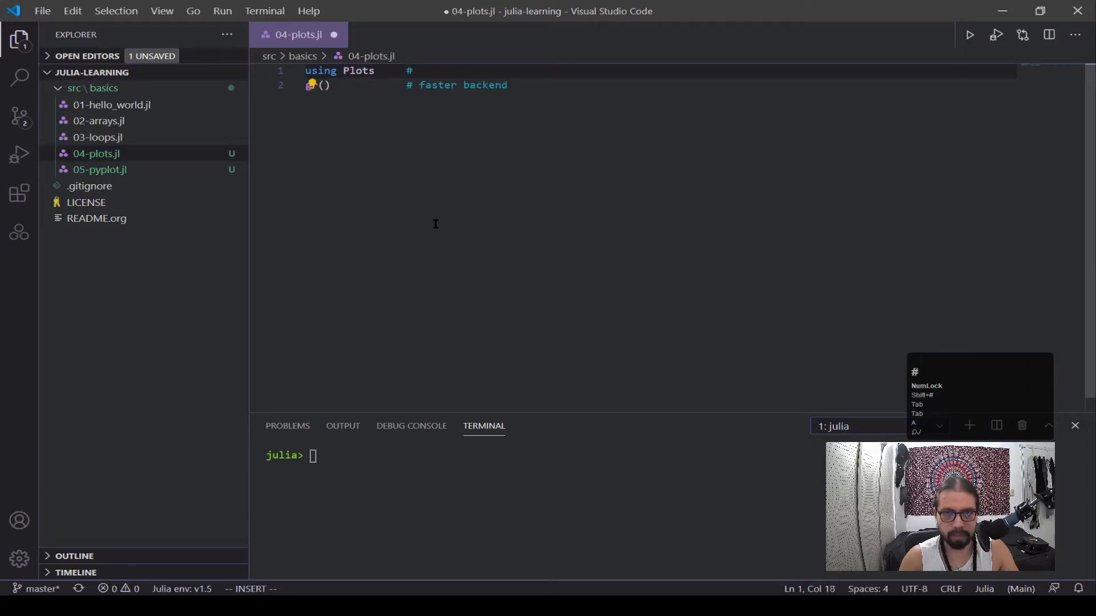
{"action": "type", "text": "gr"}
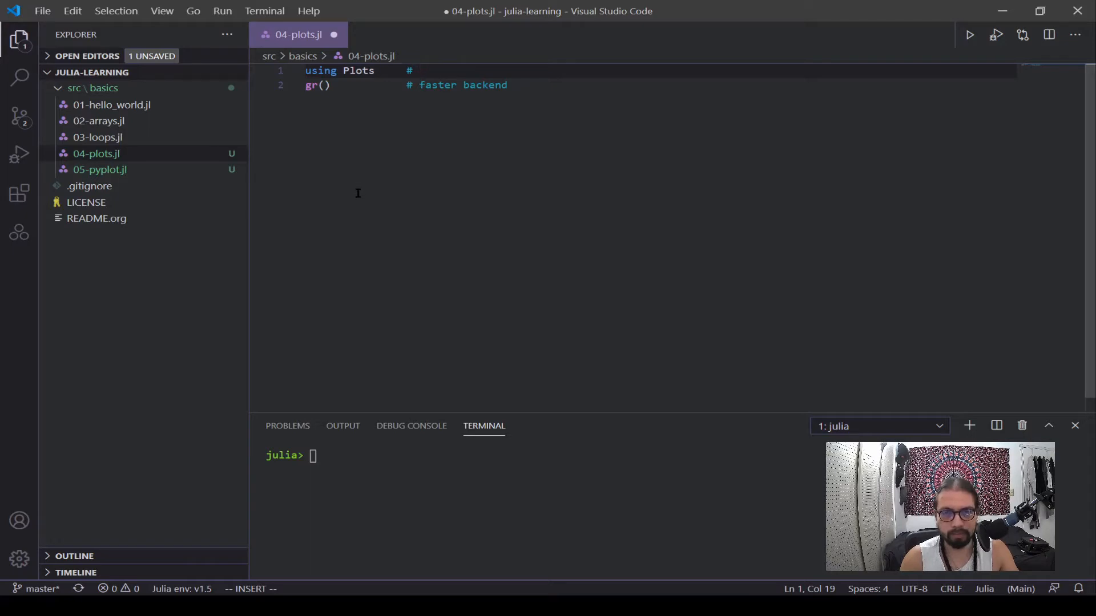
{"action": "mouse_move", "coordinate": [348, 201]}
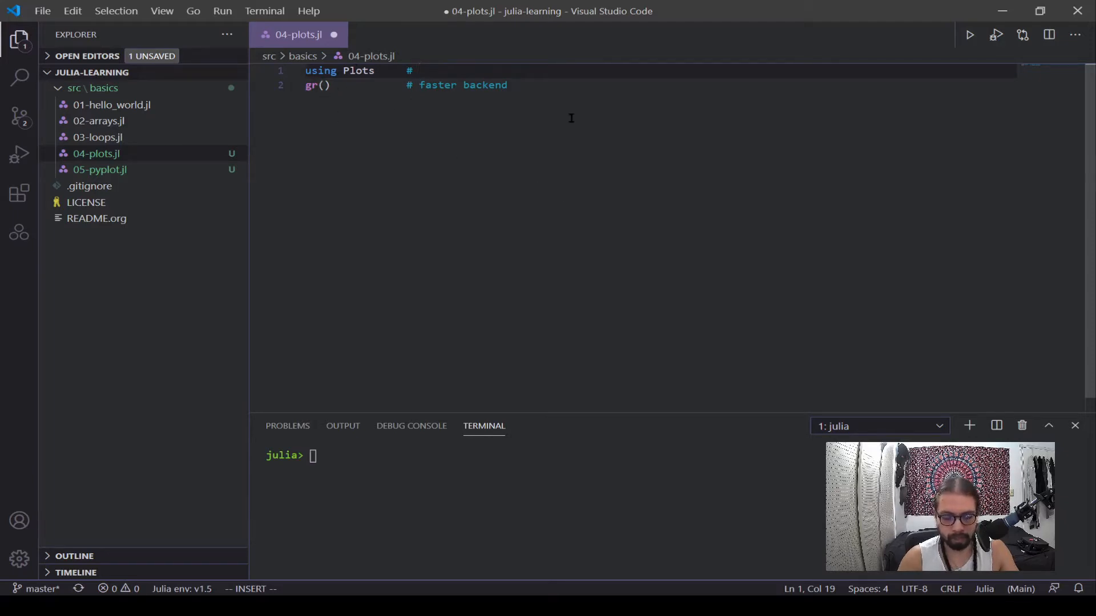
{"action": "type", "text": "importing"}
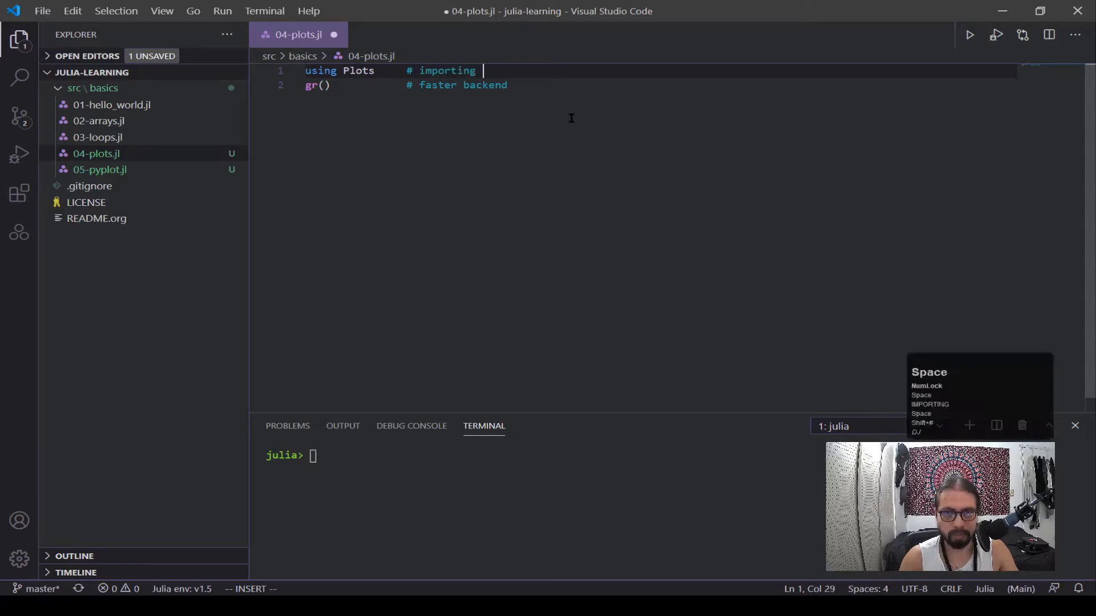
{"action": "type", "text": "the package"}
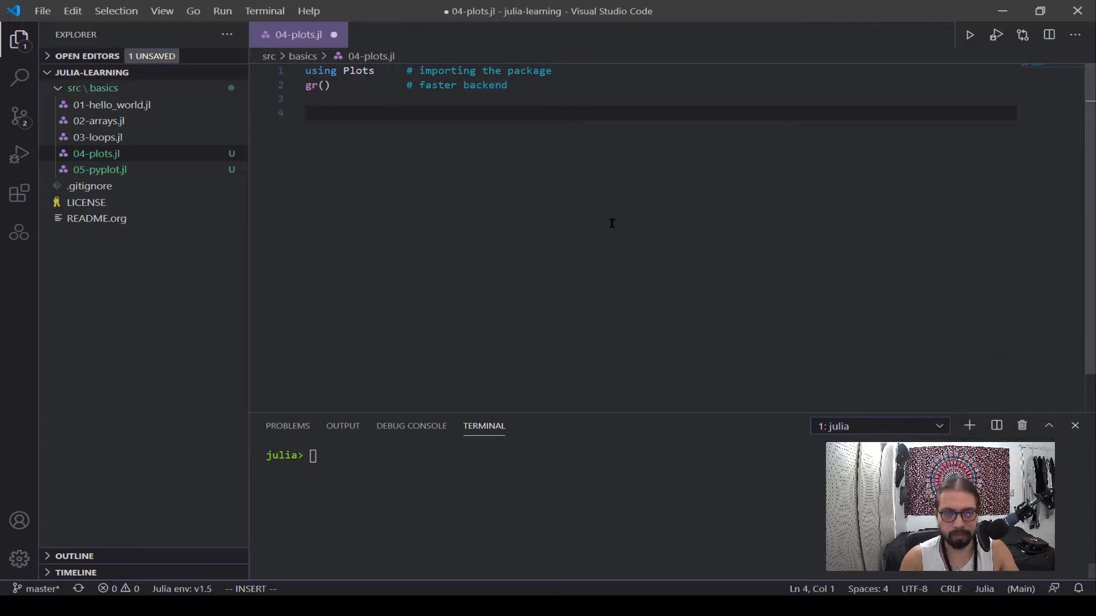
Step: Define x = 0:0.005:1, slope m = 1 and intercept b = 0 in the script
{"action": "key", "text": "enter"}
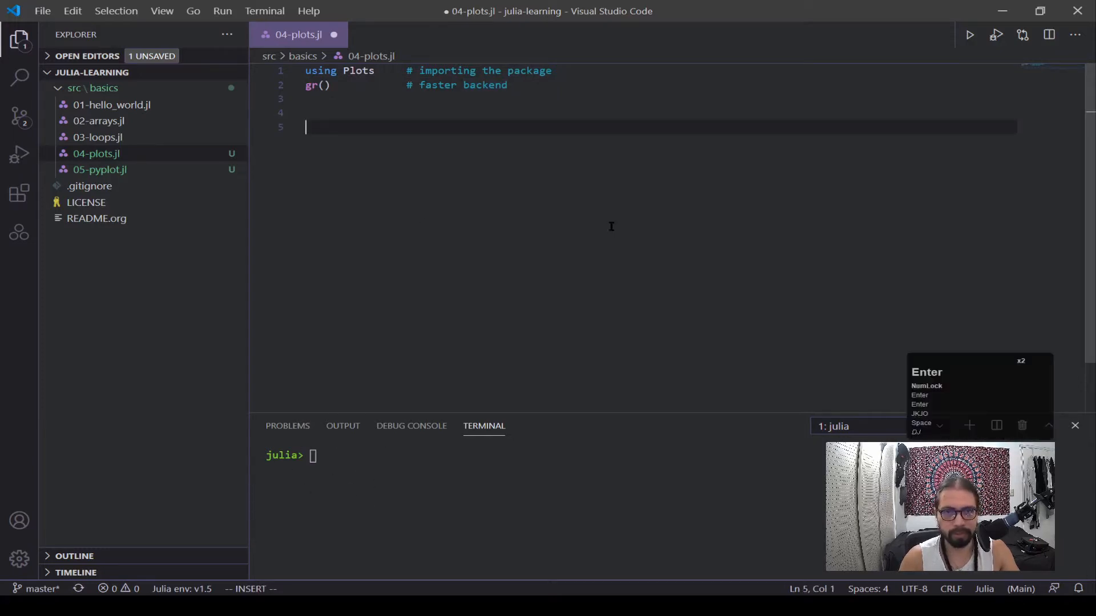
{"action": "type", "text": "x"}
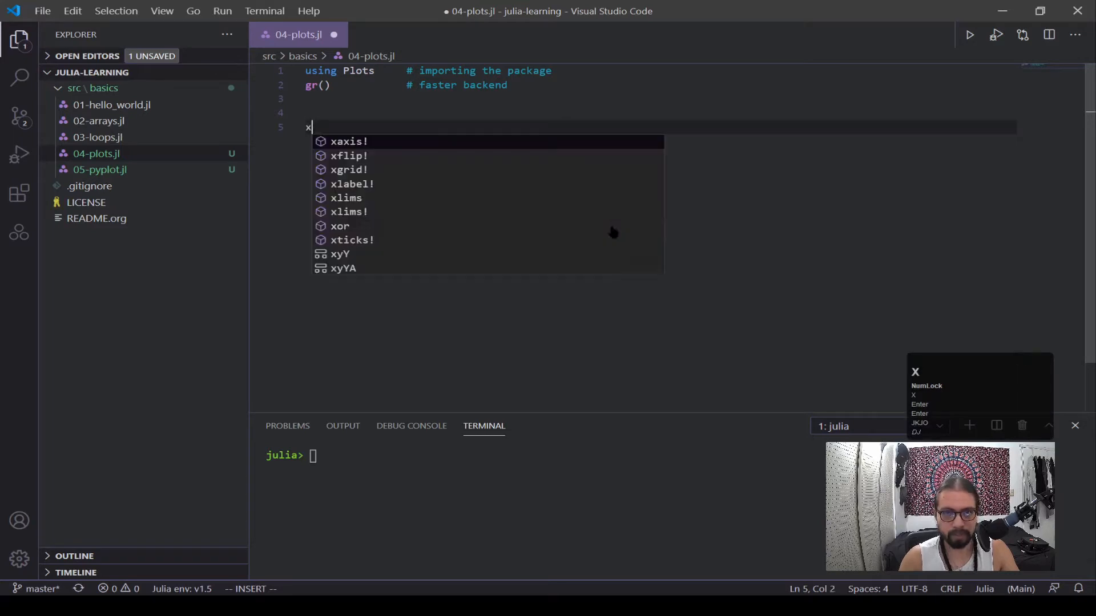
{"action": "type", "text": "="}
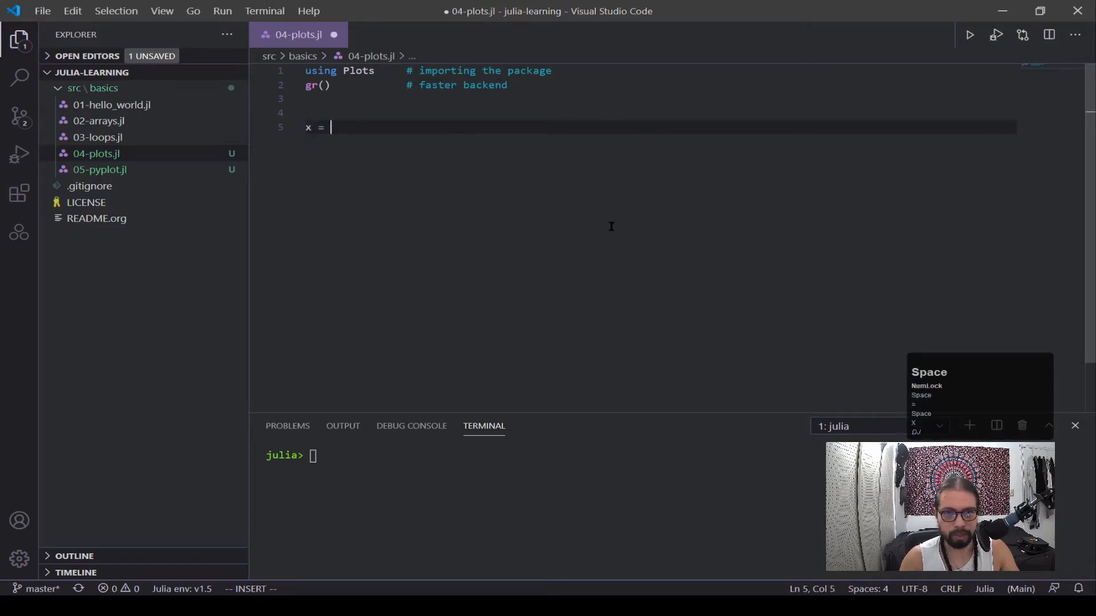
{"action": "type", "text": "0:0"}
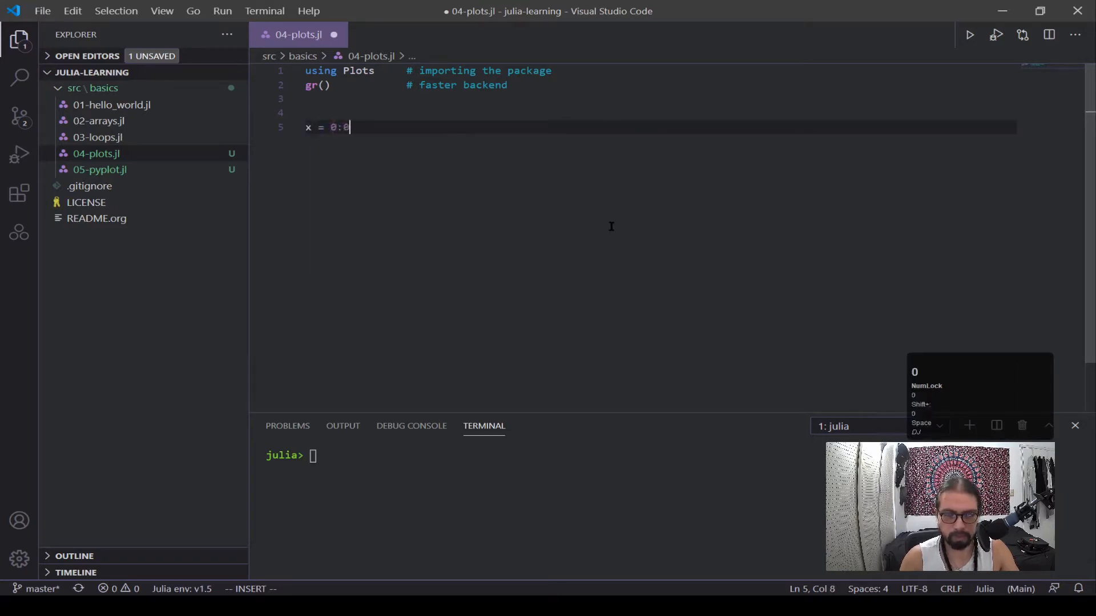
{"action": "type", "text": ".005"}
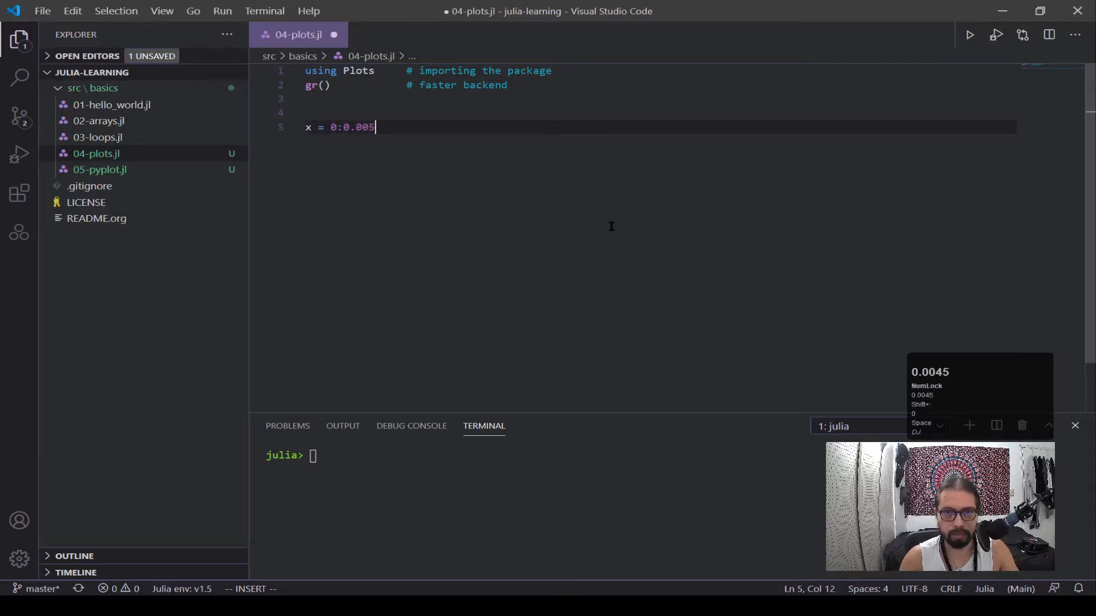
{"action": "type", "text": ":1"}
{"action": "type", "text": "m ="}
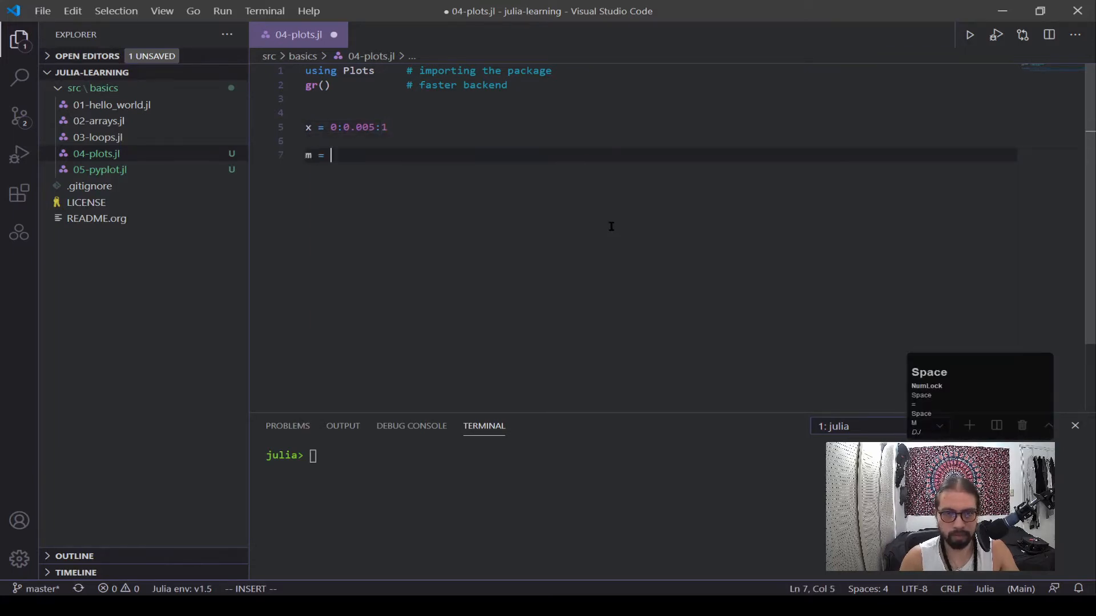
{"action": "type", "text": "1"}
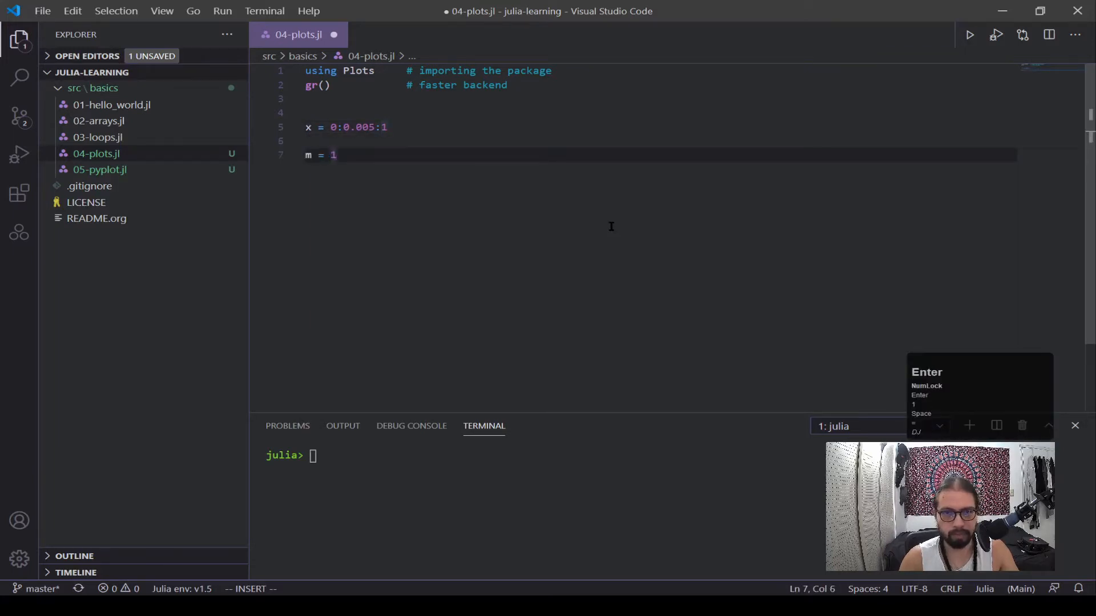
{"action": "type", "text": "b = 0"}
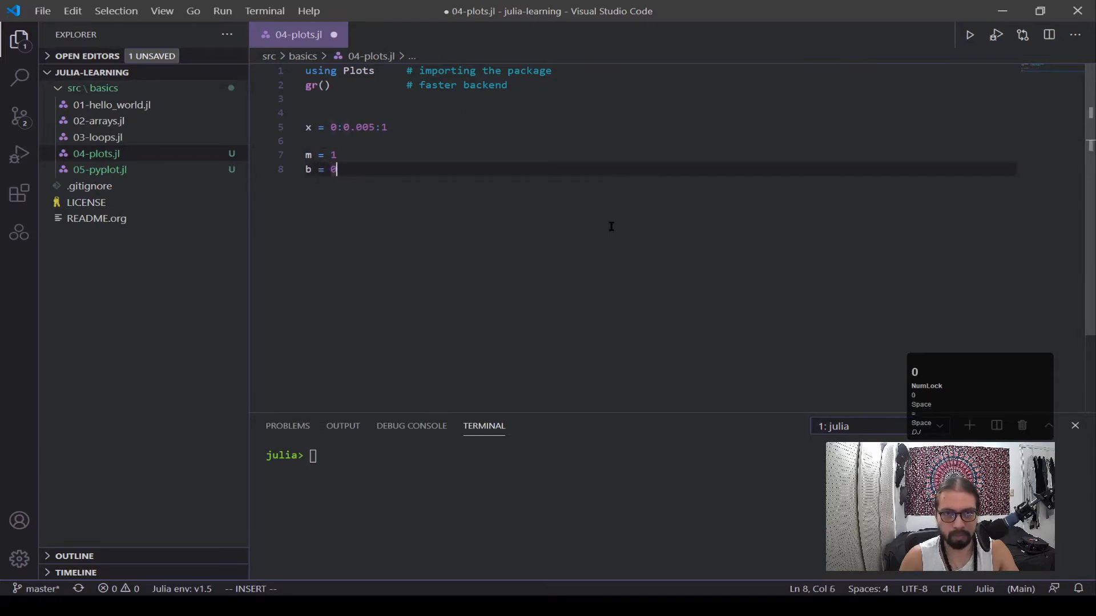
Step: Define the linear function f = m * x + b and save the script
{"action": "type", "text": "f"}
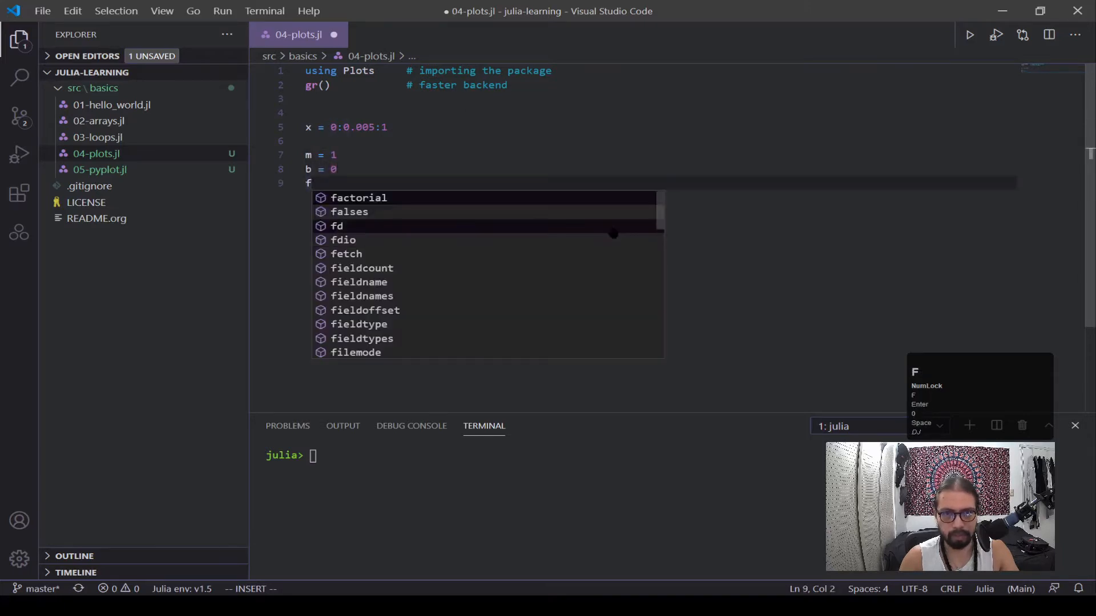
{"action": "type", "text": "="}
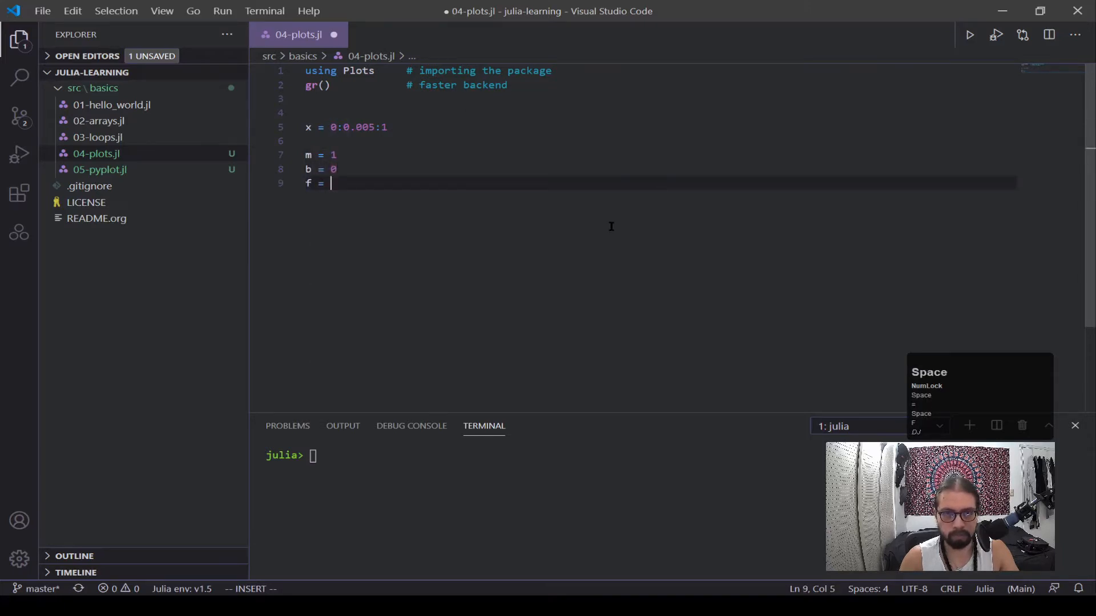
{"action": "type", "text": "m * x _"}
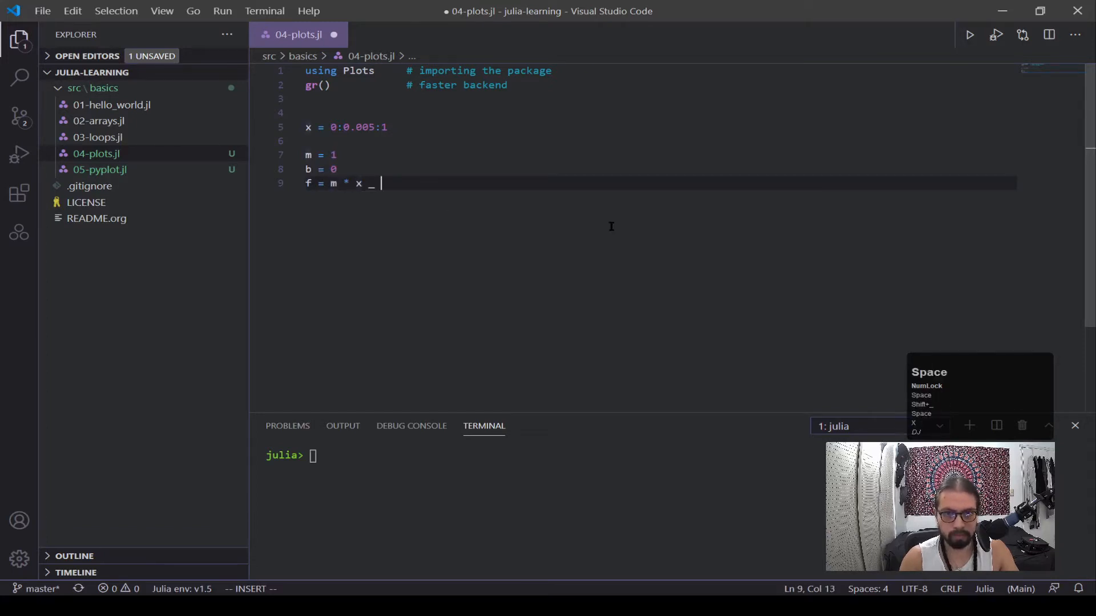
{"action": "type", "text": "+ b"}
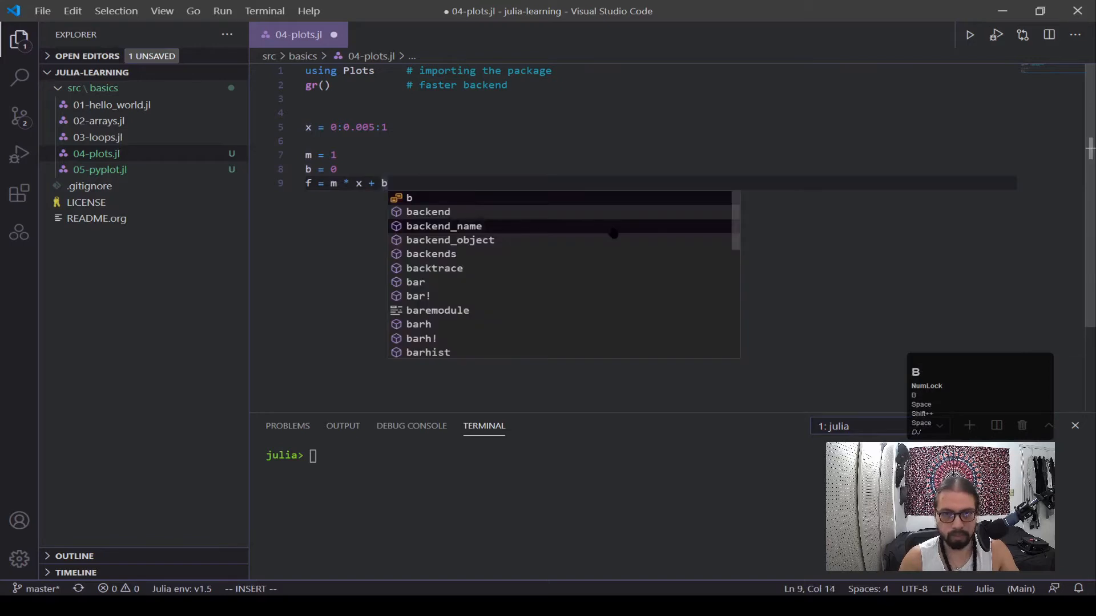
{"action": "key", "text": "Escape"}
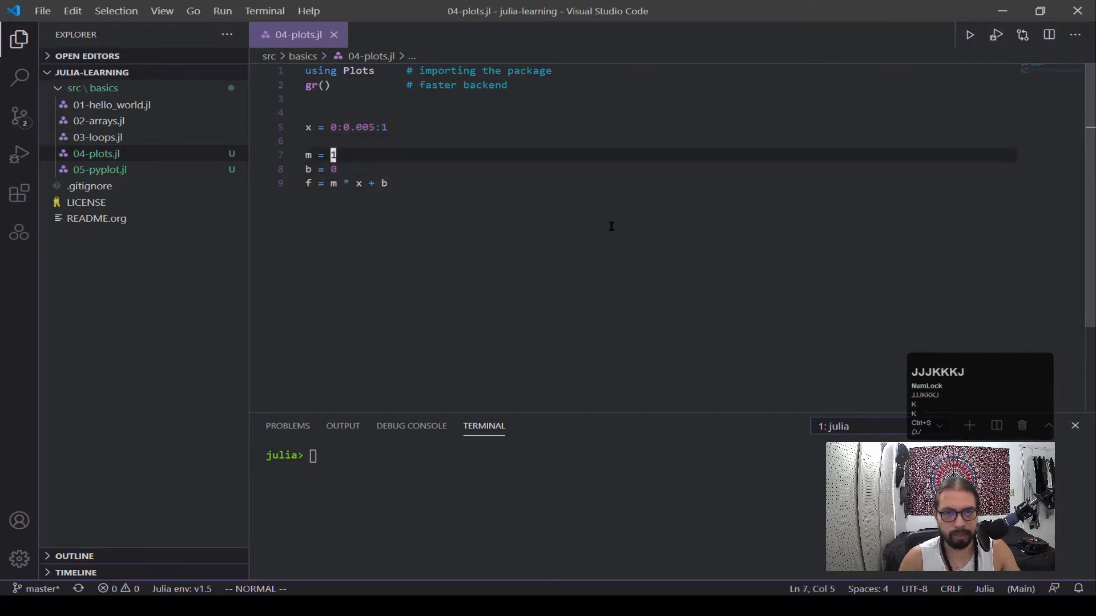
Step: Run include("04-plots.jl") at the Julia prompt, hitting a MethodError about array plus scalar
{"action": "type", "text": "status"}
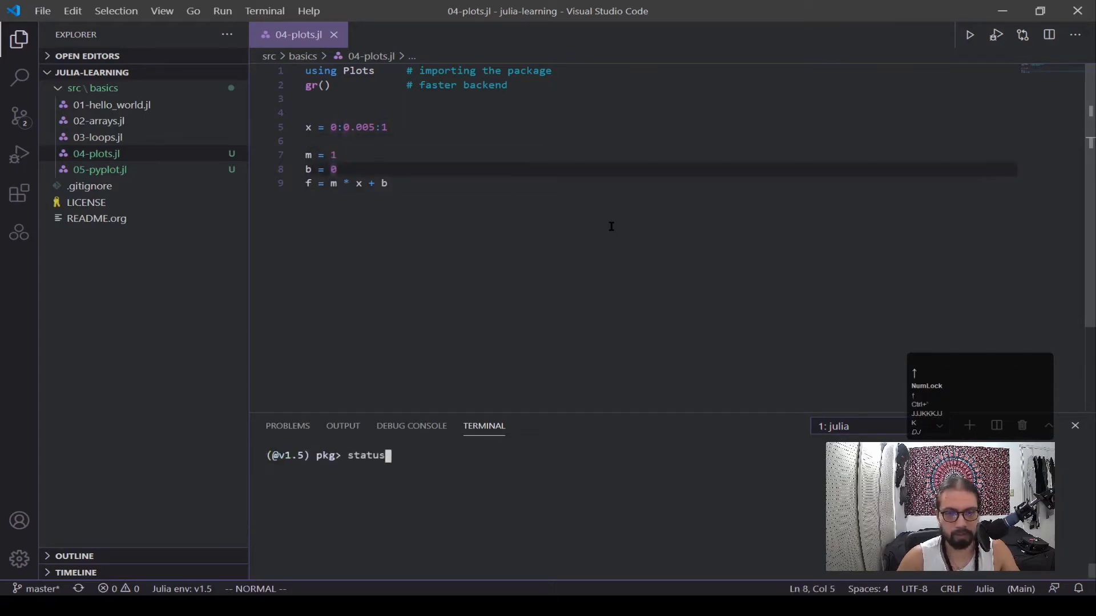
{"action": "key", "text": "backspace"}
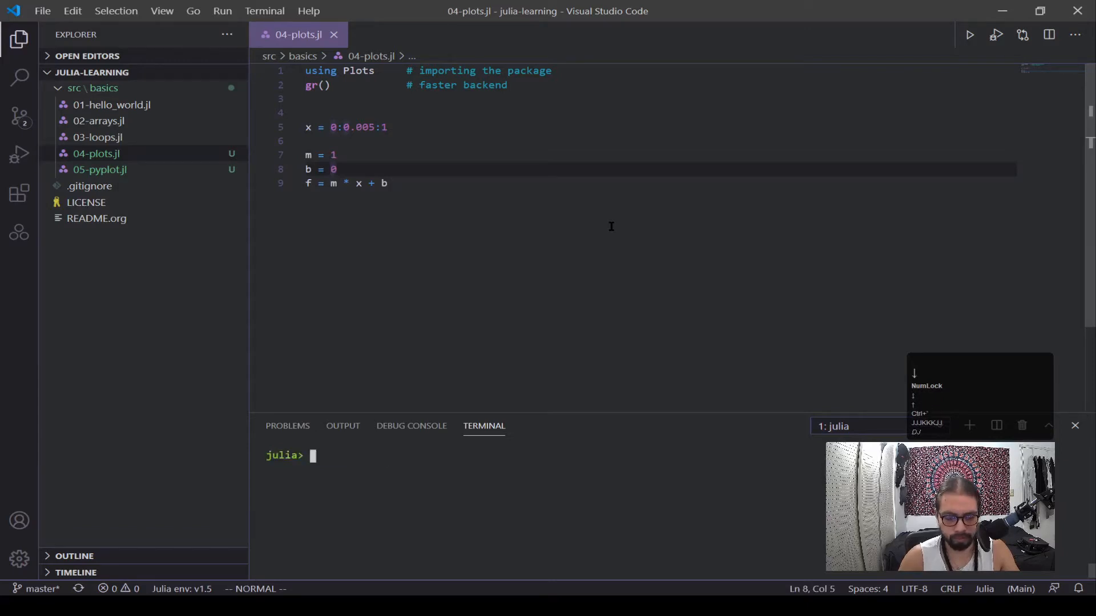
{"action": "type", "text": "include"}
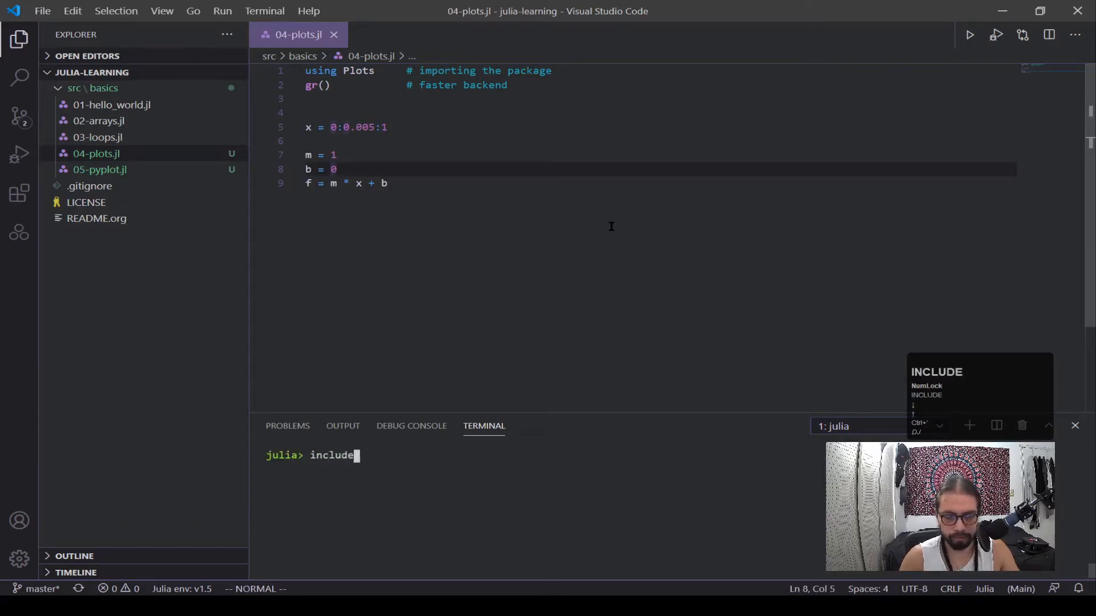
{"action": "type", "text": "("}
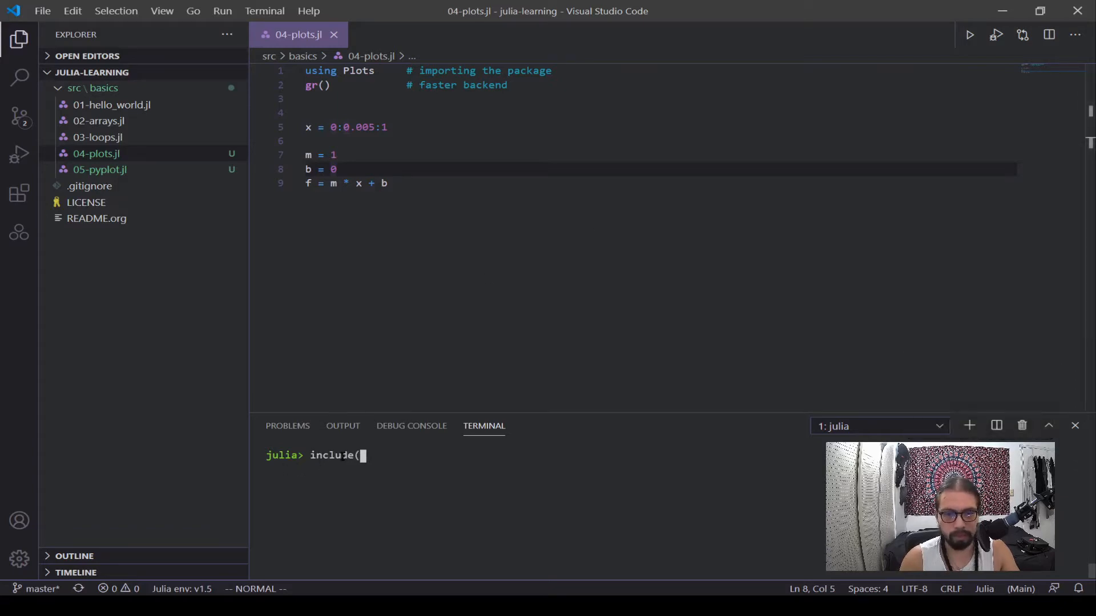
{"action": "type", "text": "\""}
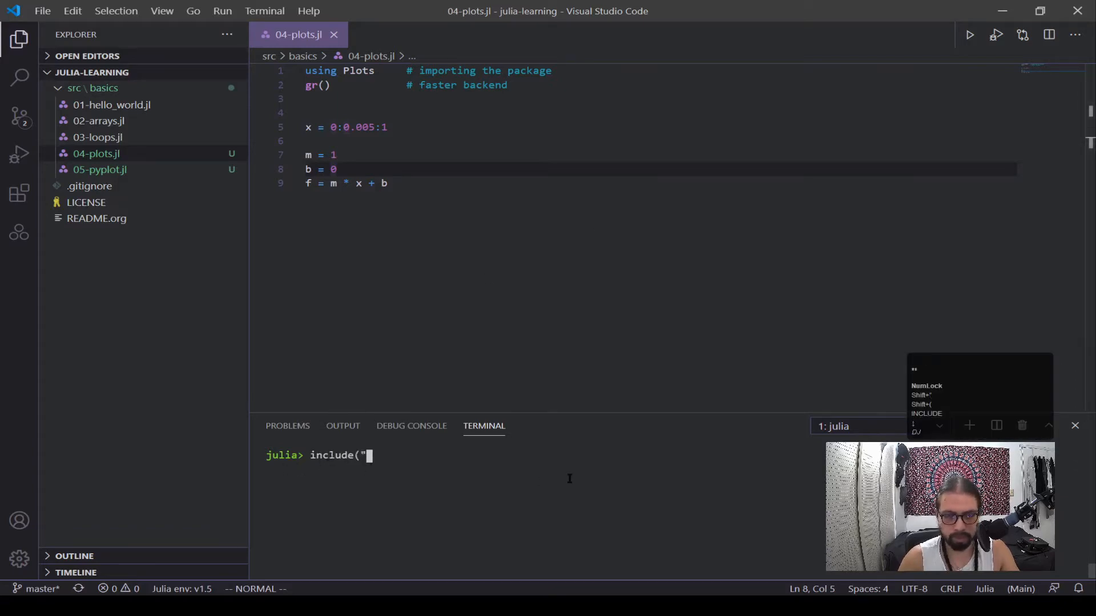
{"action": "type", "text": "04"}
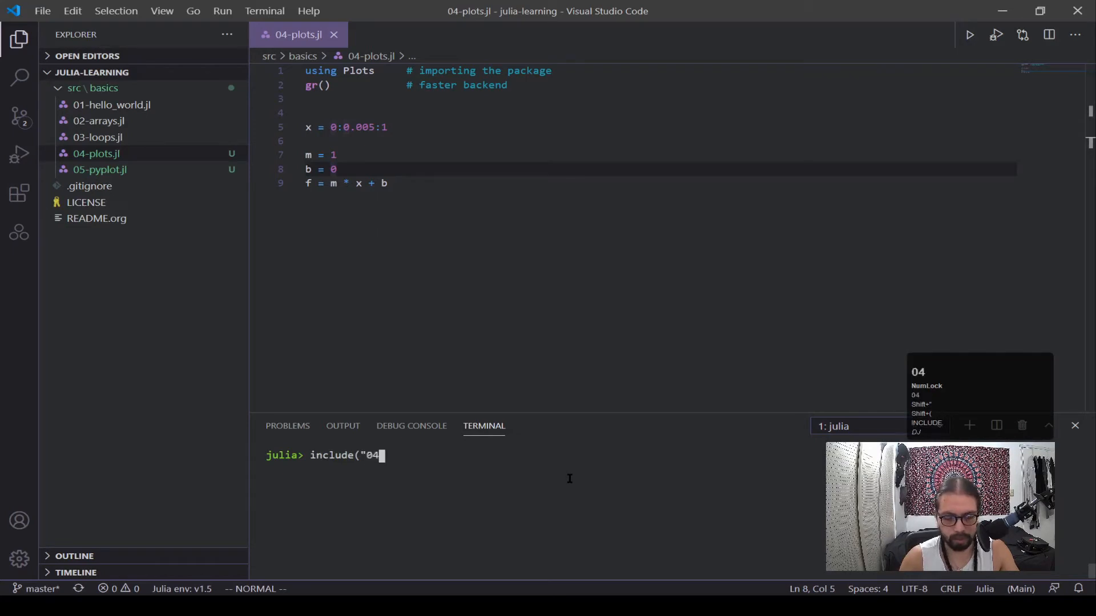
{"action": "type", "text": "-plots"}
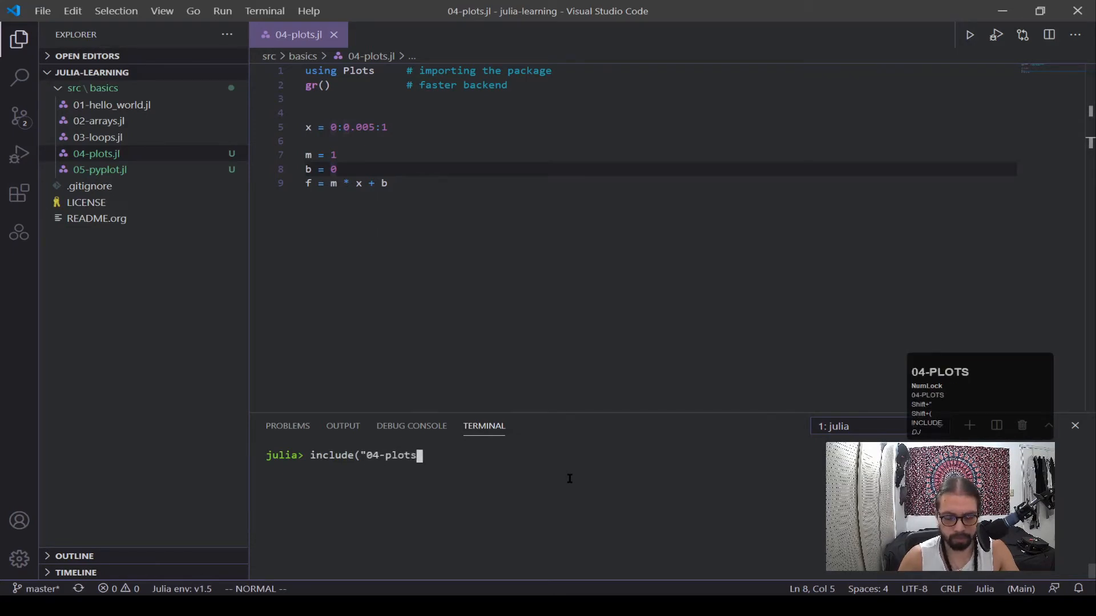
{"action": "type", "text": ".jl"}
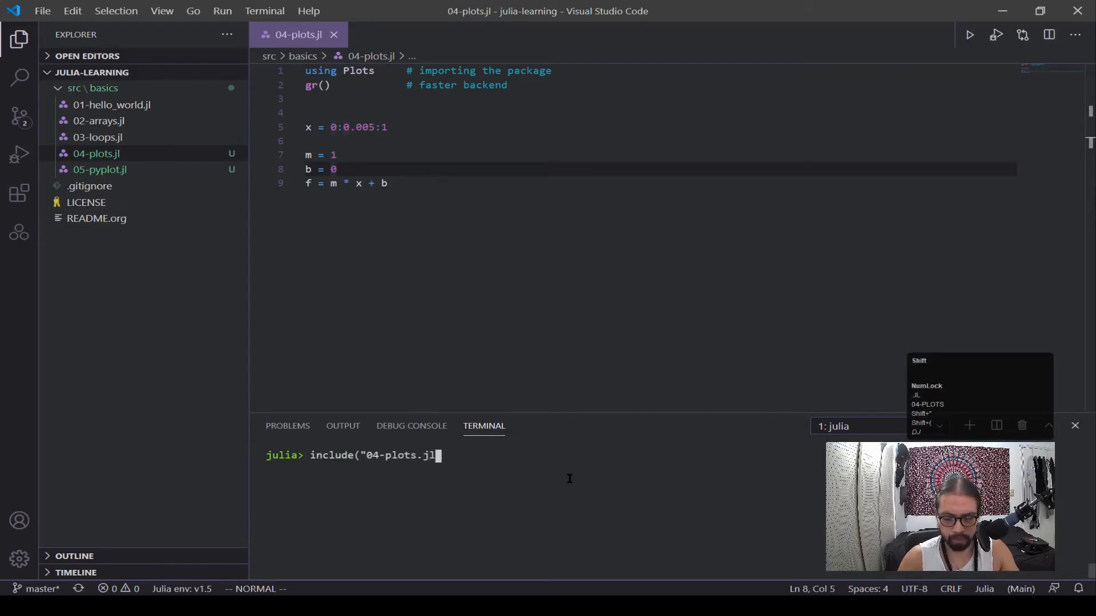
{"action": "type", "text": "\")"}
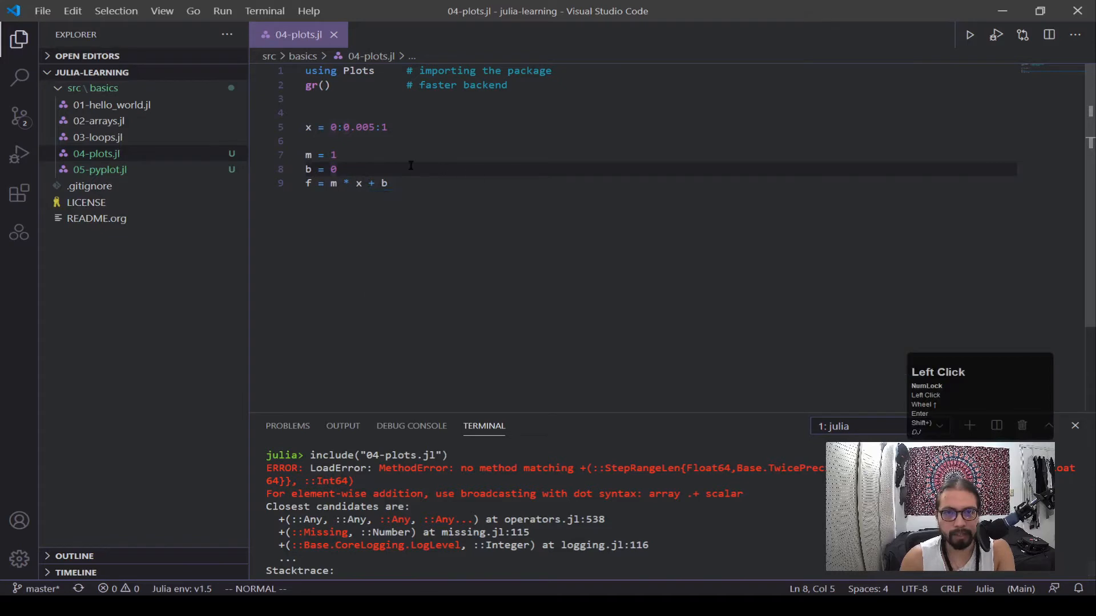
Step: Insert broadcasting dots so line 9 reads f = m .* x .+ b
{"action": "left_click", "coordinate": [375, 182]}
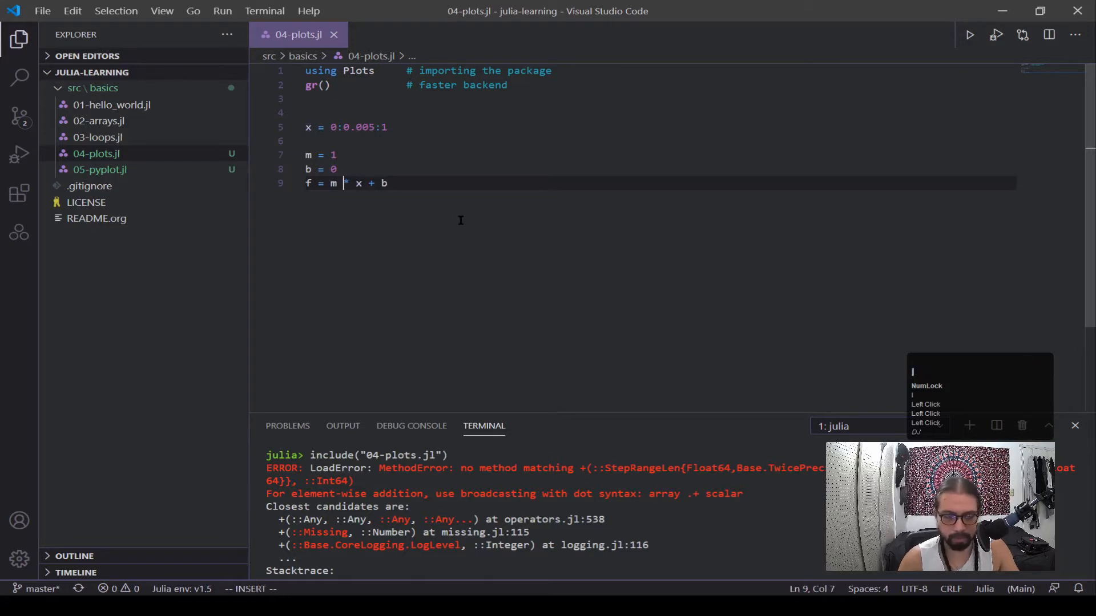
{"action": "type", "text": "."}
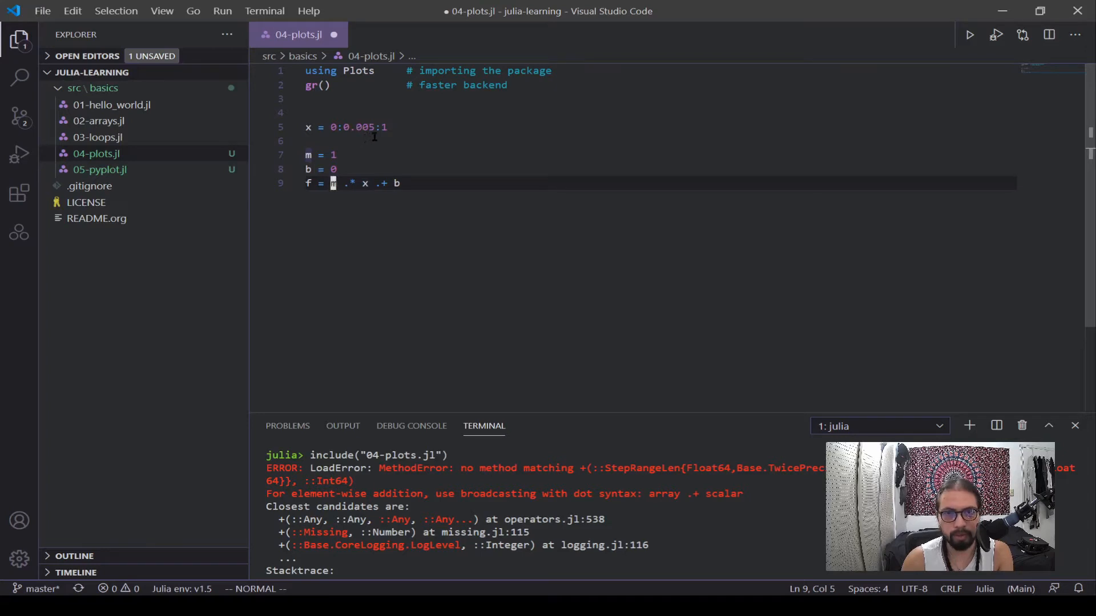
{"action": "mouse_move", "coordinate": [371, 267]}
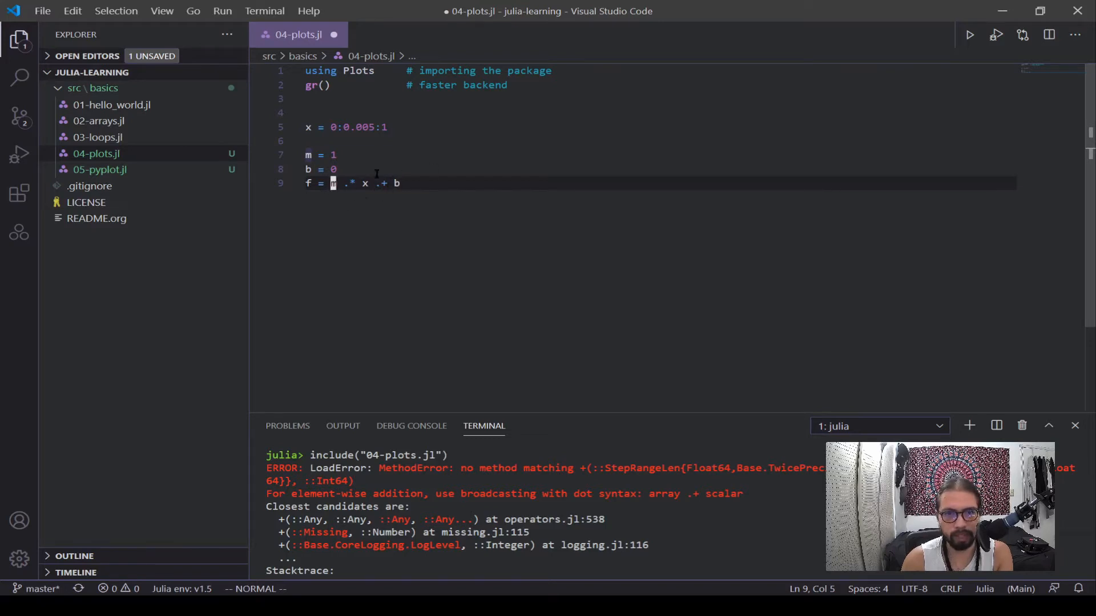
{"action": "mouse_move", "coordinate": [426, 253]}
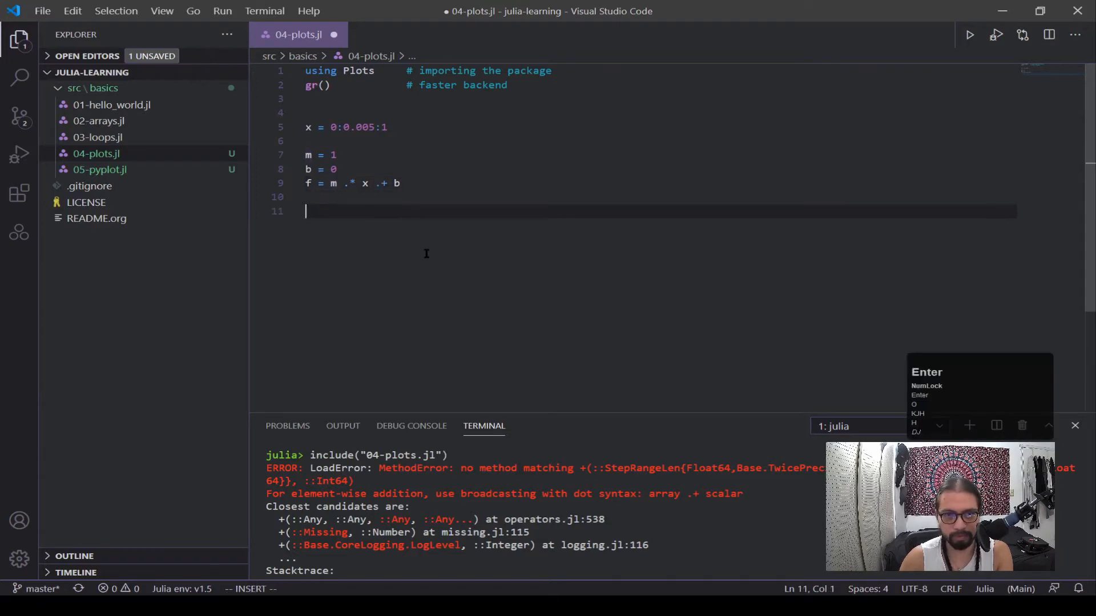
Step: Add a plot(x, f) call labelled linear and an x-axis label "x [-]"
{"action": "type", "text": "plo"}
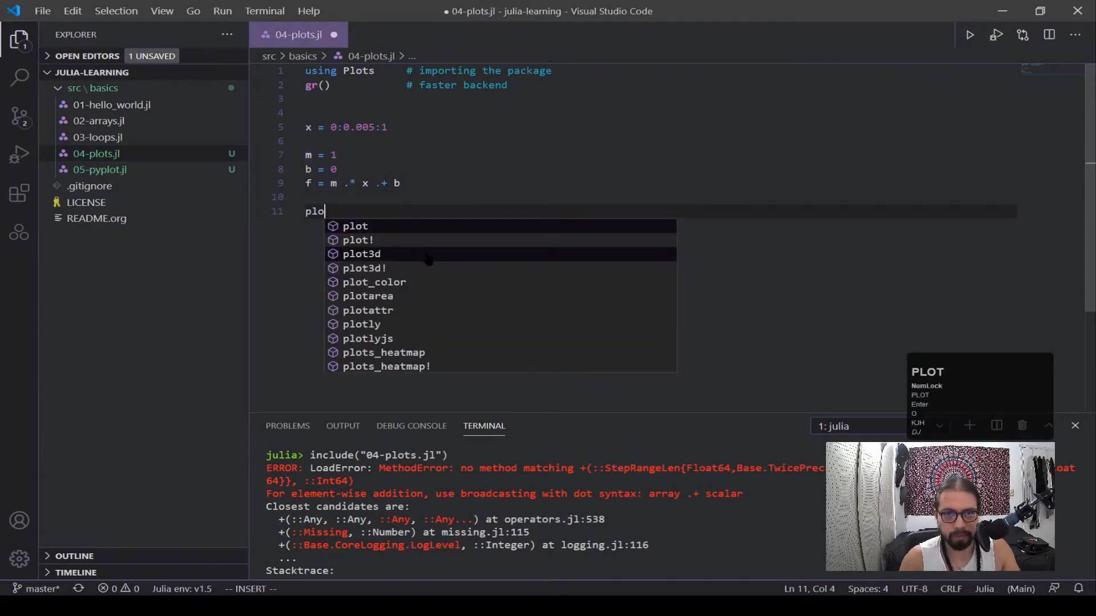
{"action": "type", "text": "t(x, f,"}
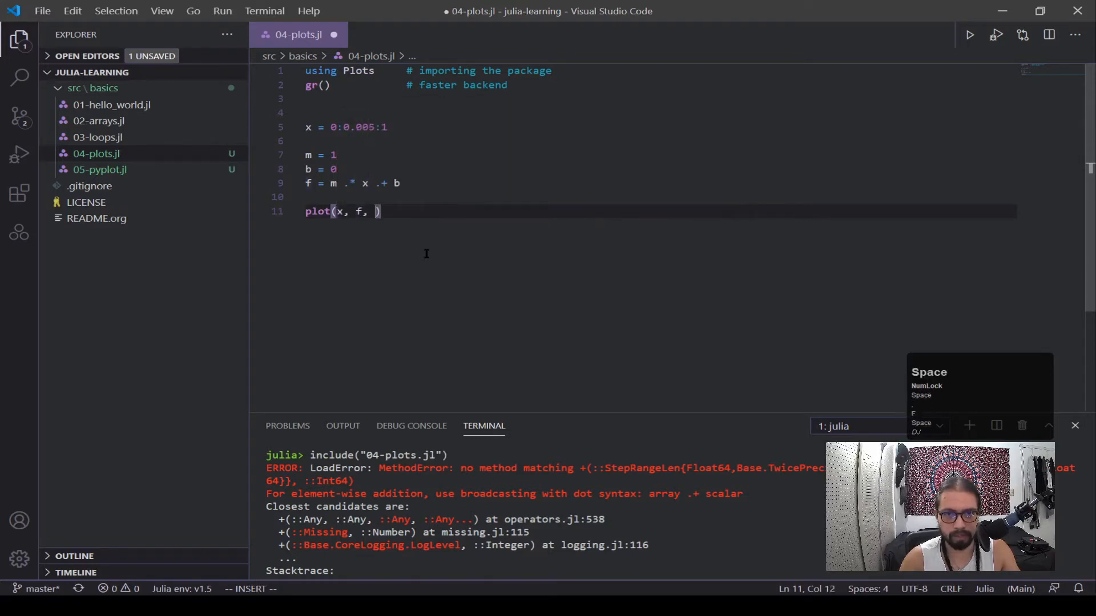
{"action": "type", "text": "label"}
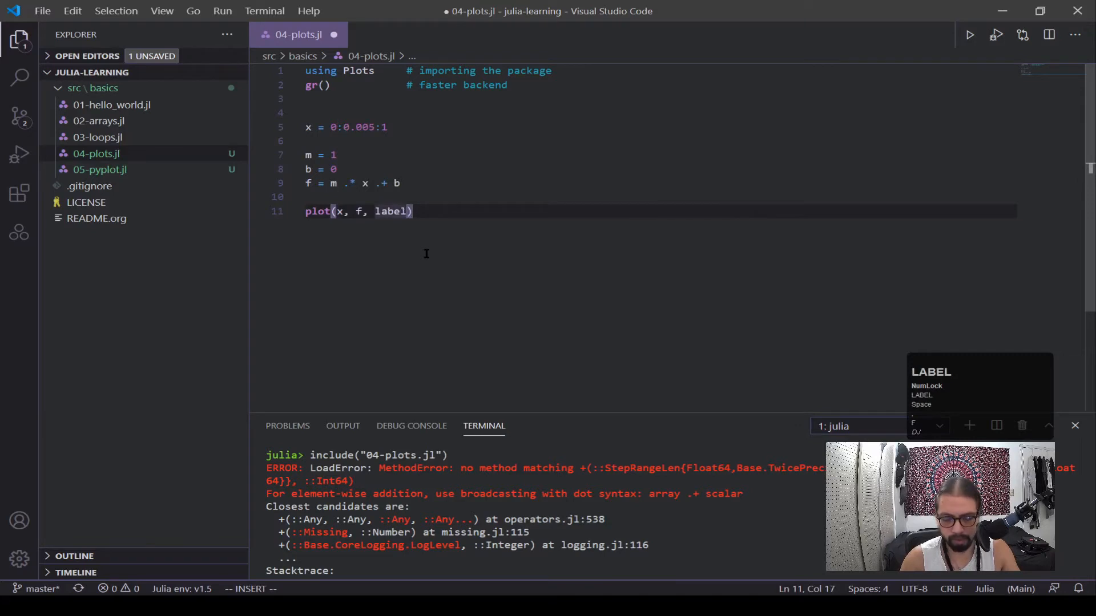
{"action": "type", "text": "=:"}
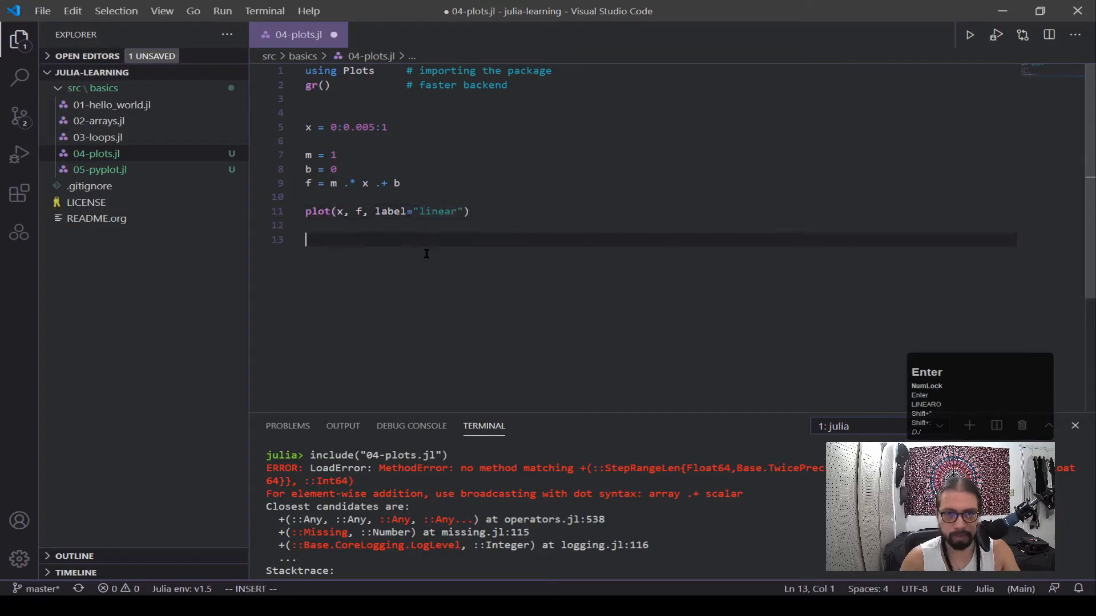
{"action": "type", "text": "xaxis!("}
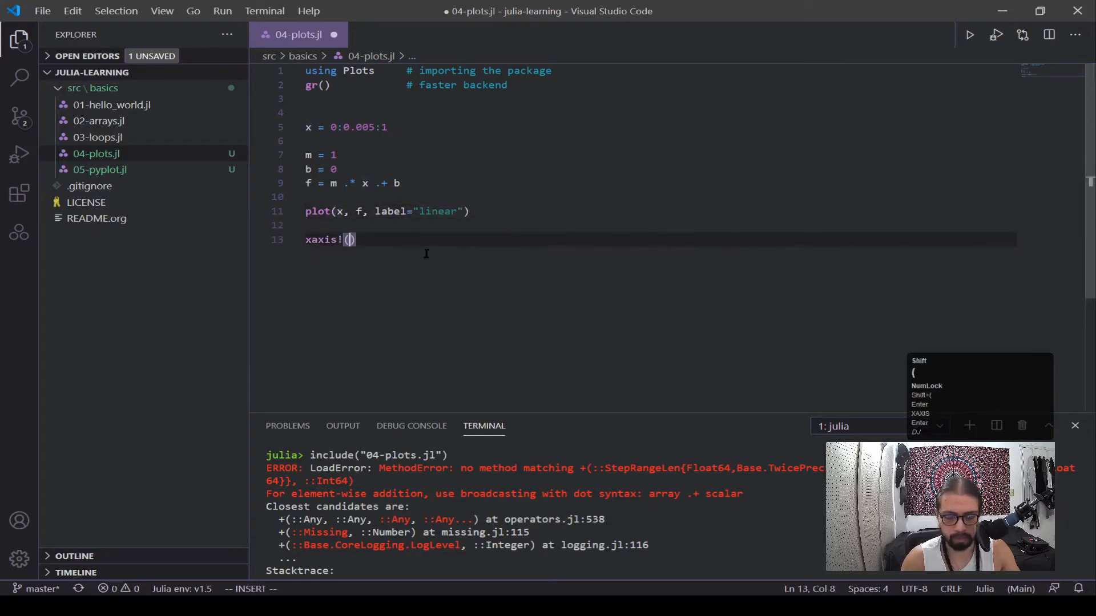
{"action": "type", "text": "\""}
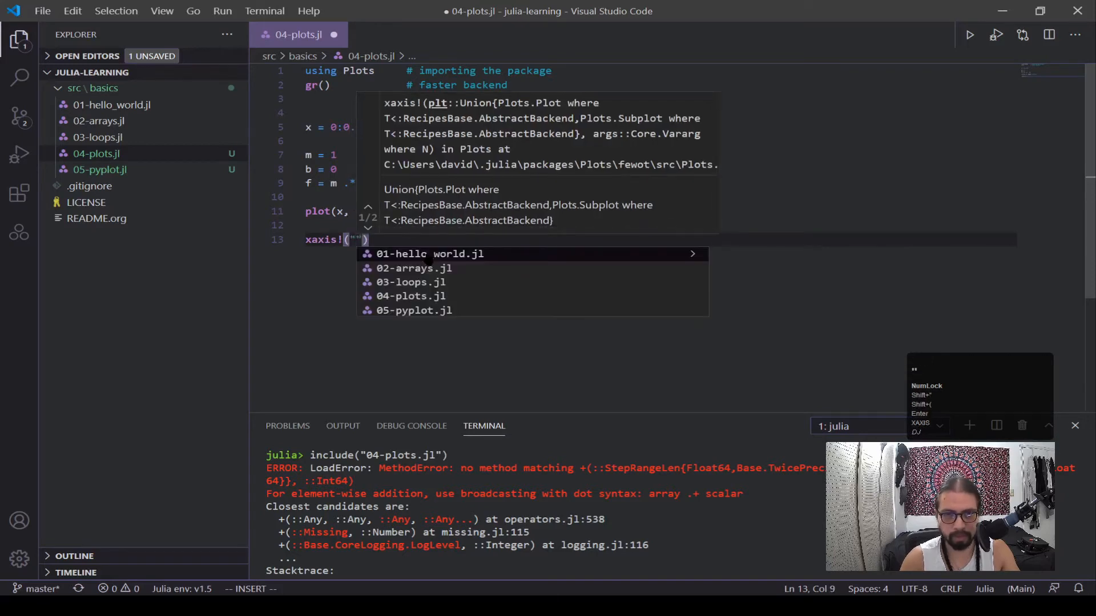
{"action": "type", "text": "x"}
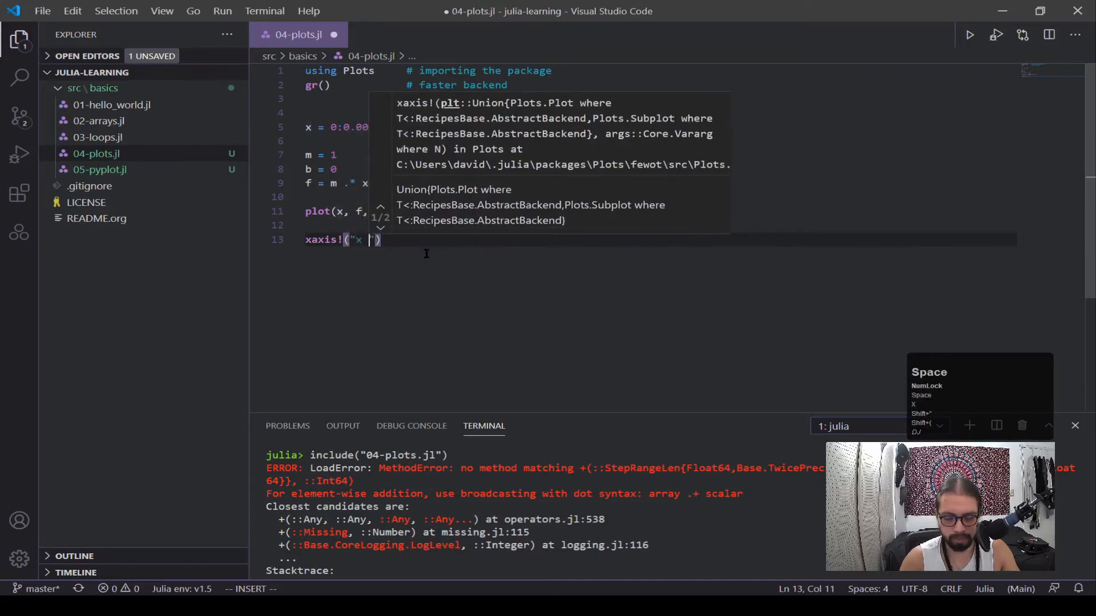
{"action": "type", "text": "[-]"}
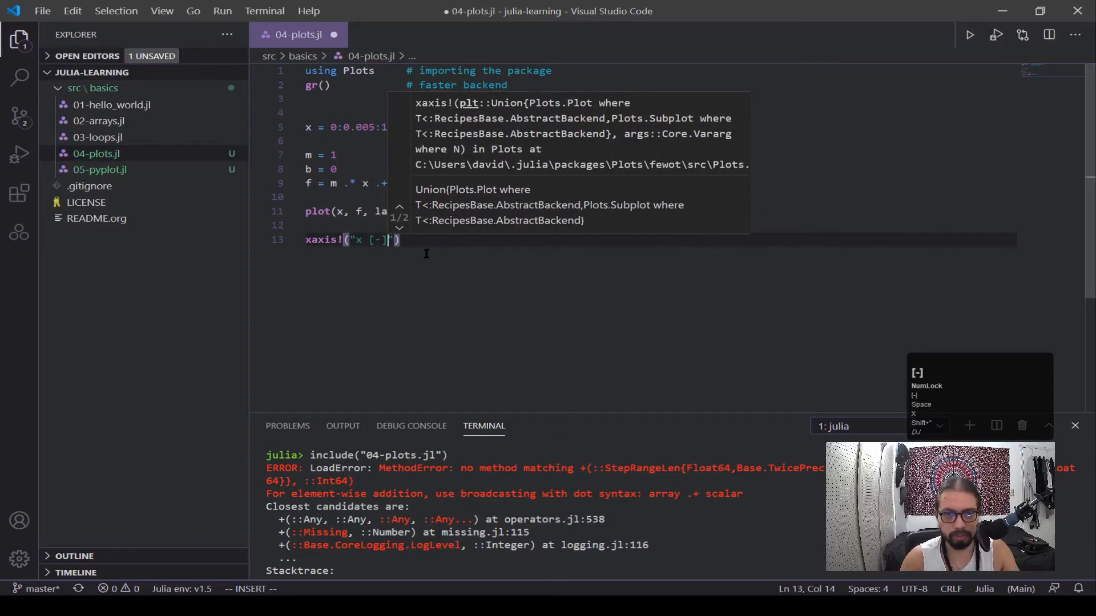
{"action": "key", "text": "enter"}
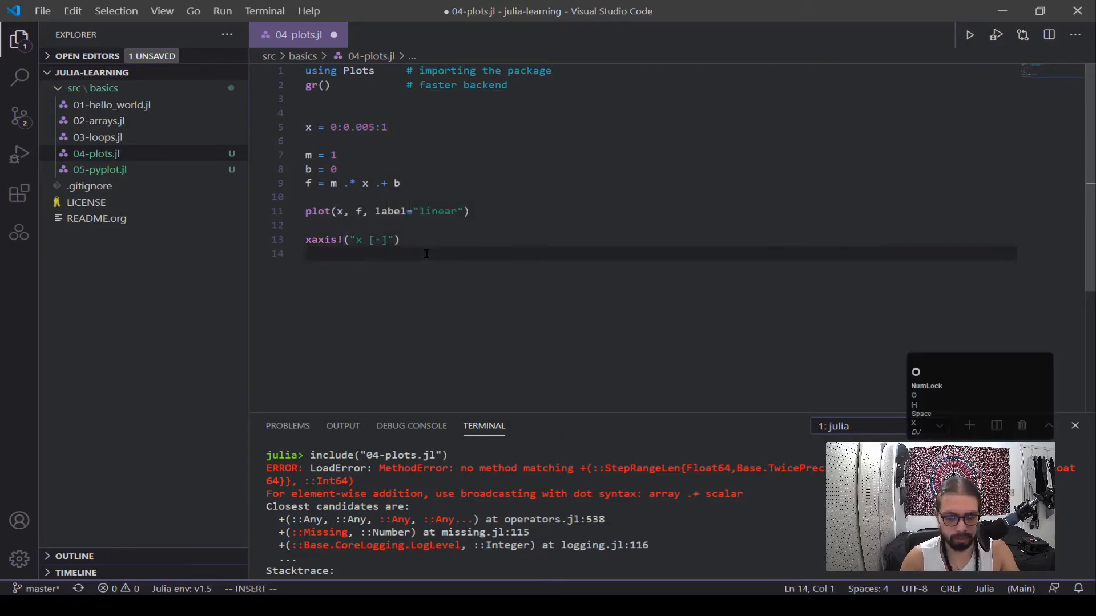
Step: Add yaxis!("f(x) [-]") and title!("polynomials") to the script
{"action": "type", "text": "yaxis!("}
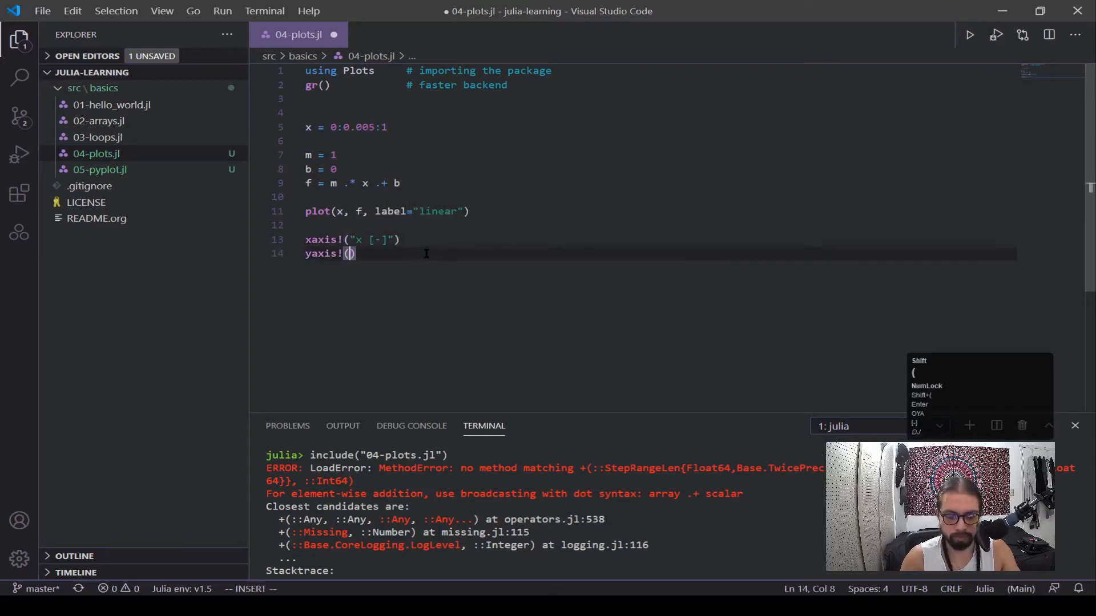
{"action": "type", "text": "\"f"}
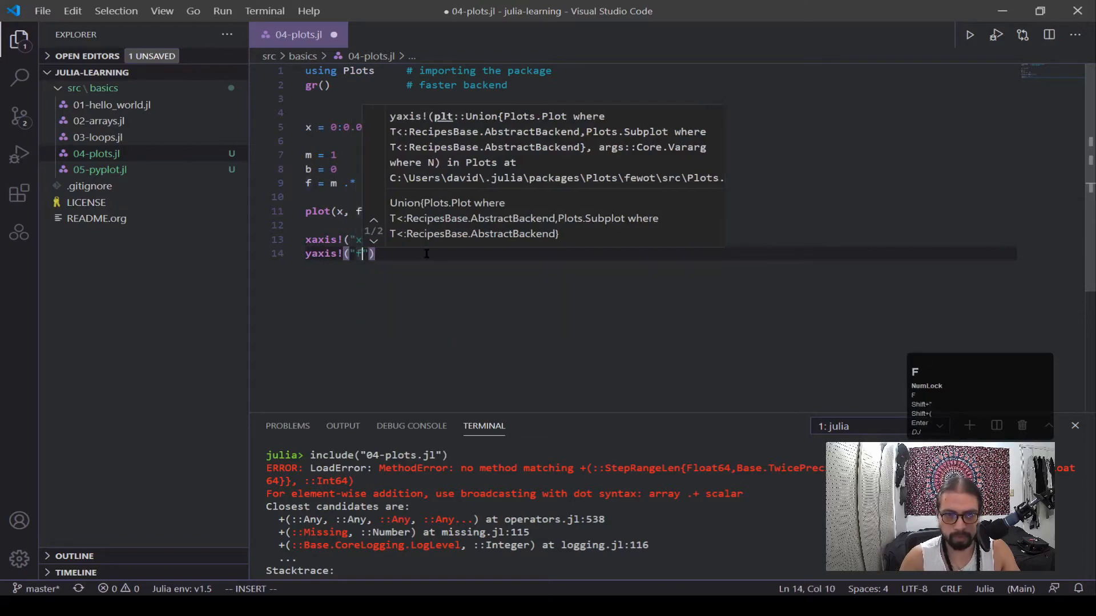
{"action": "type", "text": "(x) [-"}
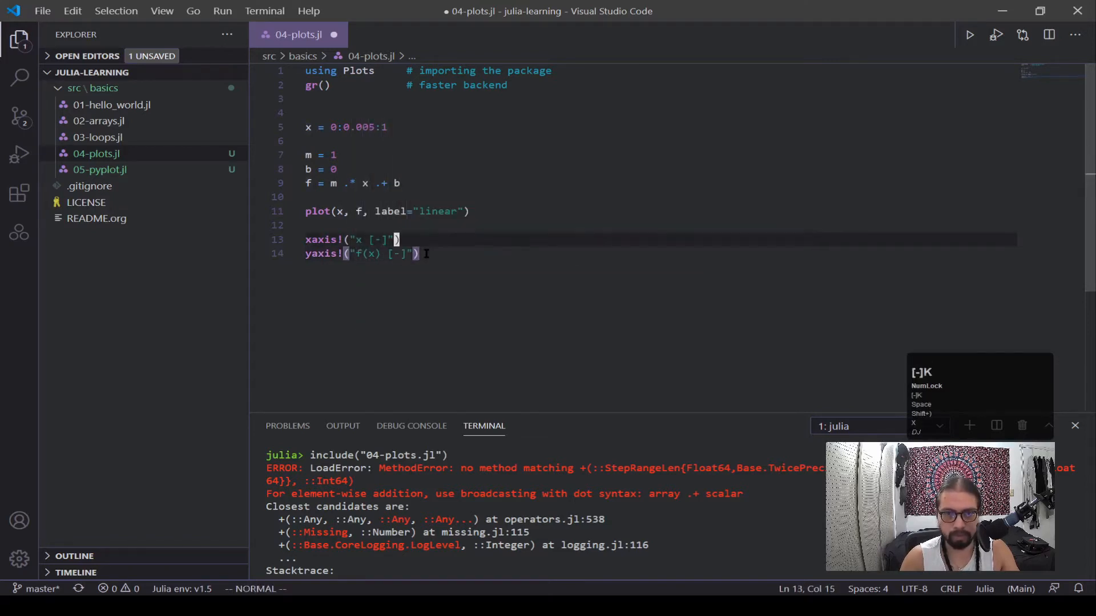
{"action": "type", "text": "title!(\"\""}
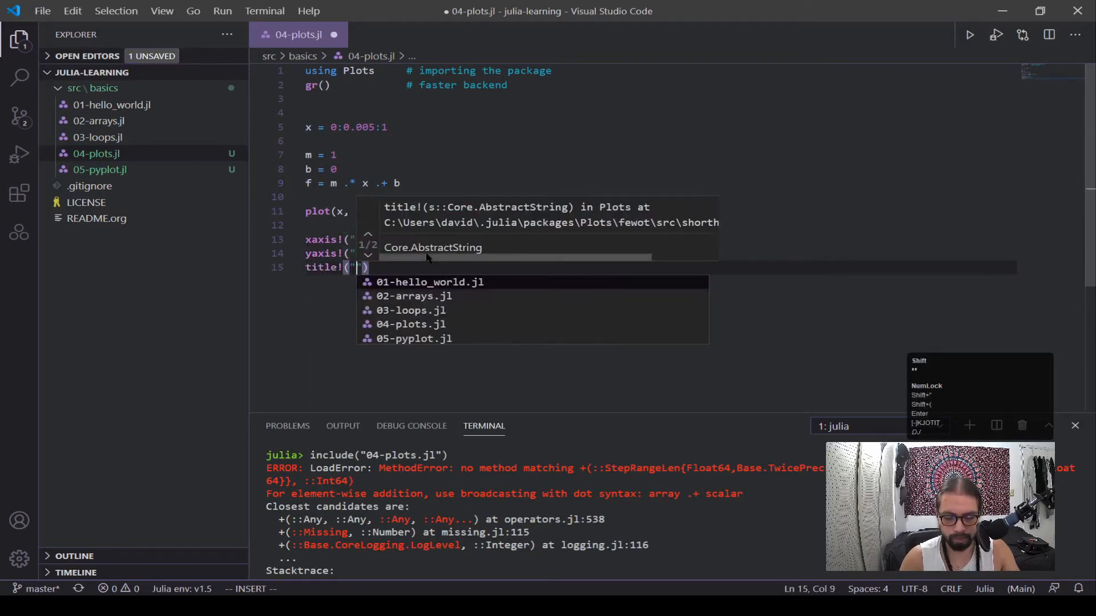
{"action": "type", "text": "polynomials"}
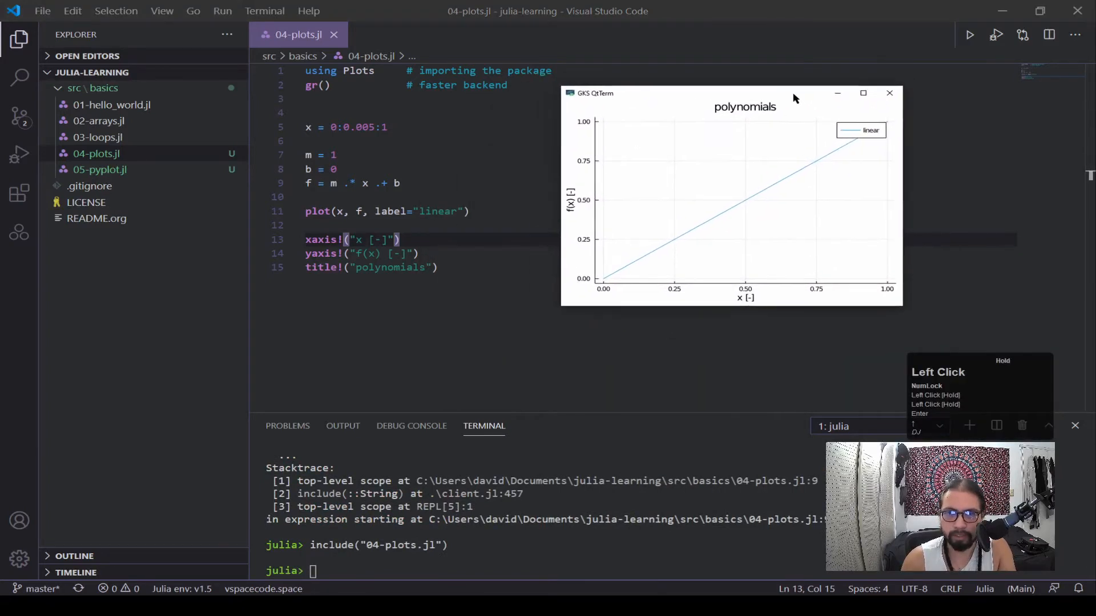
{"action": "mouse_move", "coordinate": [883, 135]}
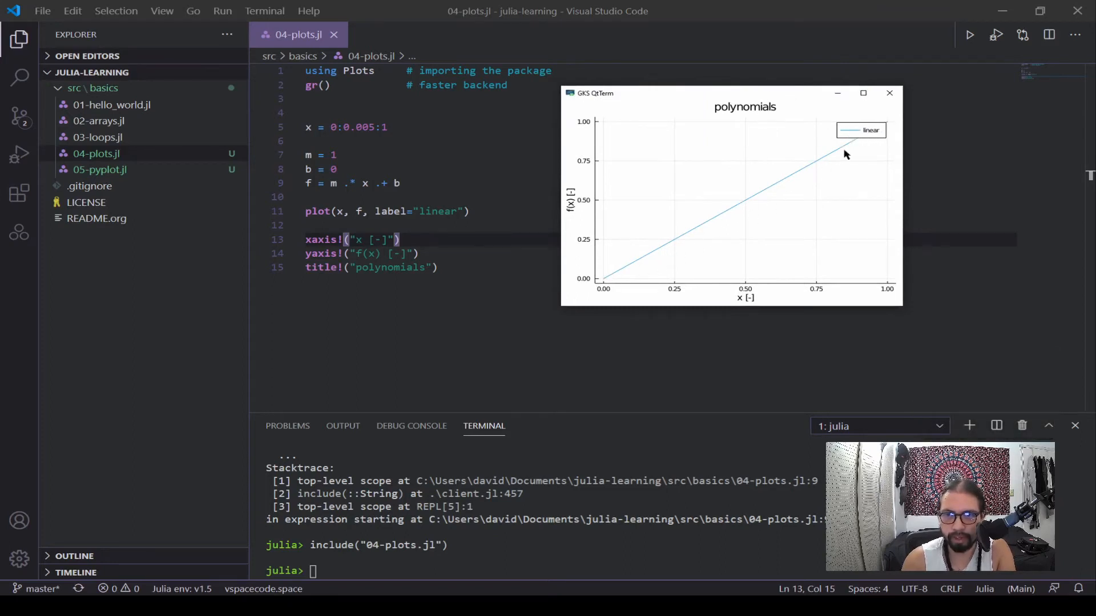
{"action": "mouse_move", "coordinate": [648, 249]}
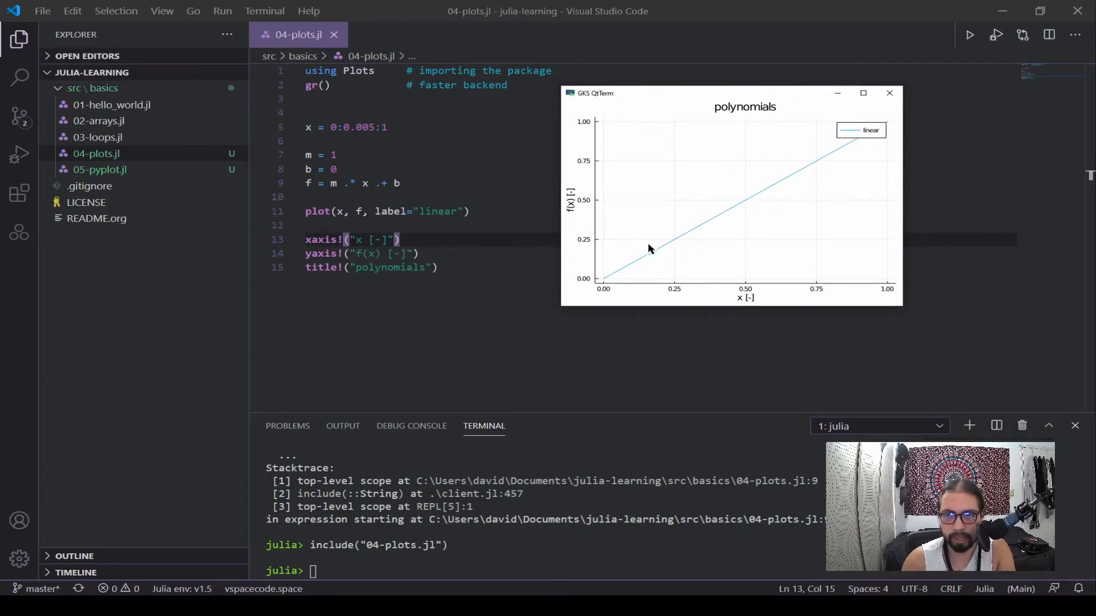
{"action": "mouse_move", "coordinate": [866, 139]}
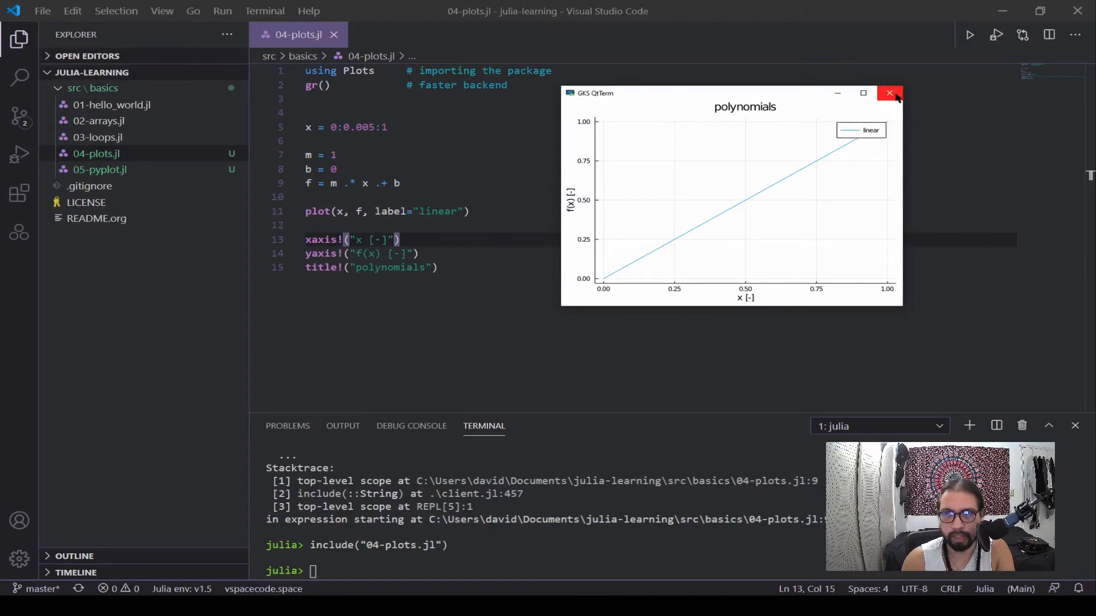
Step: Close the plot window and add legend=:topleft to the plot call
{"action": "left_click", "coordinate": [889, 93]}
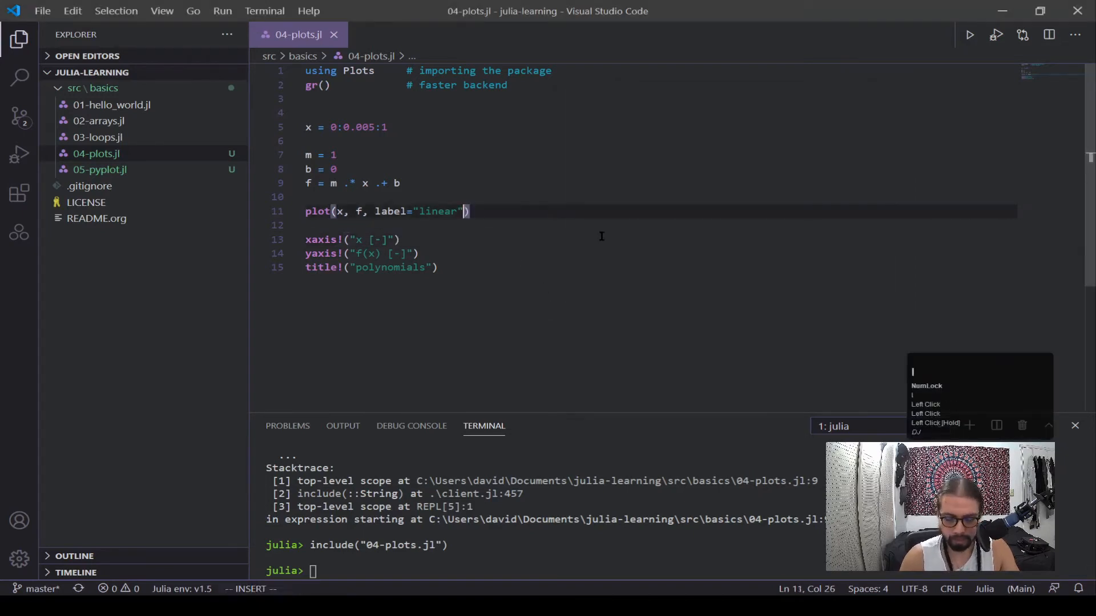
{"action": "type", "text": ", legend"}
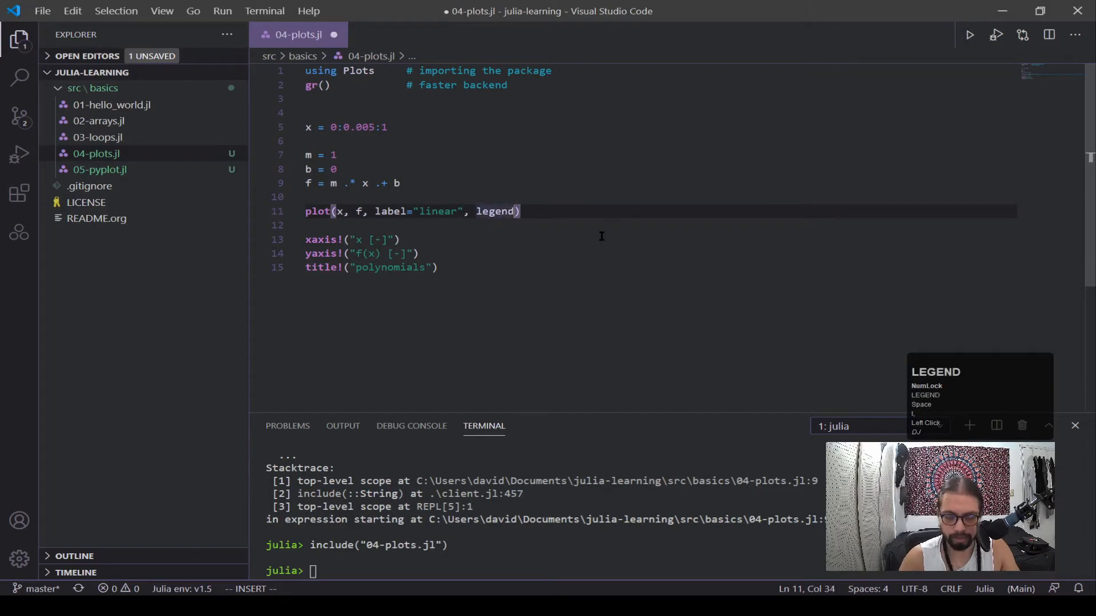
{"action": "type", "text": "=:"}
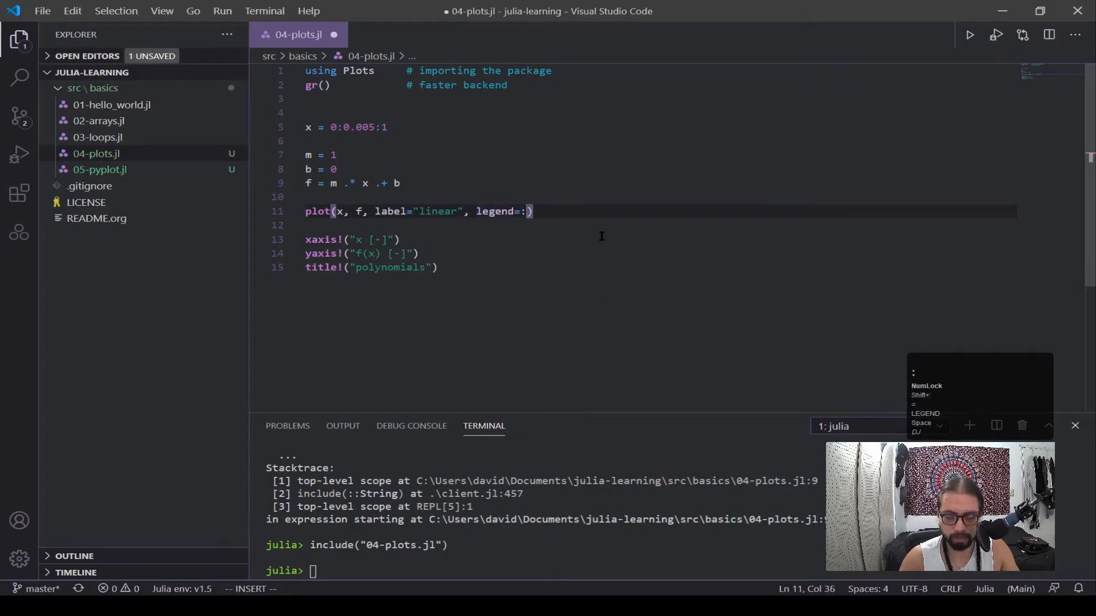
{"action": "type", "text": "topleft"}
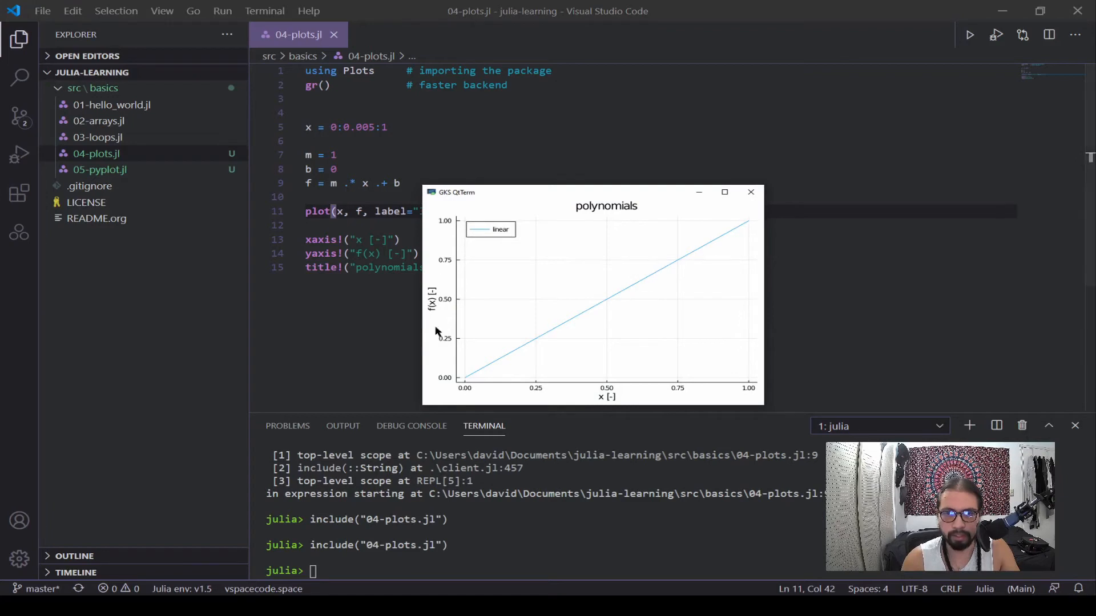
{"action": "mouse_move", "coordinate": [677, 235]}
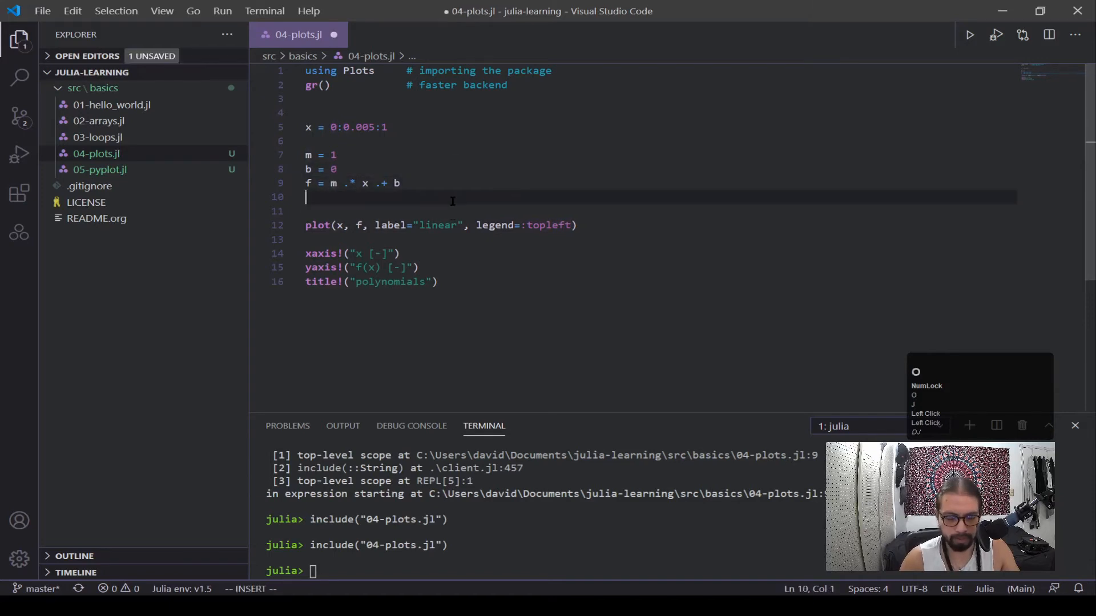
Step: Define the quadratic g = x .^ 2 on line 10
{"action": "type", "text": "g"}
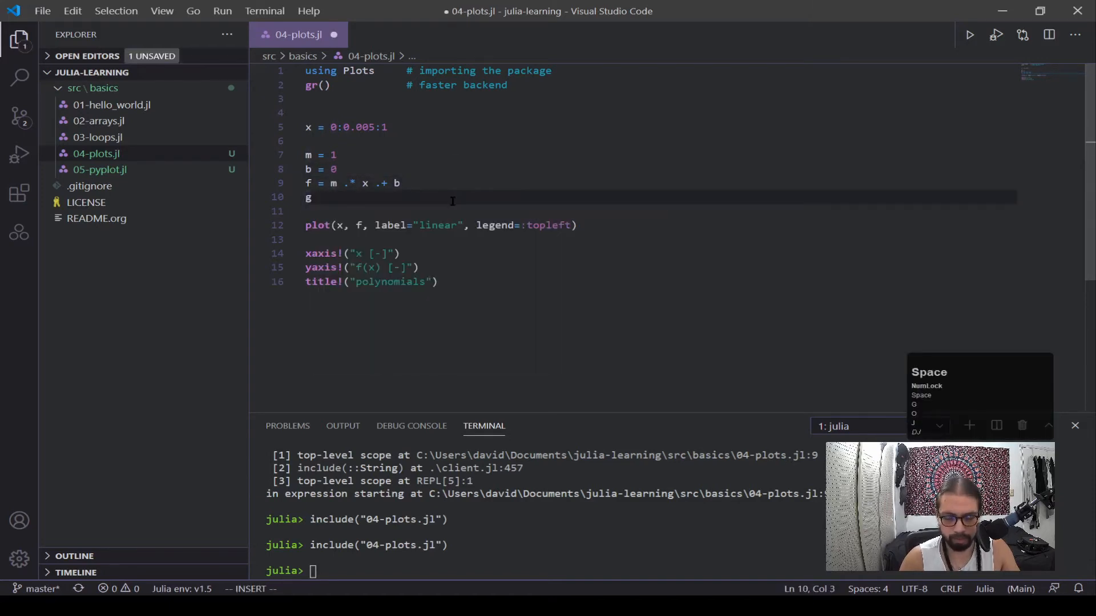
{"action": "type", "text": "= x"}
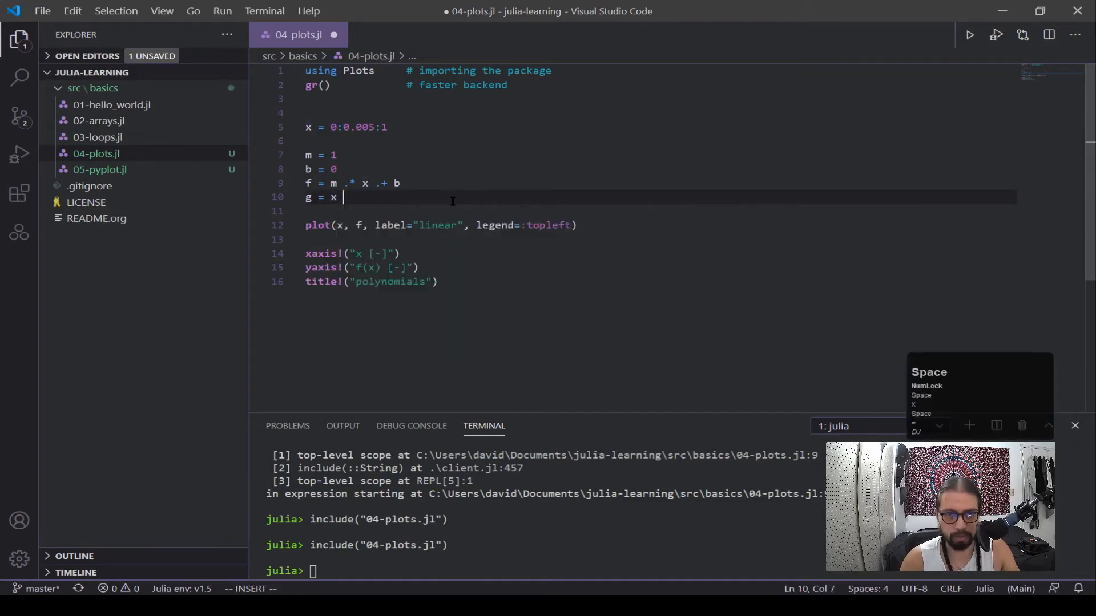
{"action": "type", "text": "."}
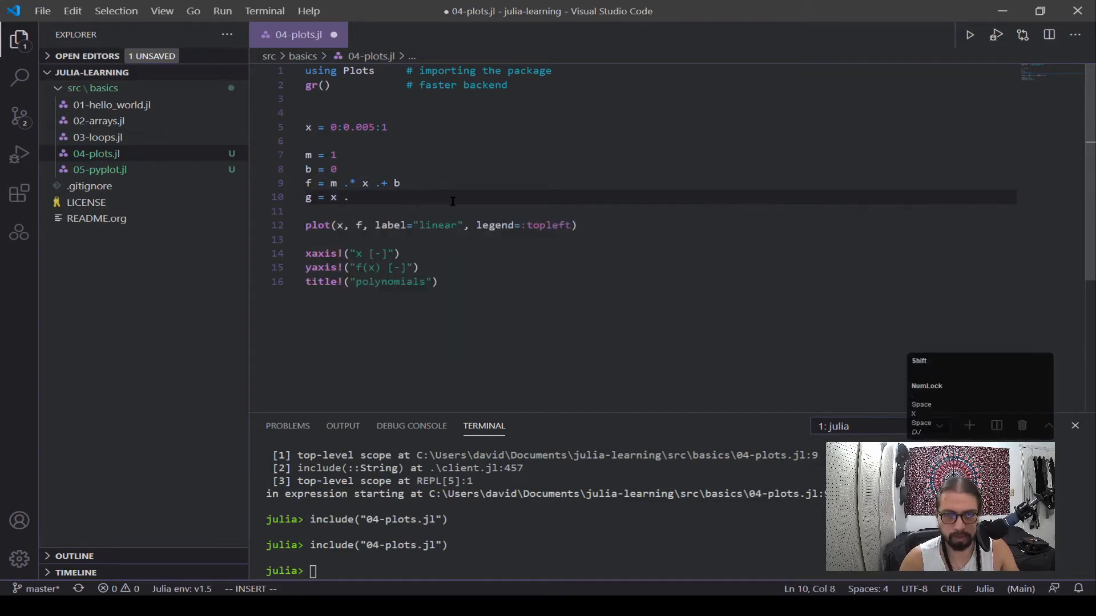
{"action": "type", "text": "^"}
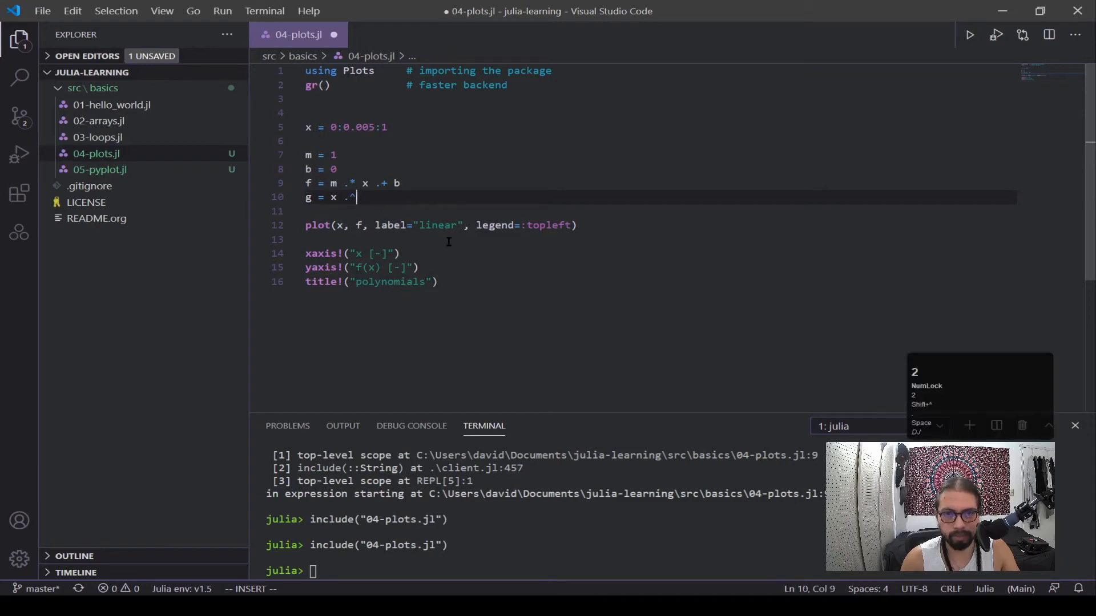
{"action": "key", "text": "enter"}
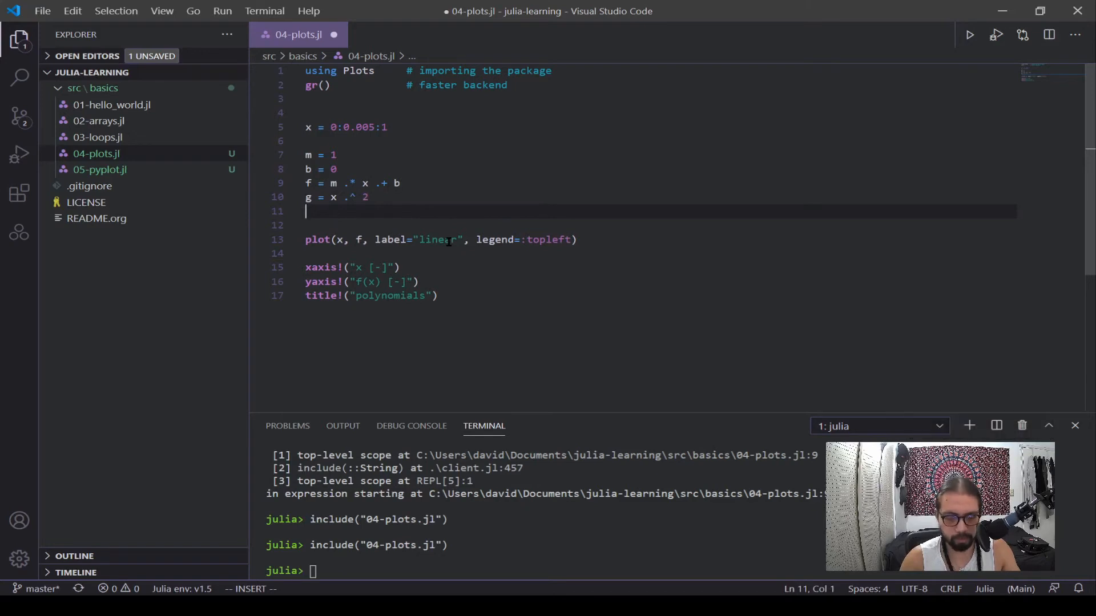
Step: Define the cubic h = x .^ 3 on line 11
{"action": "type", "text": "h = x"}
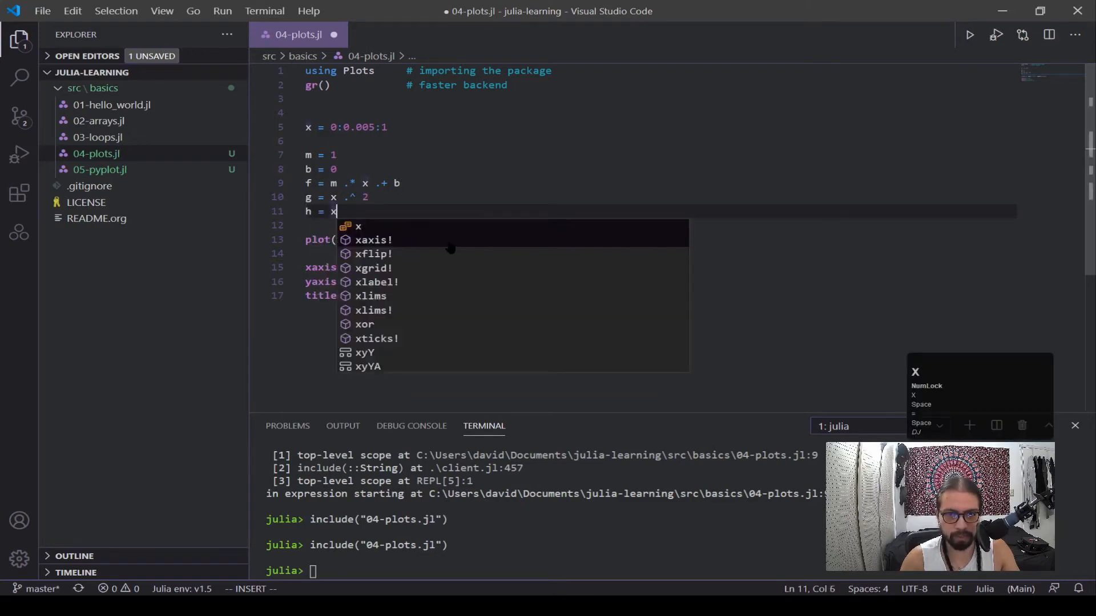
{"action": "type", "text": "."}
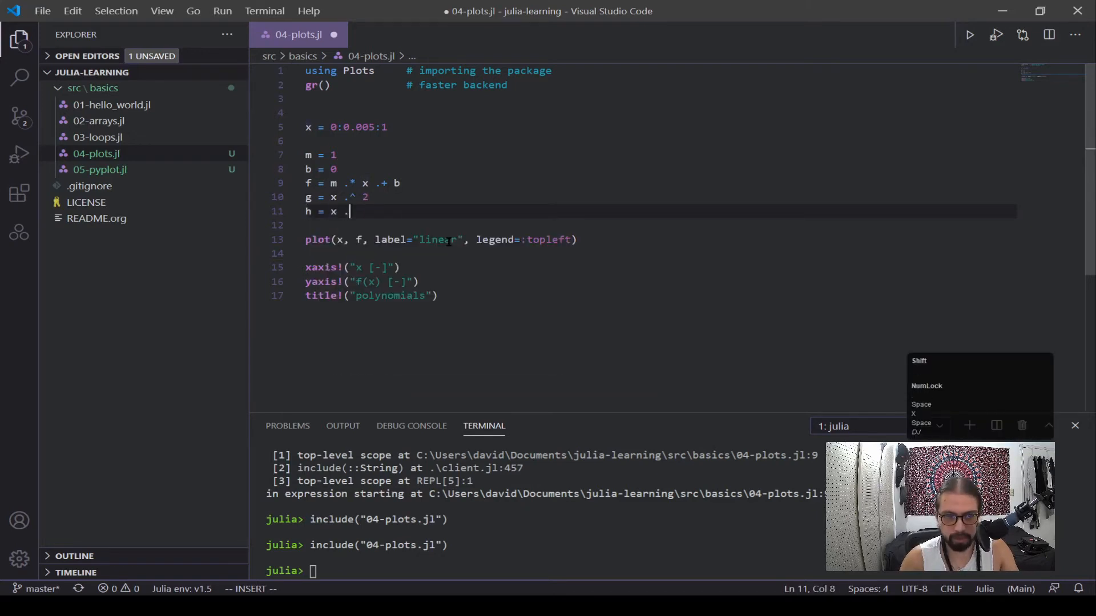
{"action": "type", "text": "3"}
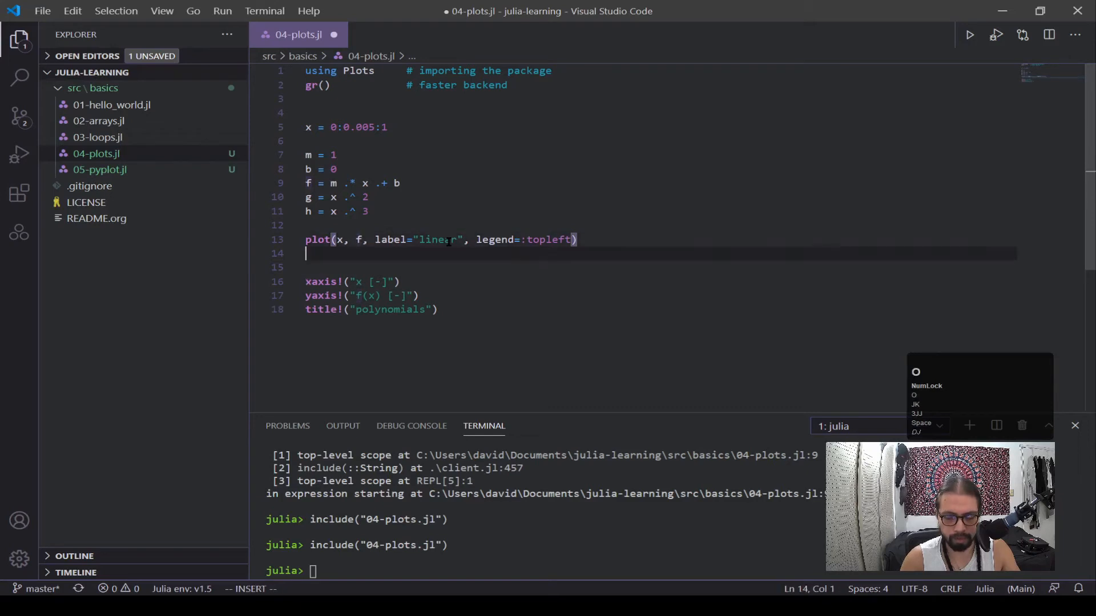
Step: Add plot!(x, g, label="quadratic") and plot!(x, h, label="cubic") and save
{"action": "type", "text": "plot"}
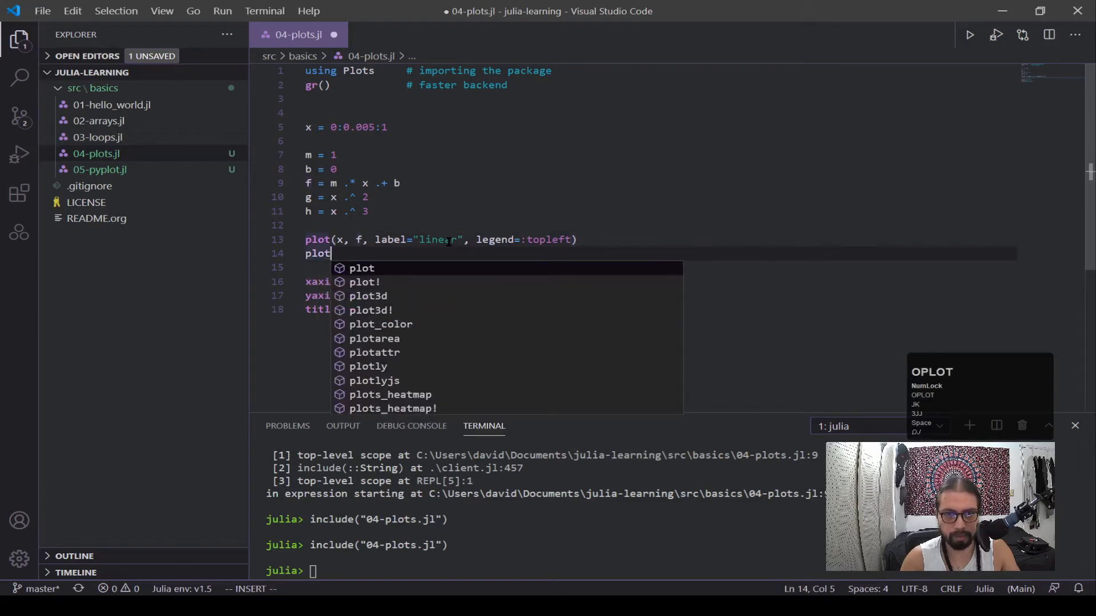
{"action": "type", "text": "!("}
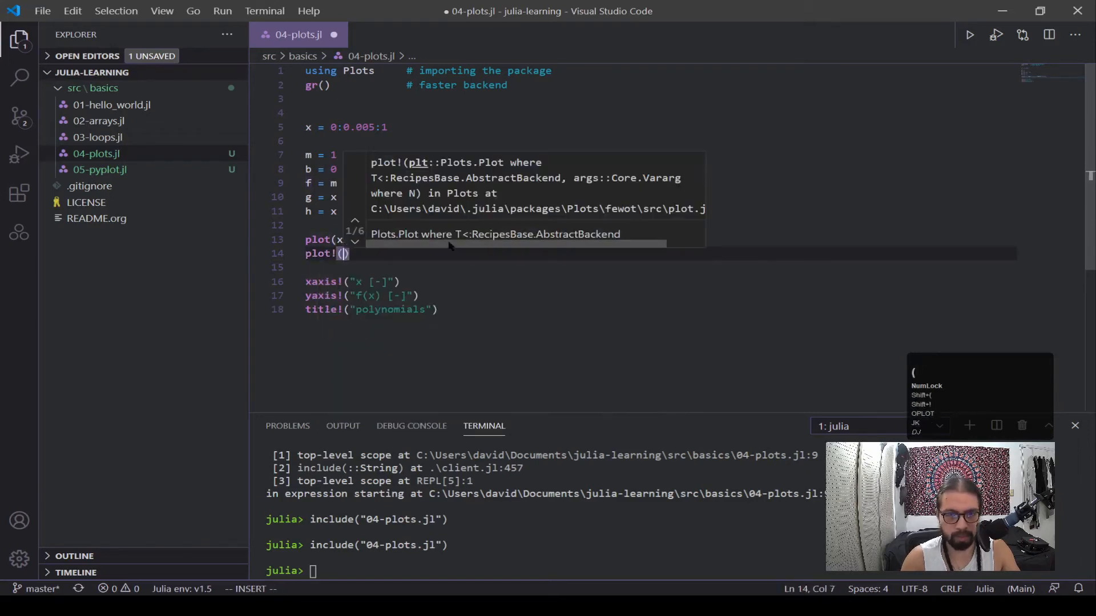
{"action": "type", "text": "x, g,"}
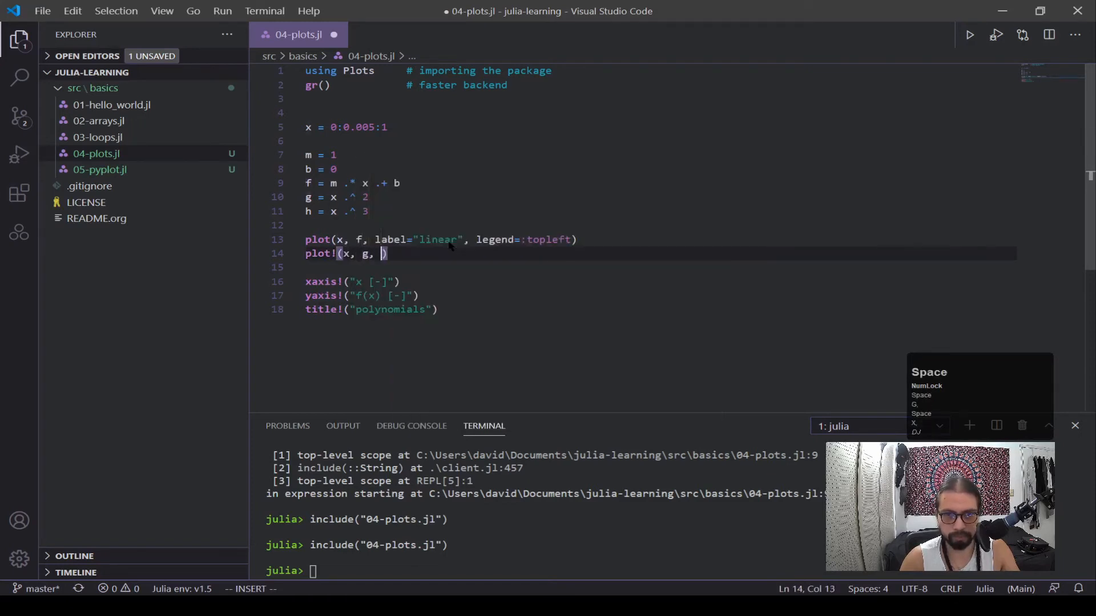
{"action": "type", "text": "label=\"quadratic"}
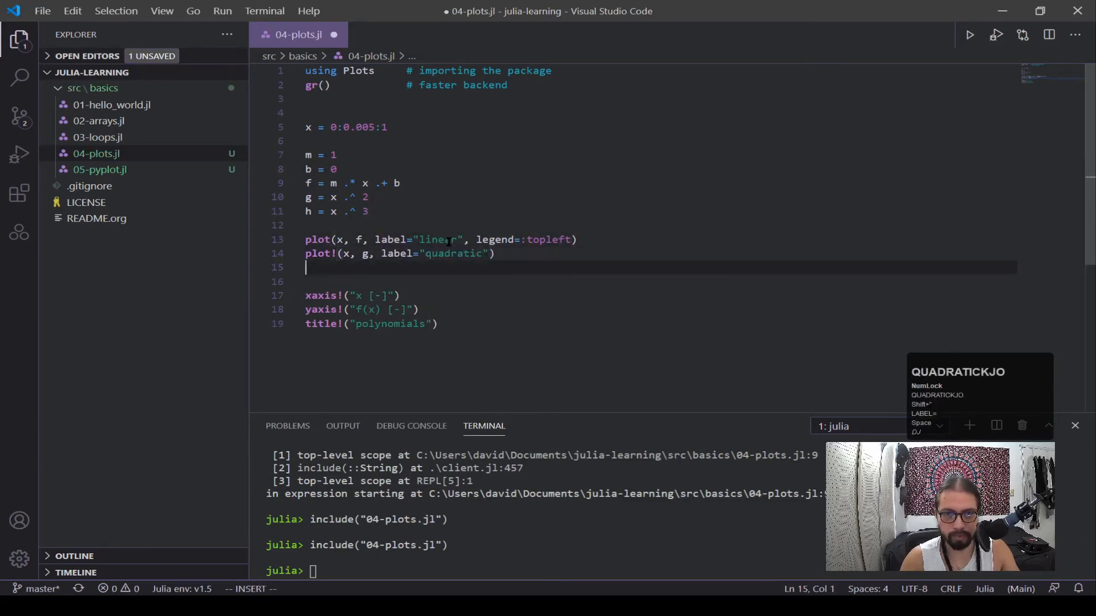
{"action": "type", "text": "plot!(x, h,"}
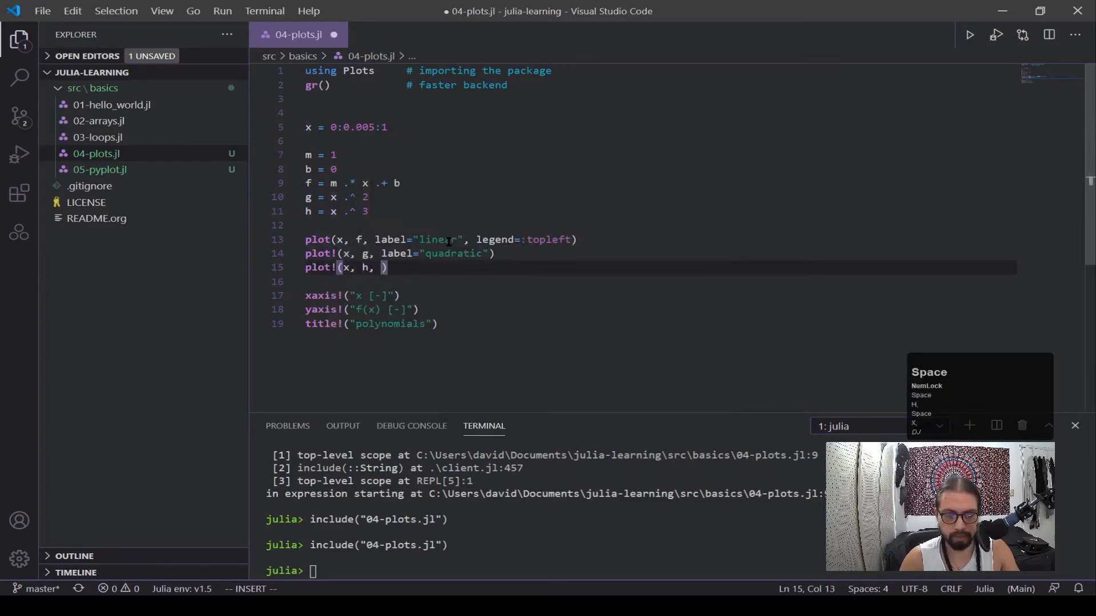
{"action": "type", "text": "label=\""}
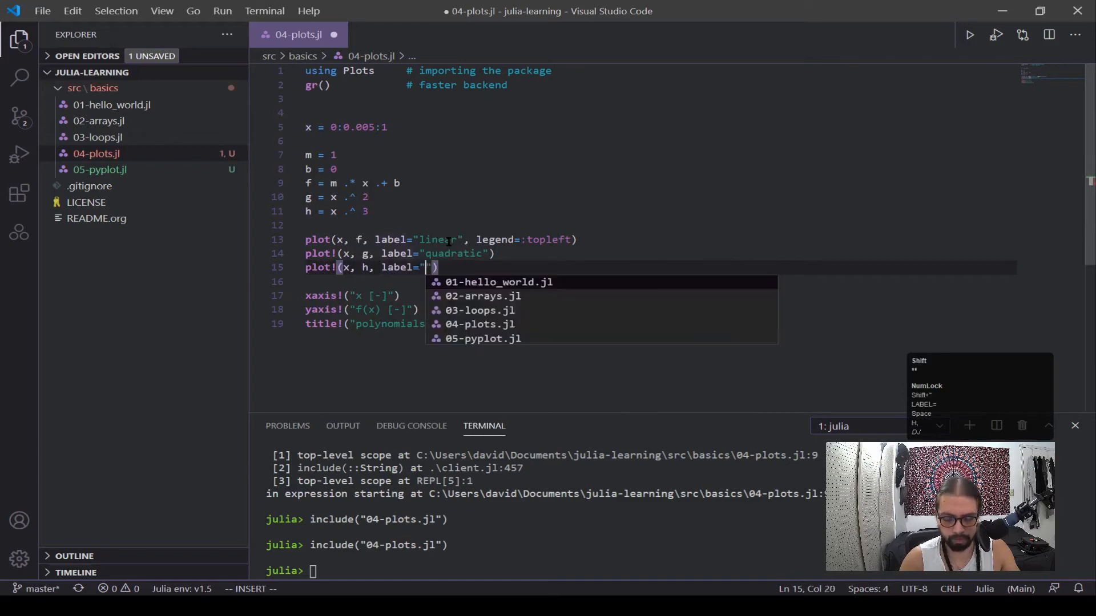
{"action": "type", "text": "cubic"}
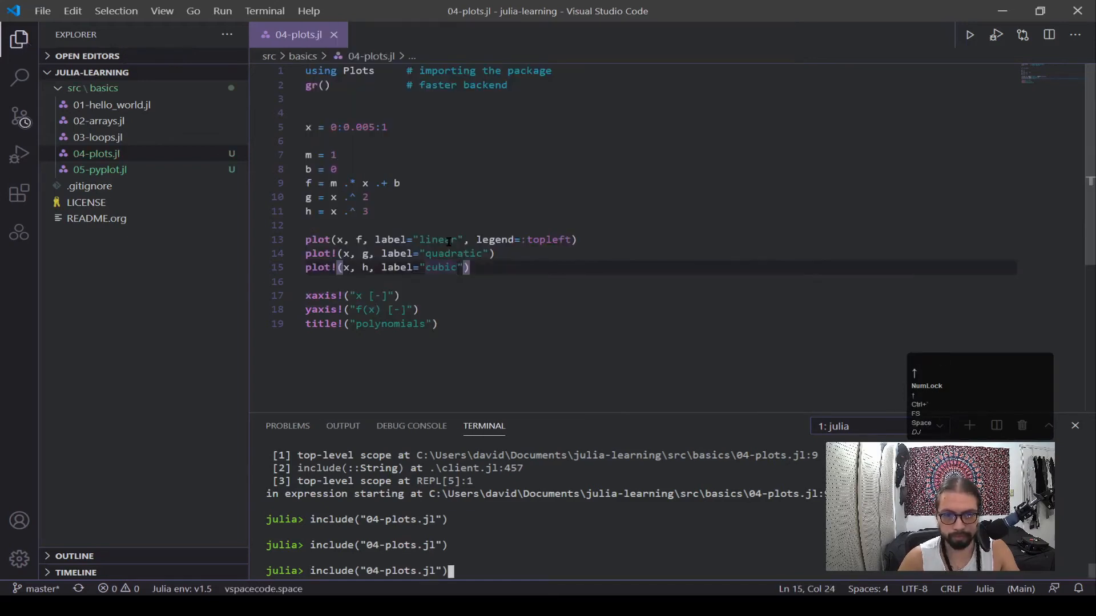
Step: Rerun the script, enlarge the plot window to inspect the three curves, then close it
{"action": "key", "text": "enter"}
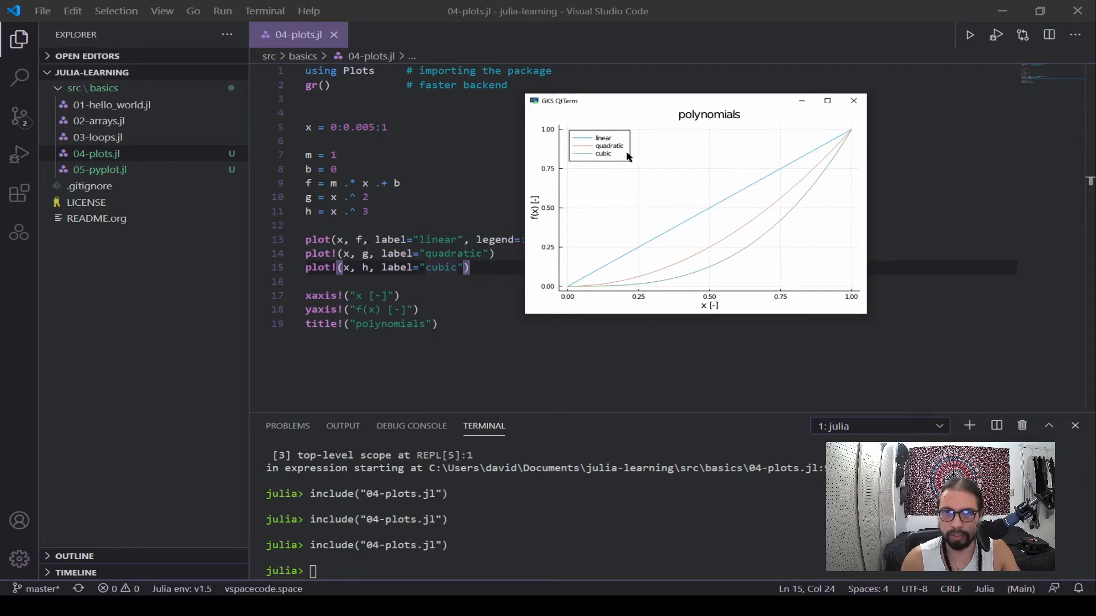
{"action": "mouse_move", "coordinate": [666, 125]}
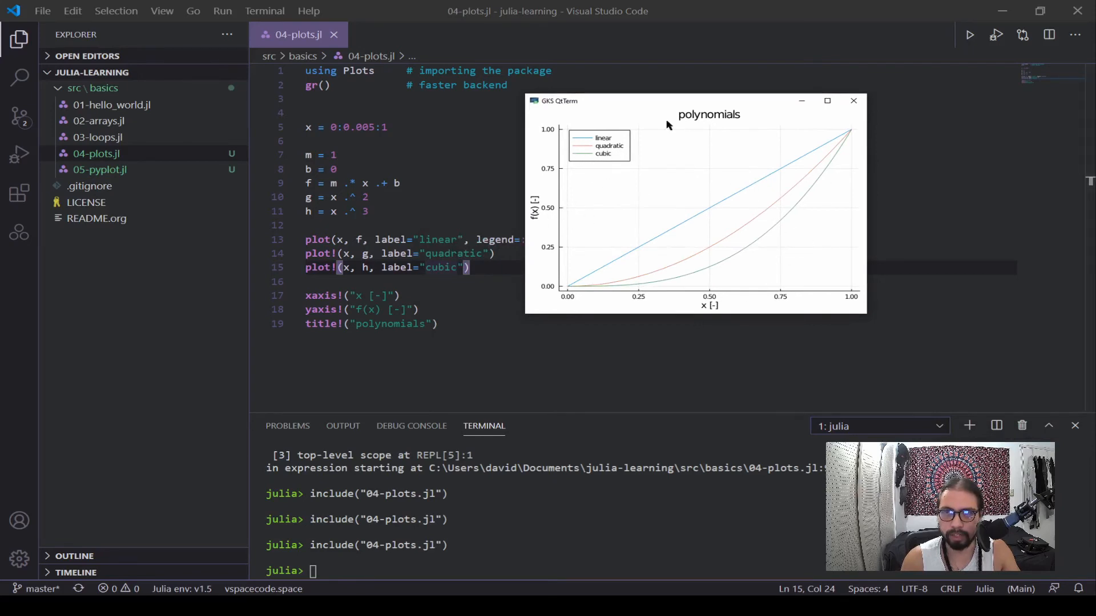
{"action": "left_click_drag", "start_coordinate": [664, 100], "coordinate": [744, 98]}
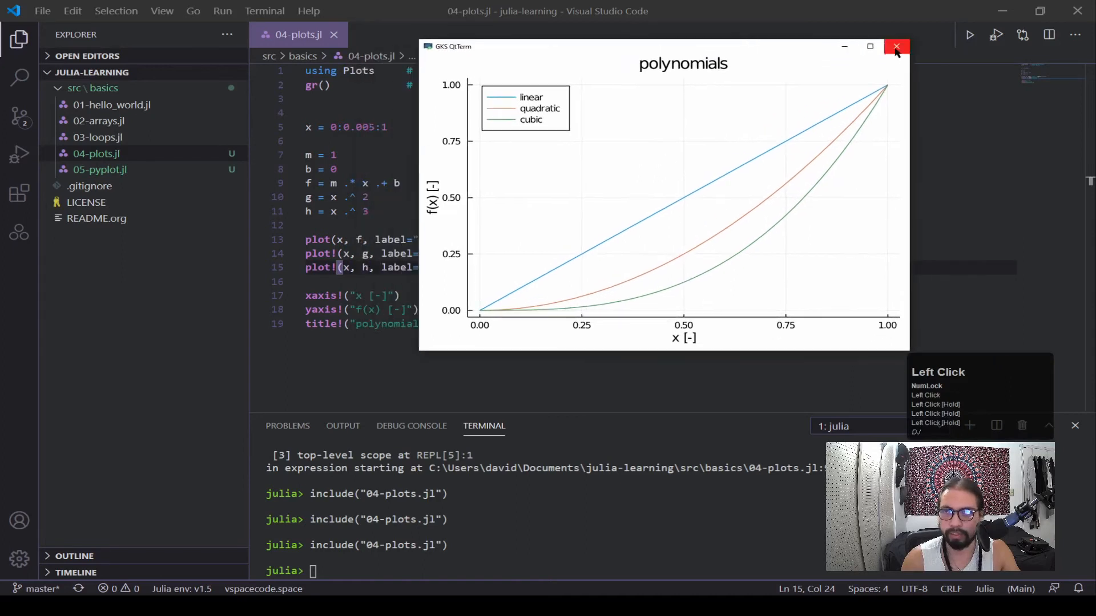
{"action": "left_click", "coordinate": [898, 46]}
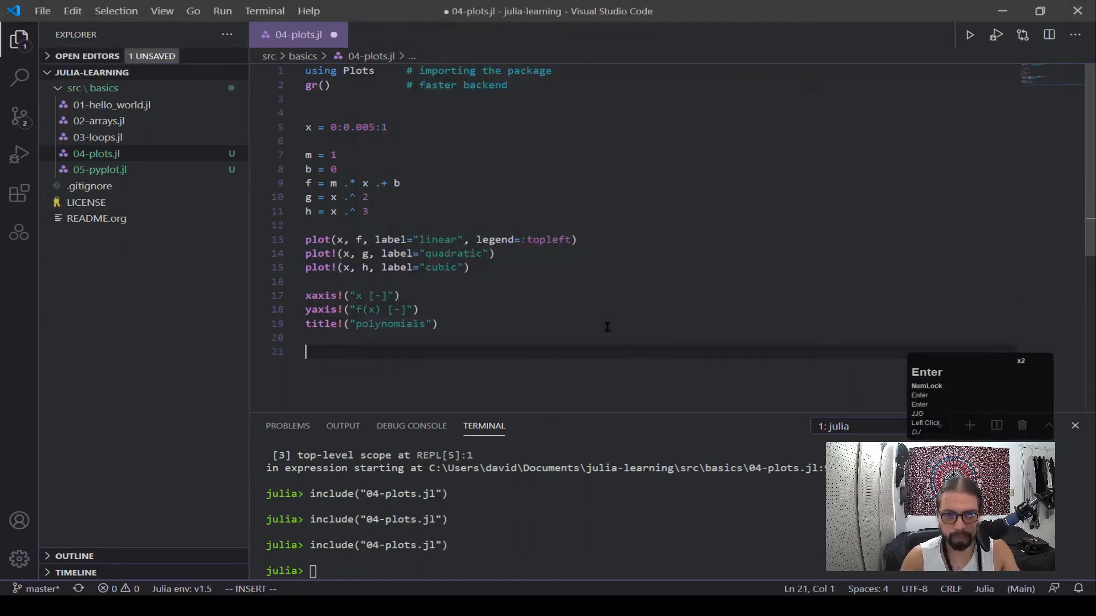
Step: Add savefig("myawesomeplot.png") on line 21, save the script and recall the include command
{"action": "type", "text": "savefig("}
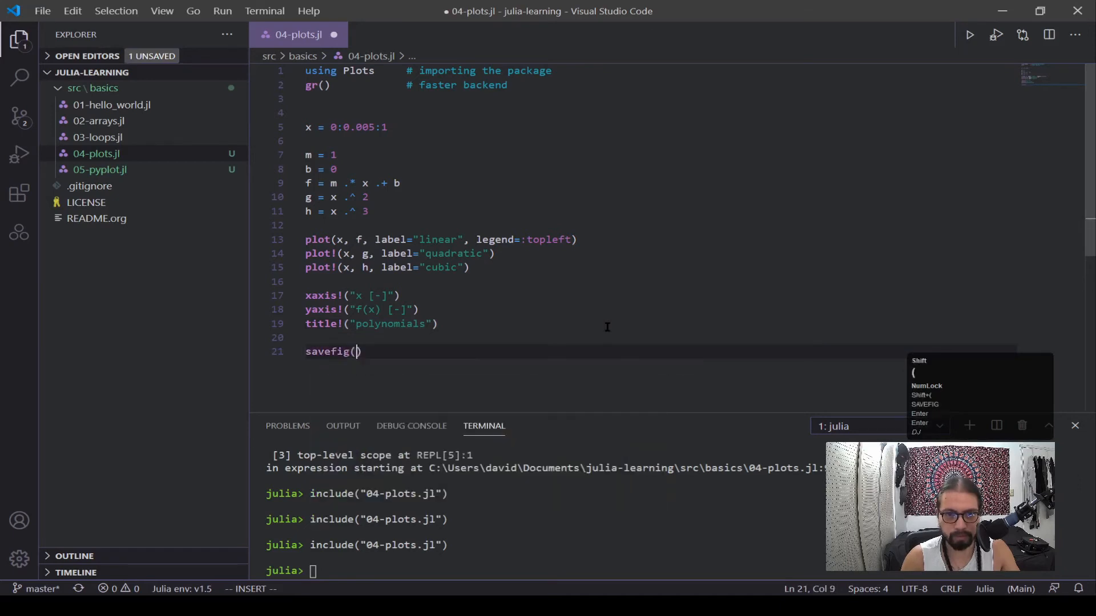
{"action": "type", "text": "\""}
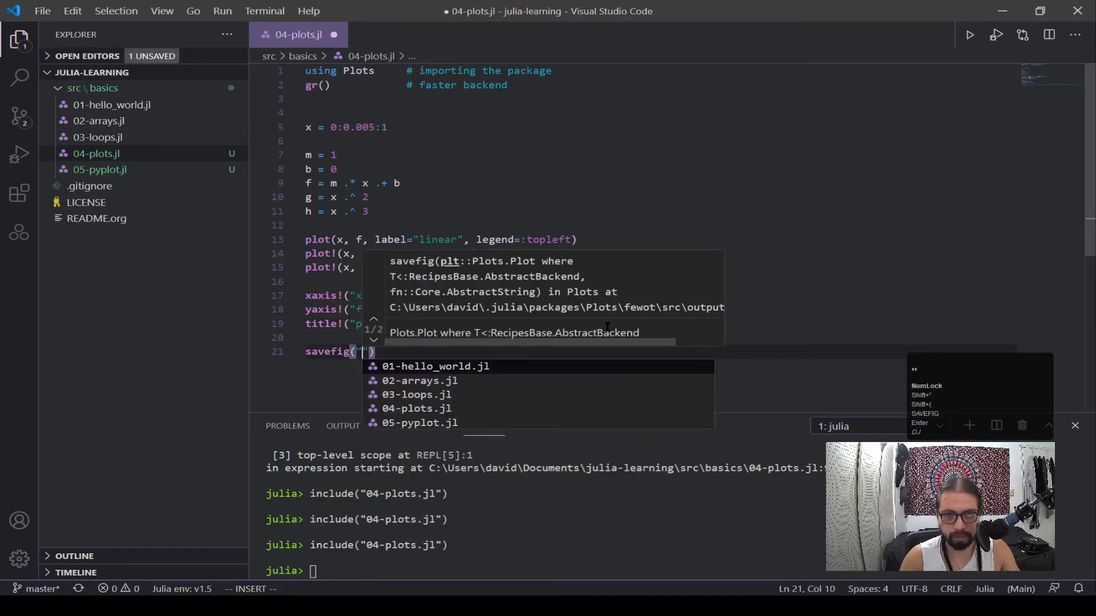
{"action": "type", "text": "mo"}
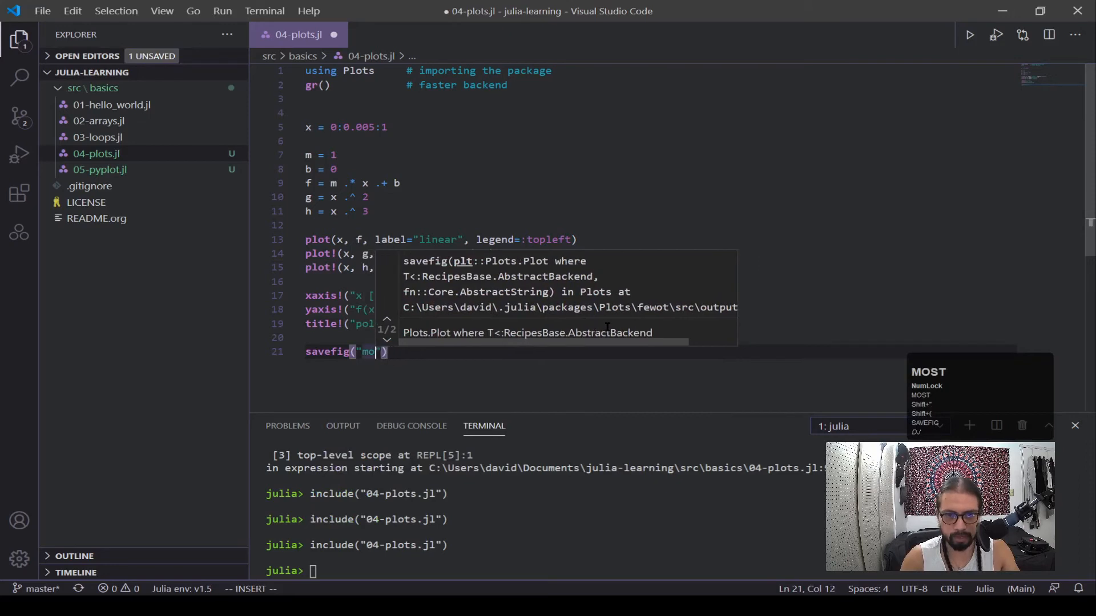
{"action": "type", "text": "yawesomeplot.png"}
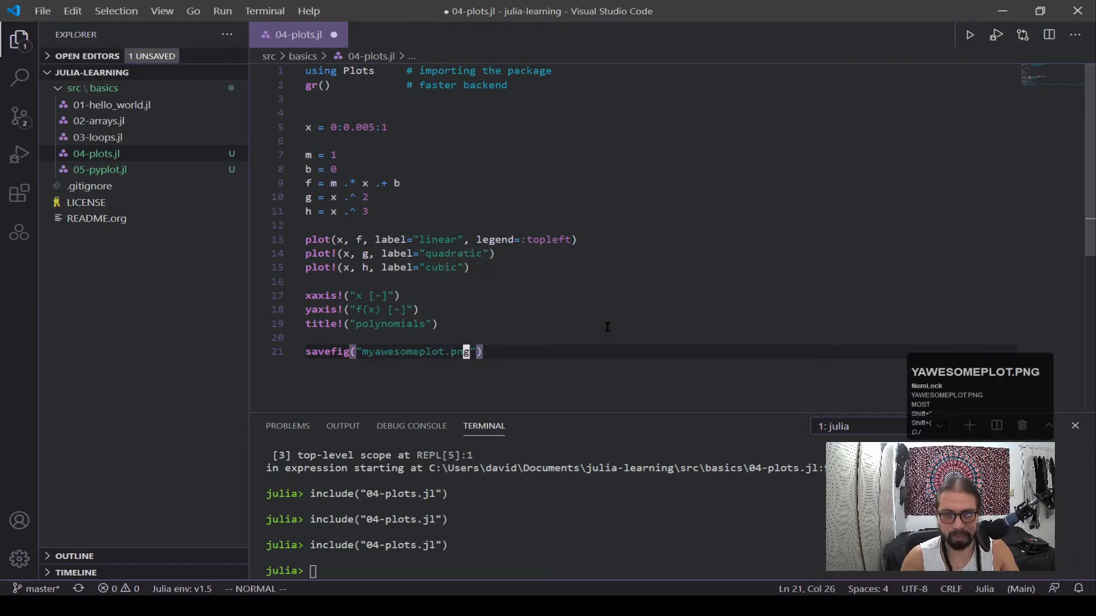
{"action": "key", "text": "ctrl+s"}
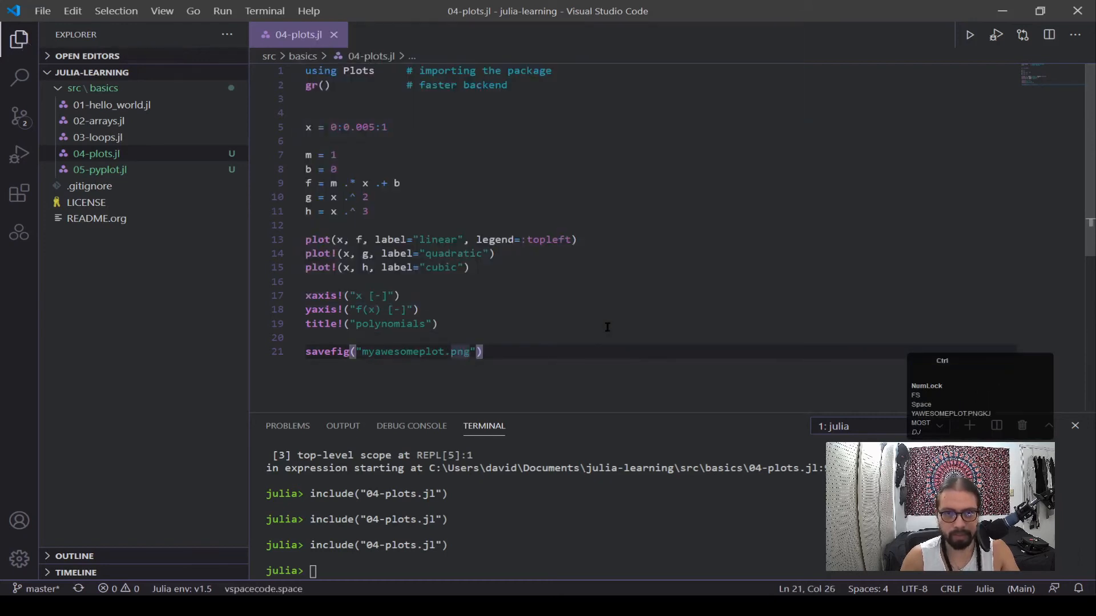
{"action": "key", "text": "enter"}
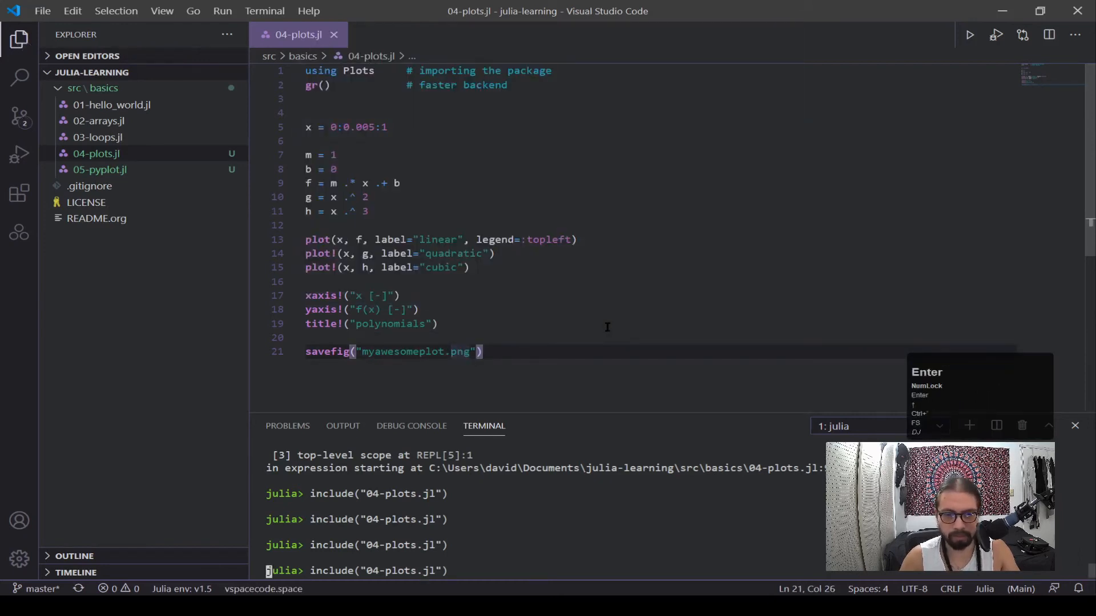
Step: Rerun include("04-plots.jl") so myawesomeplot.png is exported and previewed
{"action": "key", "text": "Enter"}
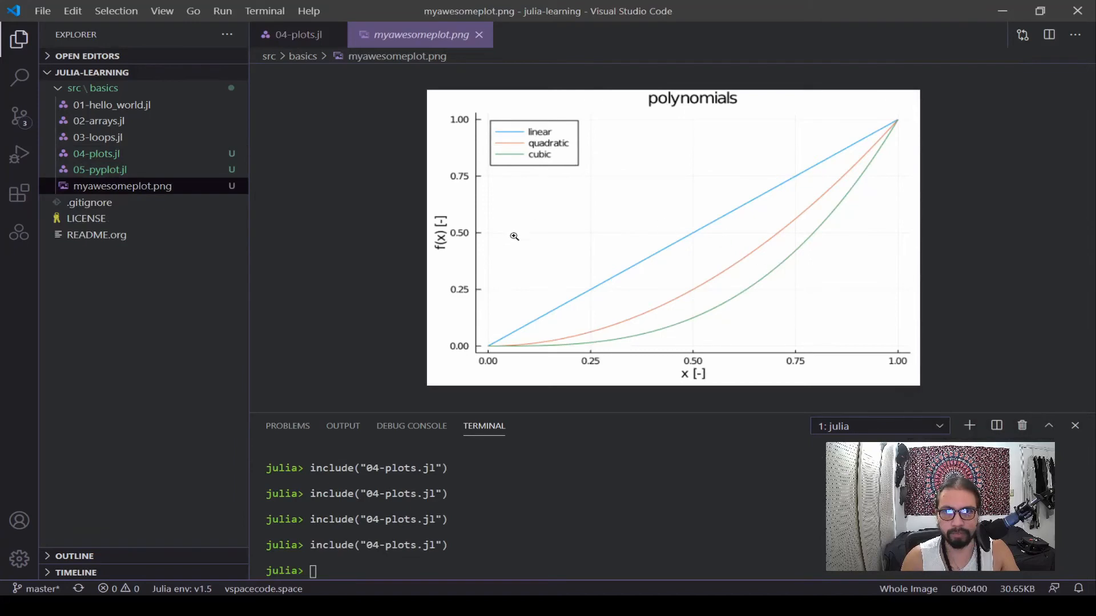
{"action": "mouse_move", "coordinate": [608, 135]}
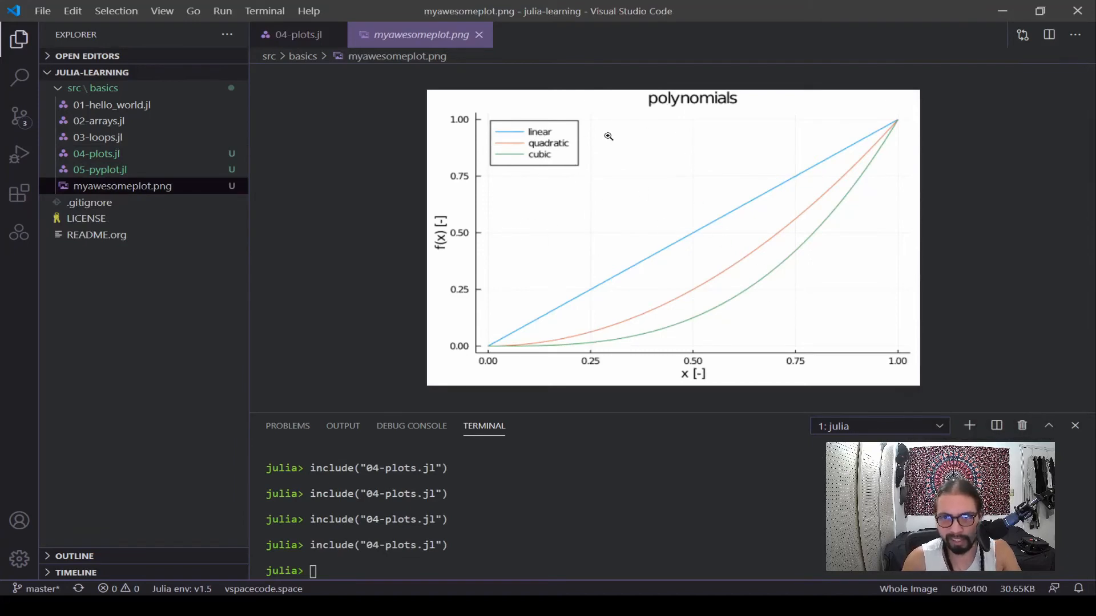
{"action": "mouse_move", "coordinate": [776, 260]}
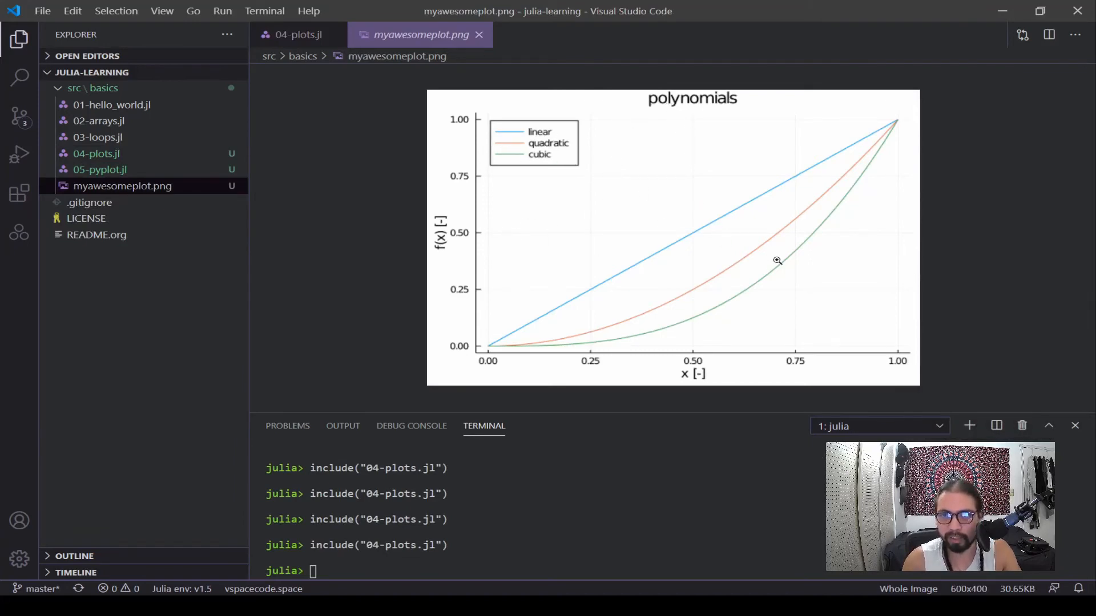
{"action": "mouse_move", "coordinate": [547, 267]}
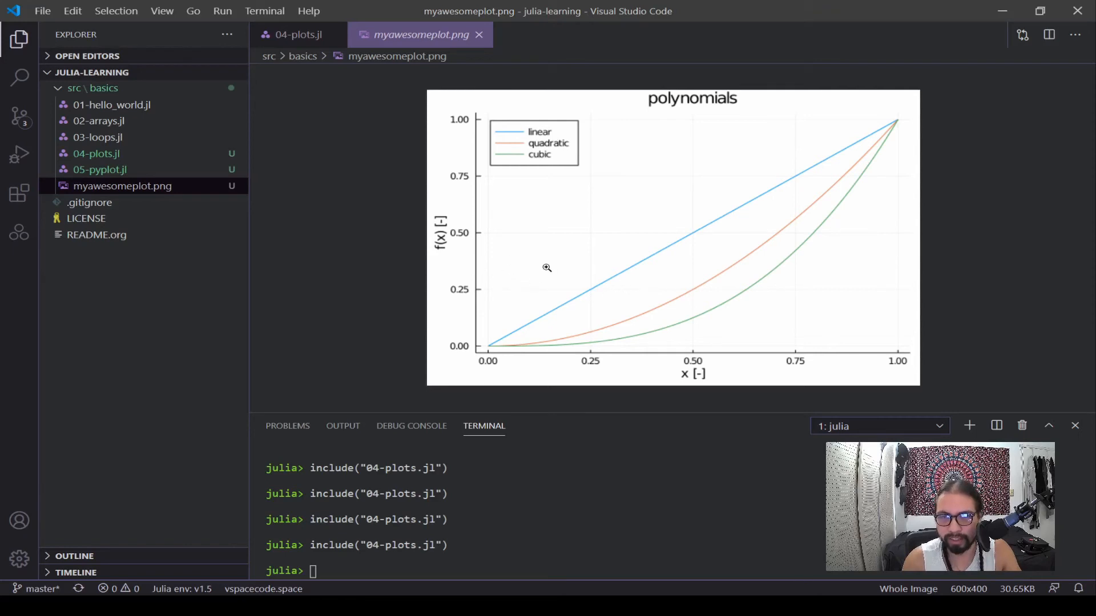
Step: Add dpi=300 to the cubic plot call on line 15 and reopen myawesomeplot.png
{"action": "left_click", "coordinate": [297, 34]}
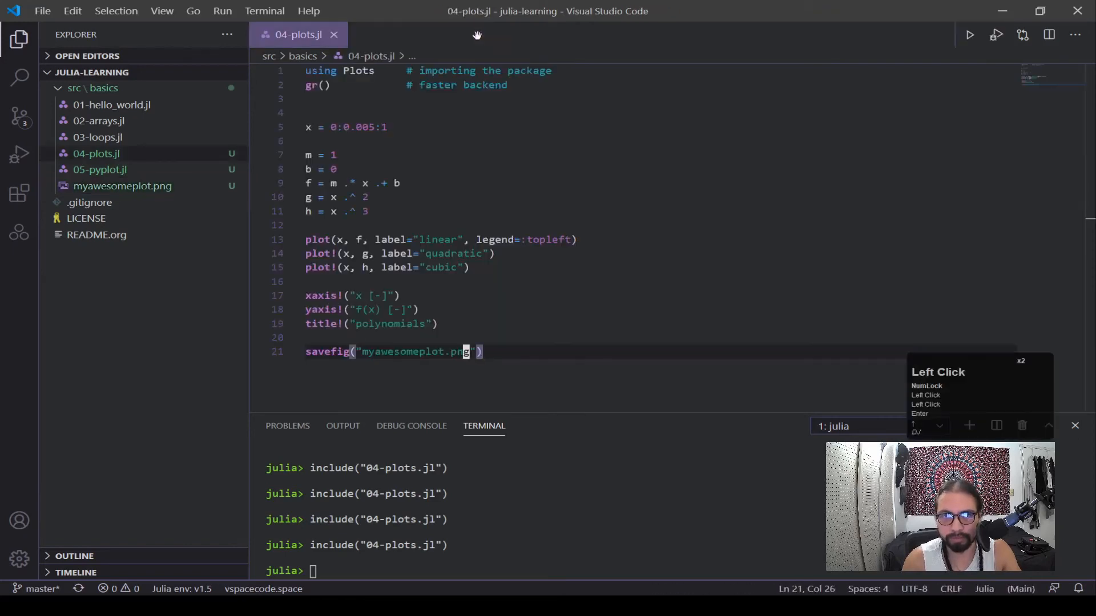
{"action": "left_click", "coordinate": [593, 351]}
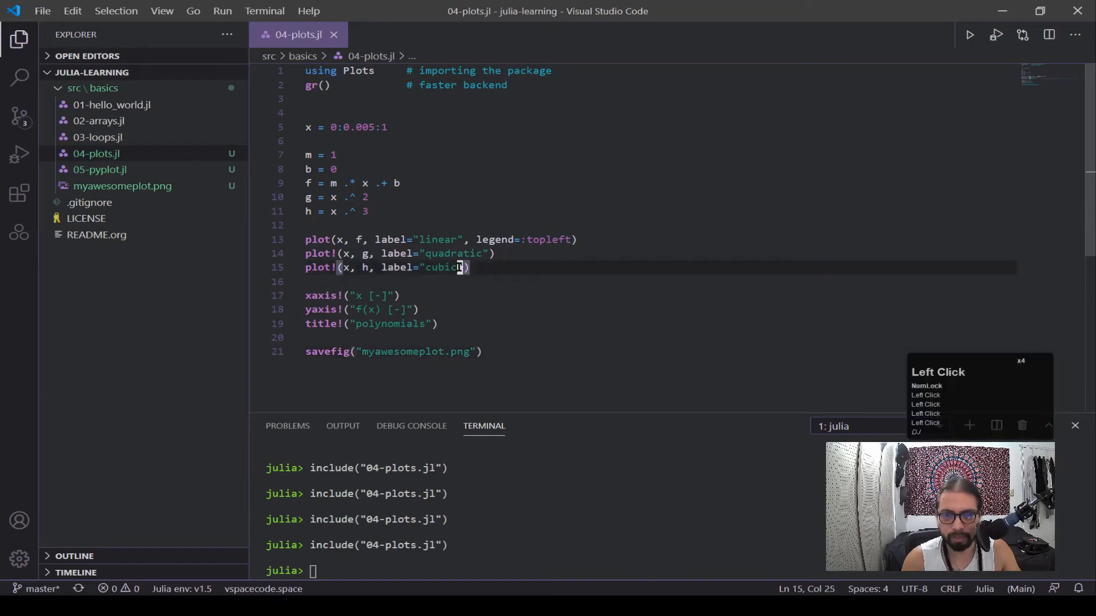
{"action": "key", "text": "space"}
{"action": "type", "text": ", "}
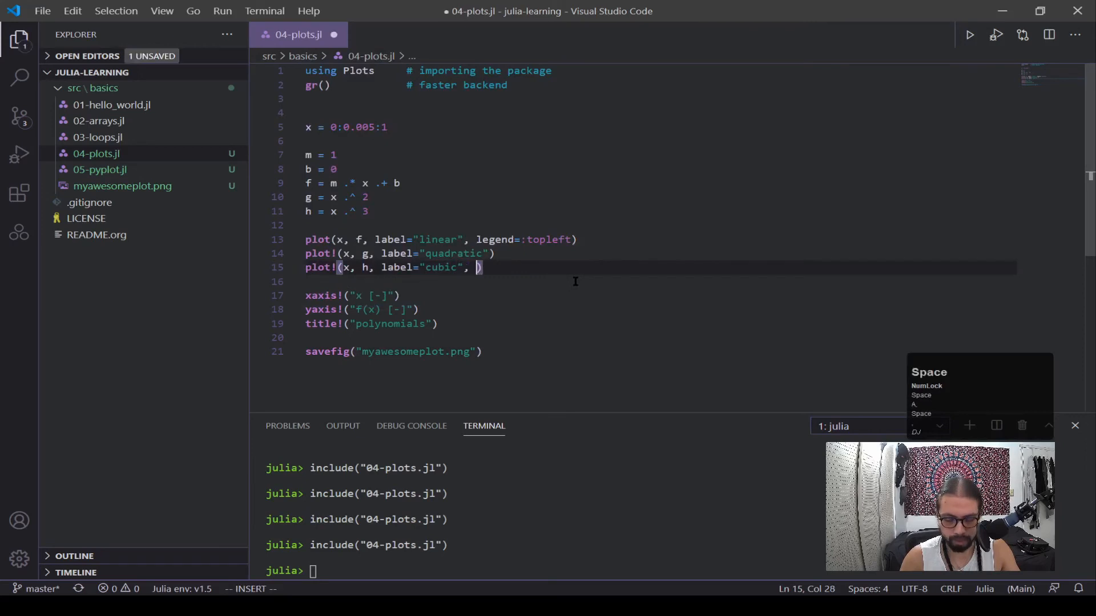
{"action": "type", "text": "dpi="}
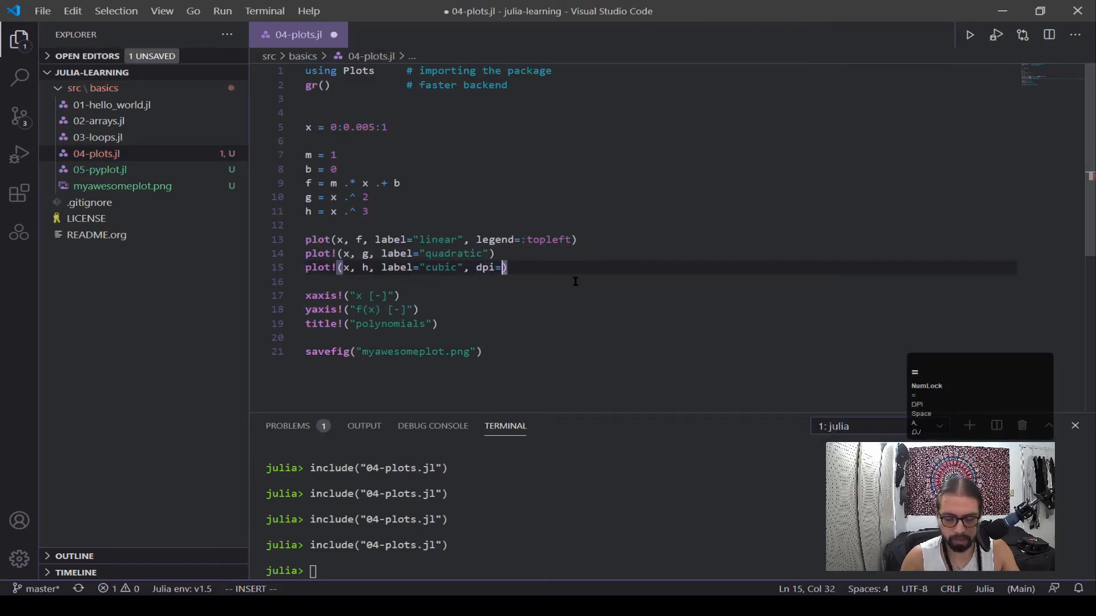
{"action": "type", "text": "300"}
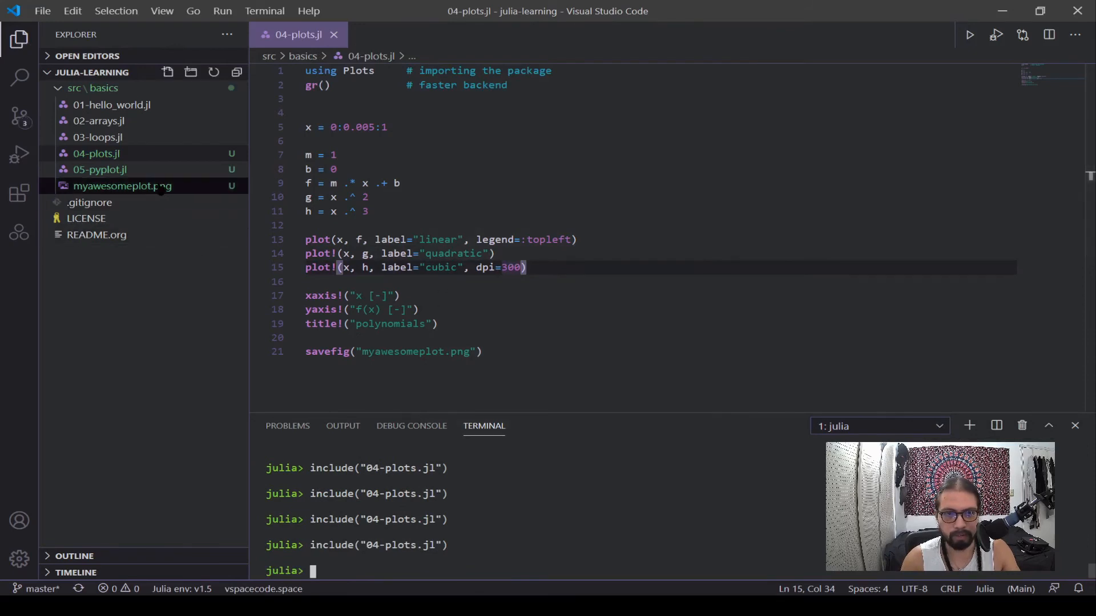
{"action": "double_click", "coordinate": [122, 186]}
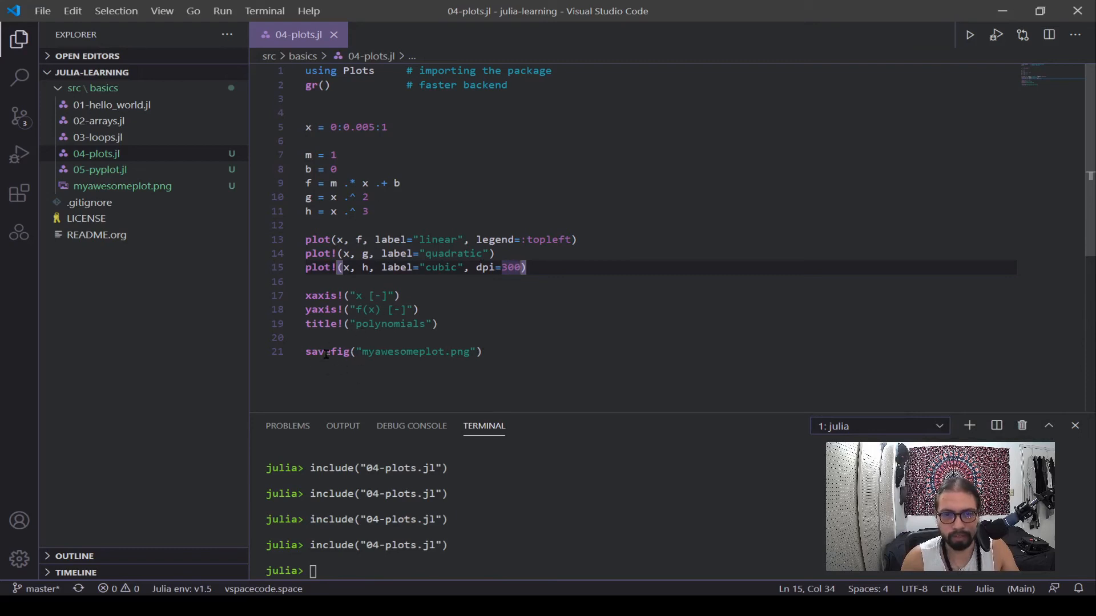
Step: Comment out the savefig call on line 21 so the image is no longer exported
{"action": "key", "text": "Ctrl+/"}
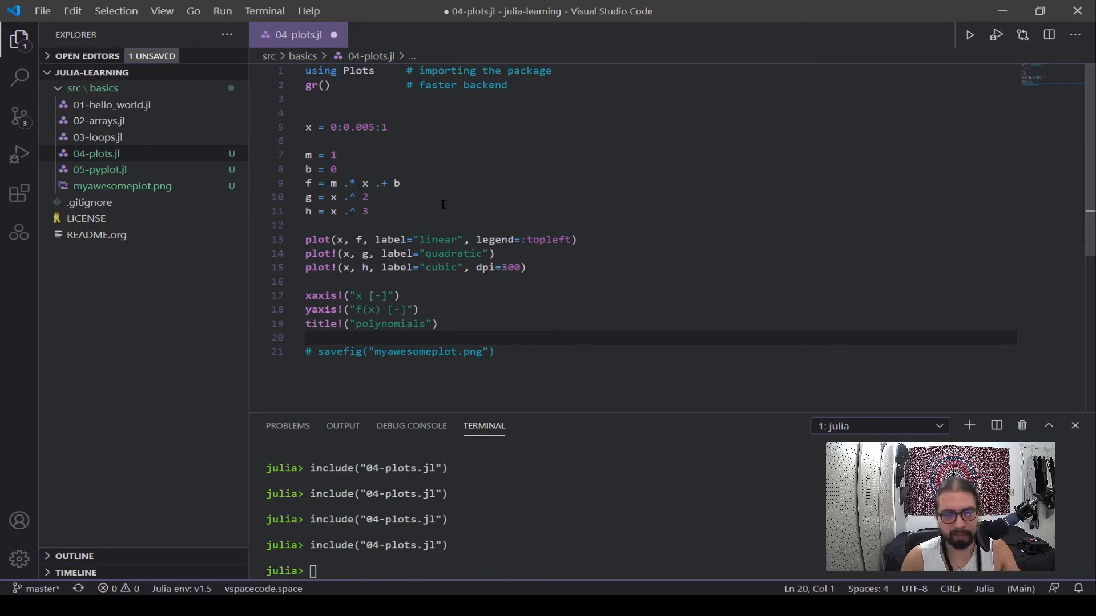
{"action": "mouse_move", "coordinate": [452, 243]}
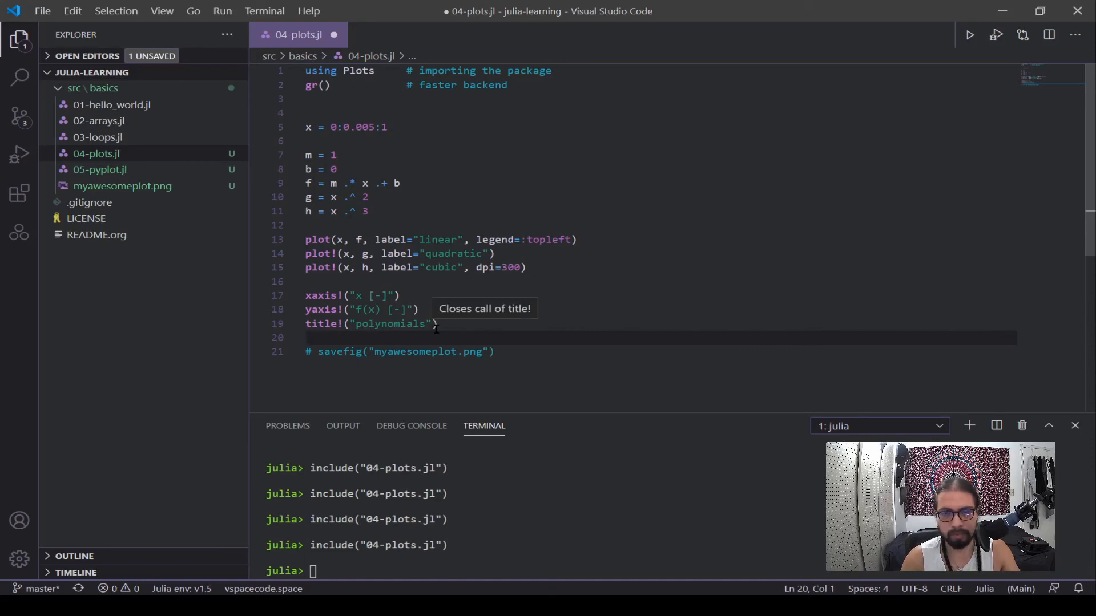
{"action": "mouse_move", "coordinate": [750, 297]}
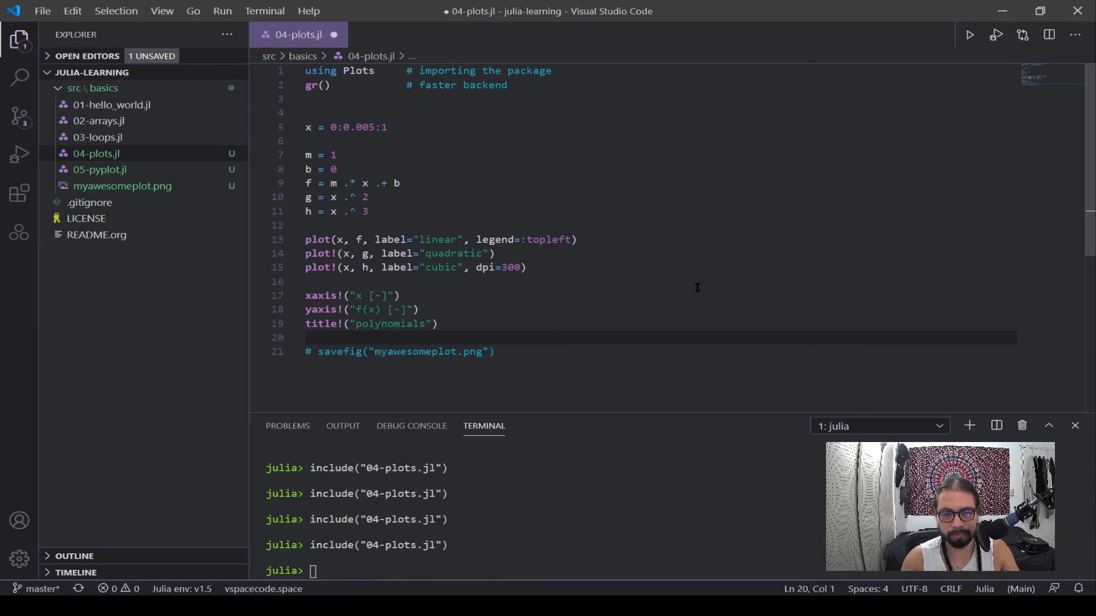
{"action": "mouse_move", "coordinate": [538, 340]}
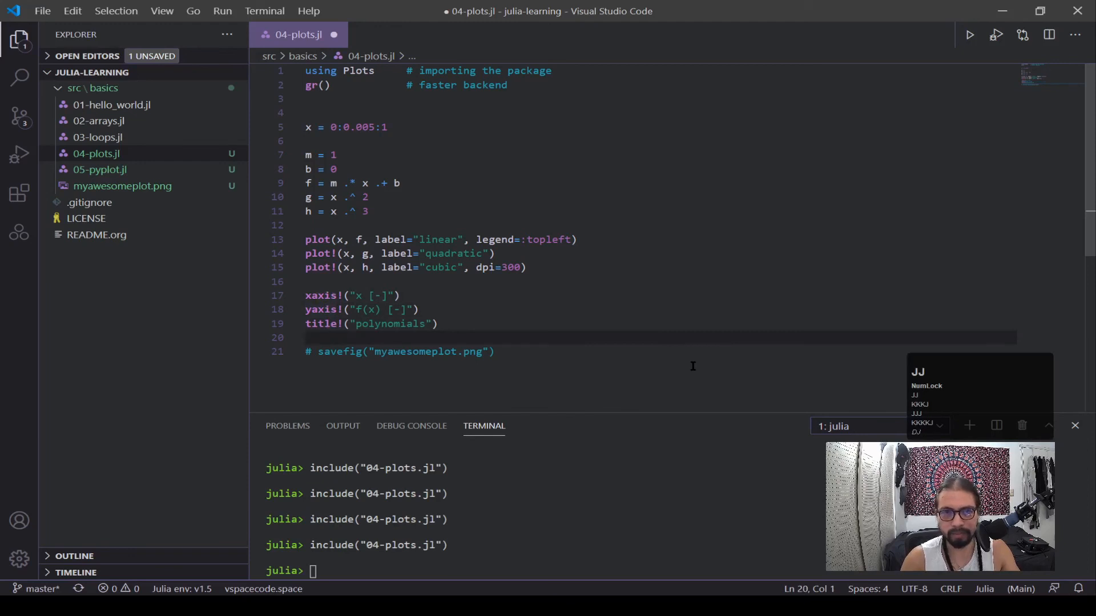
{"action": "left_click", "coordinate": [329, 71]}
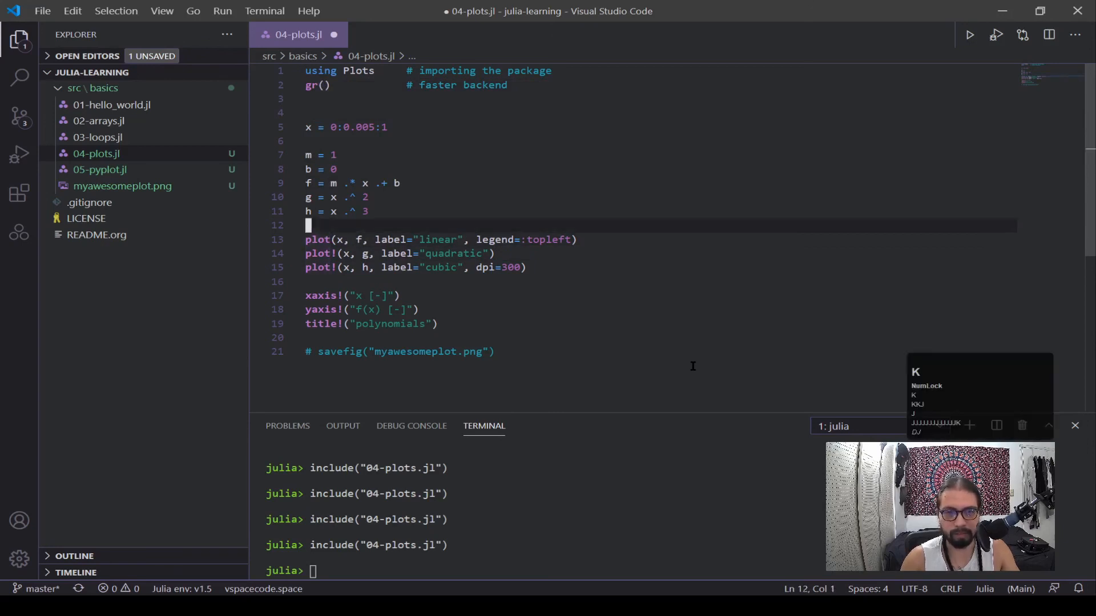
{"action": "left_click", "coordinate": [329, 211]}
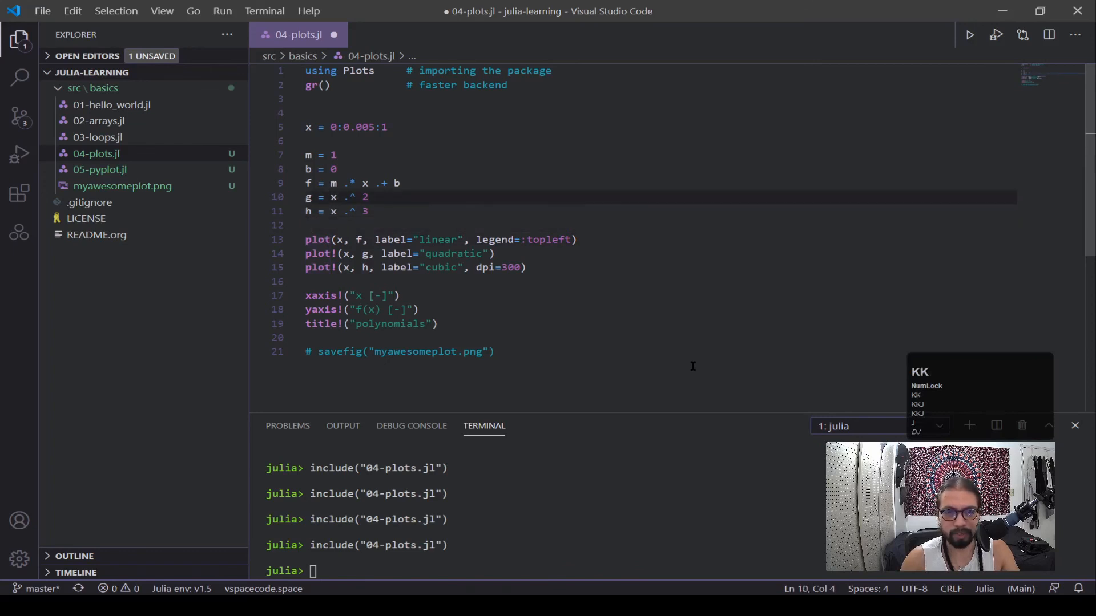
{"action": "key", "text": "Down"}
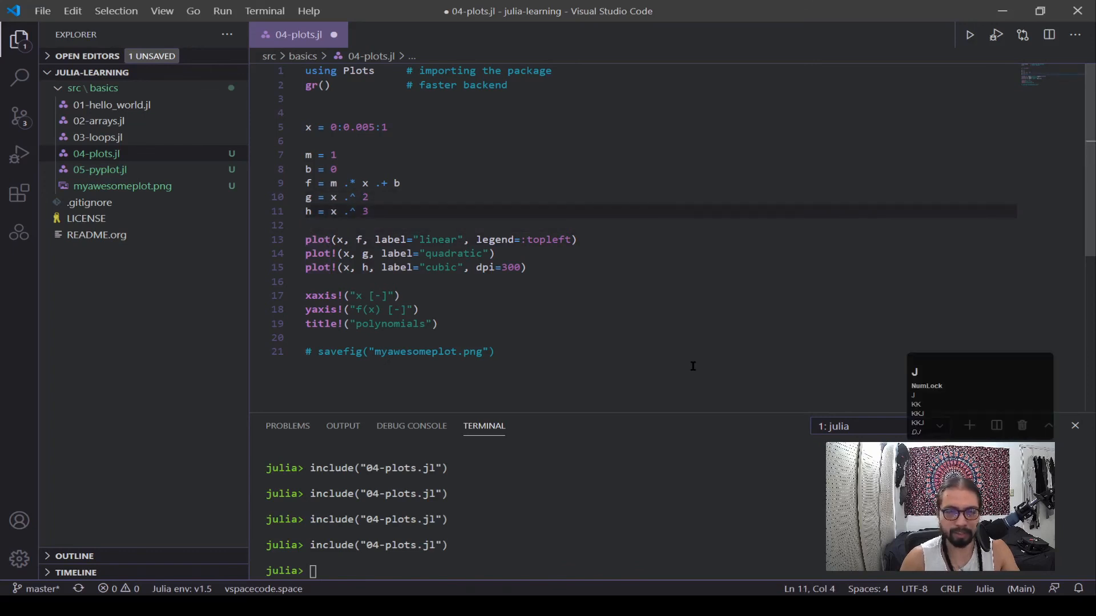